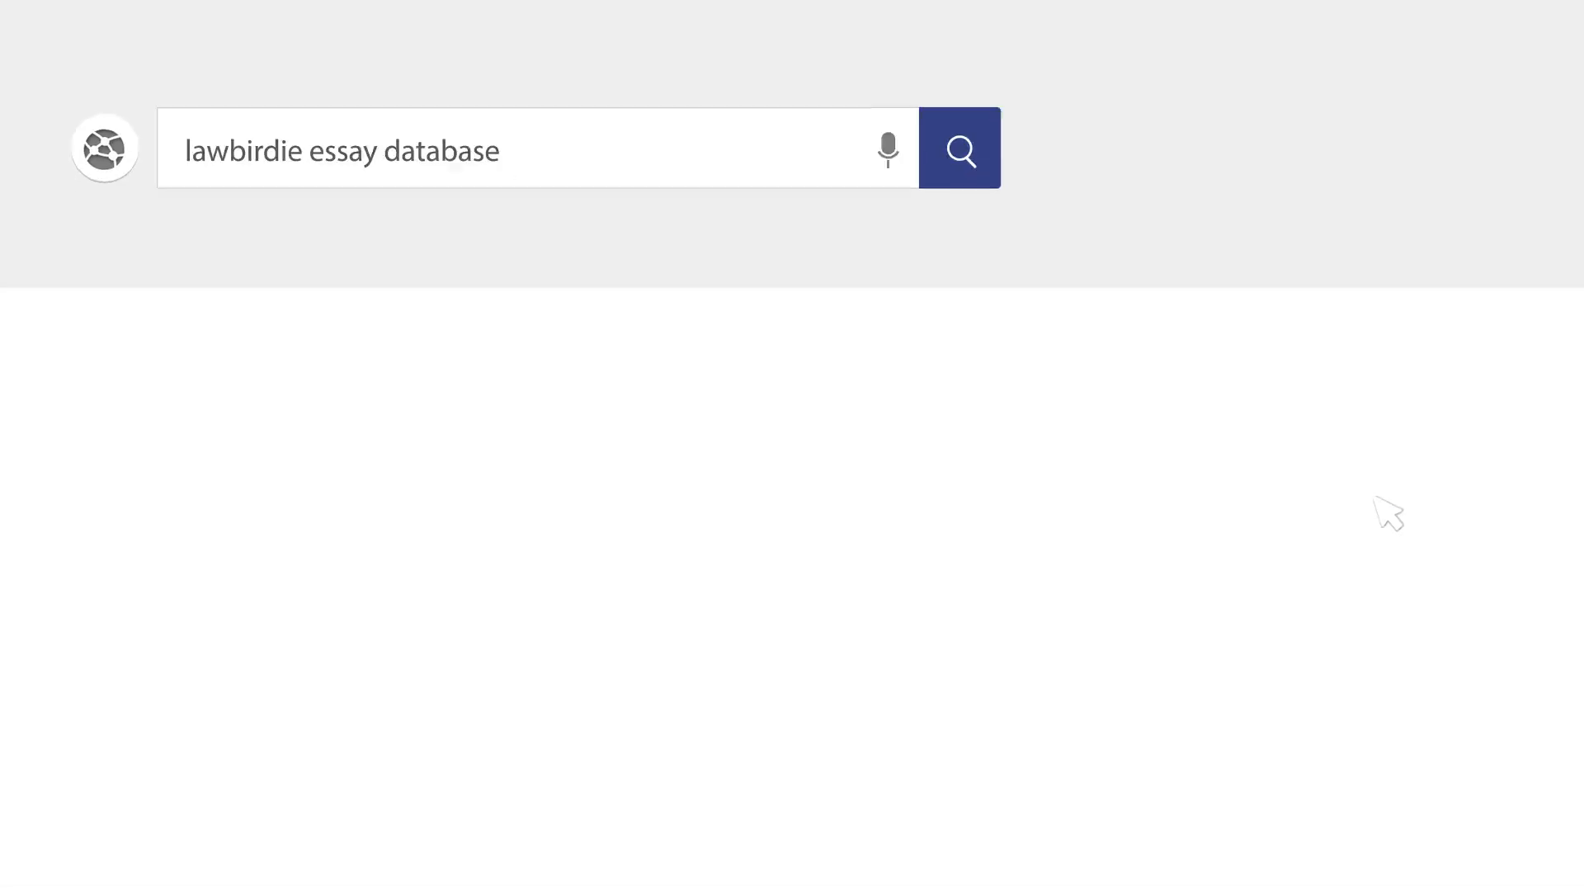
Run the LawBirdie essay database search and title the document 'Security Interest Guarantees from Religious and Legal Perspectives'
{"action": "left_click", "coordinate": [959, 149]}
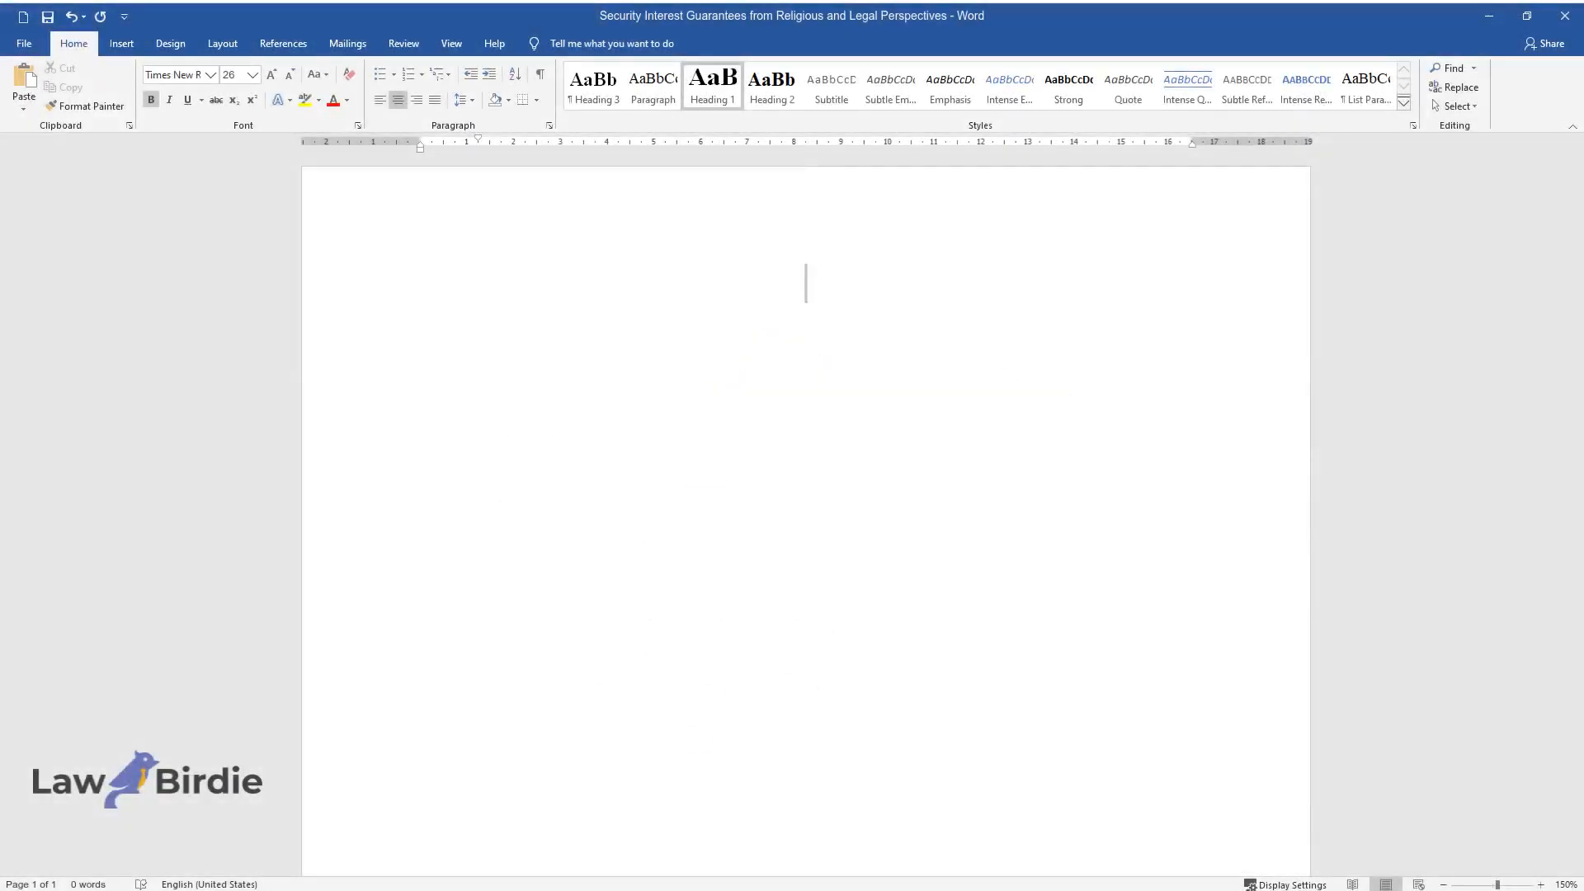
{"action": "type", "text": "Security Interest Guarantees from Religiou"}
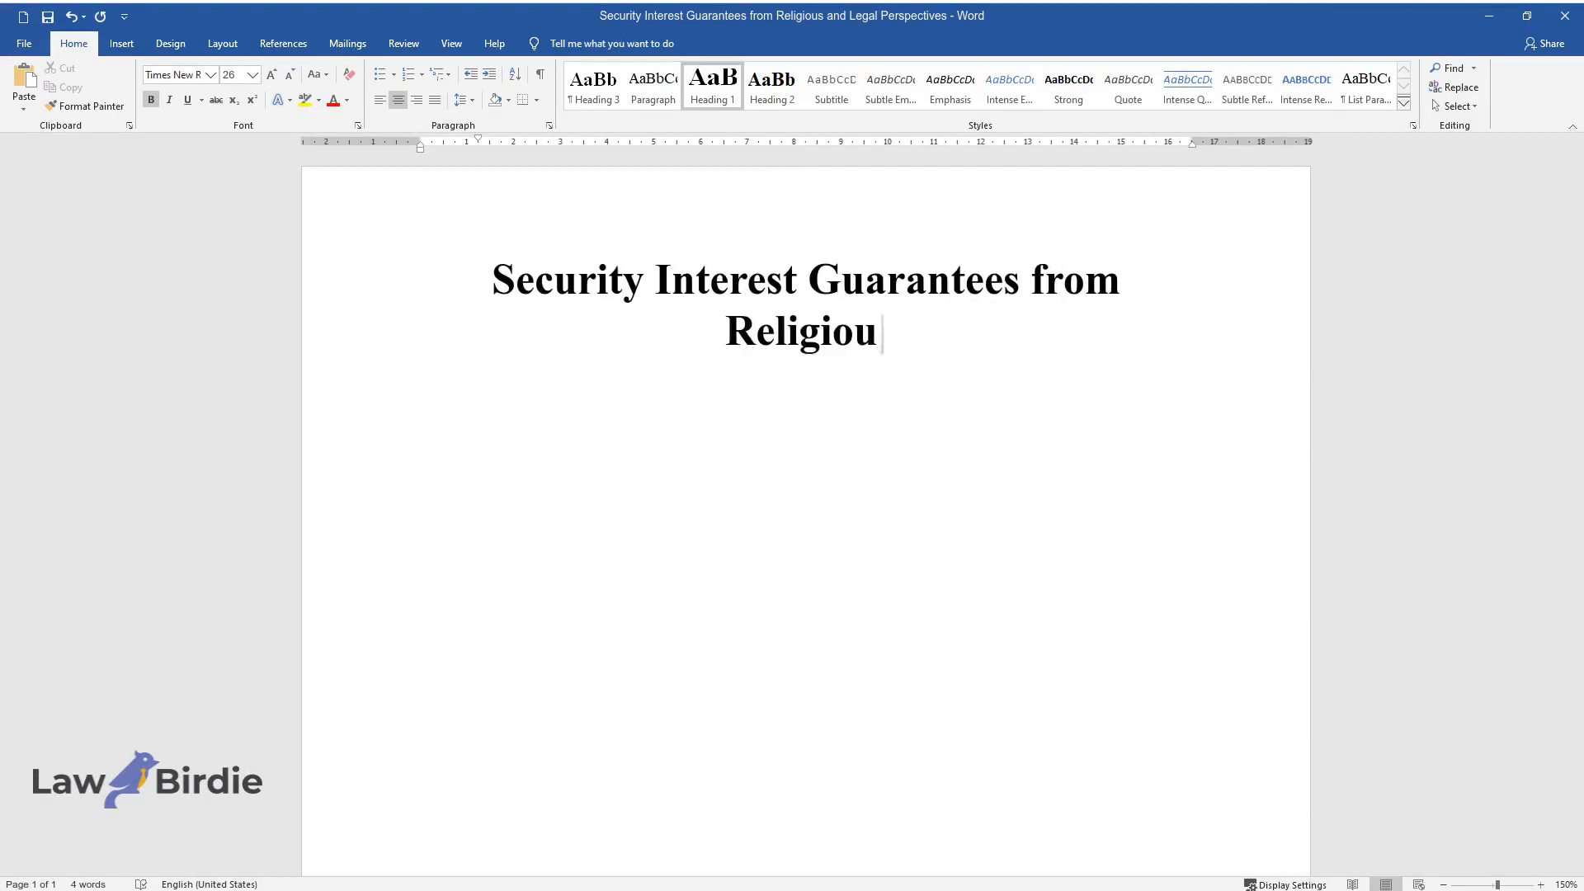
{"action": "type", "text": "s and Legal Perspectives"}
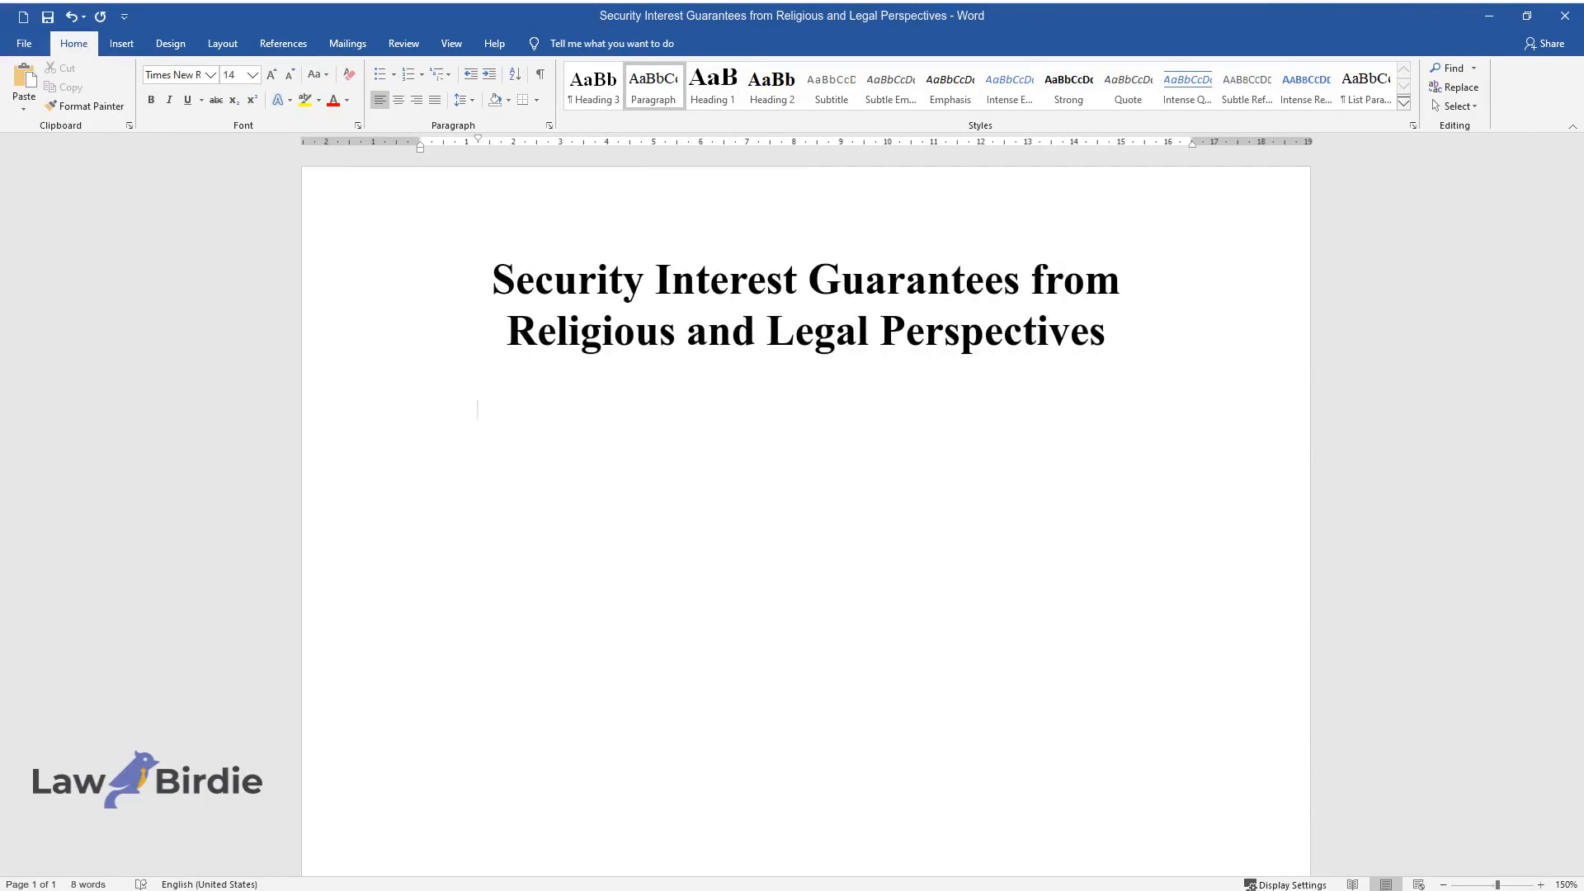
Type the opening paragraph defining debtor-secured transactions under UCC Article 9 and debtor–secured party contracts
{"action": "type", "text": "Any transaction"}
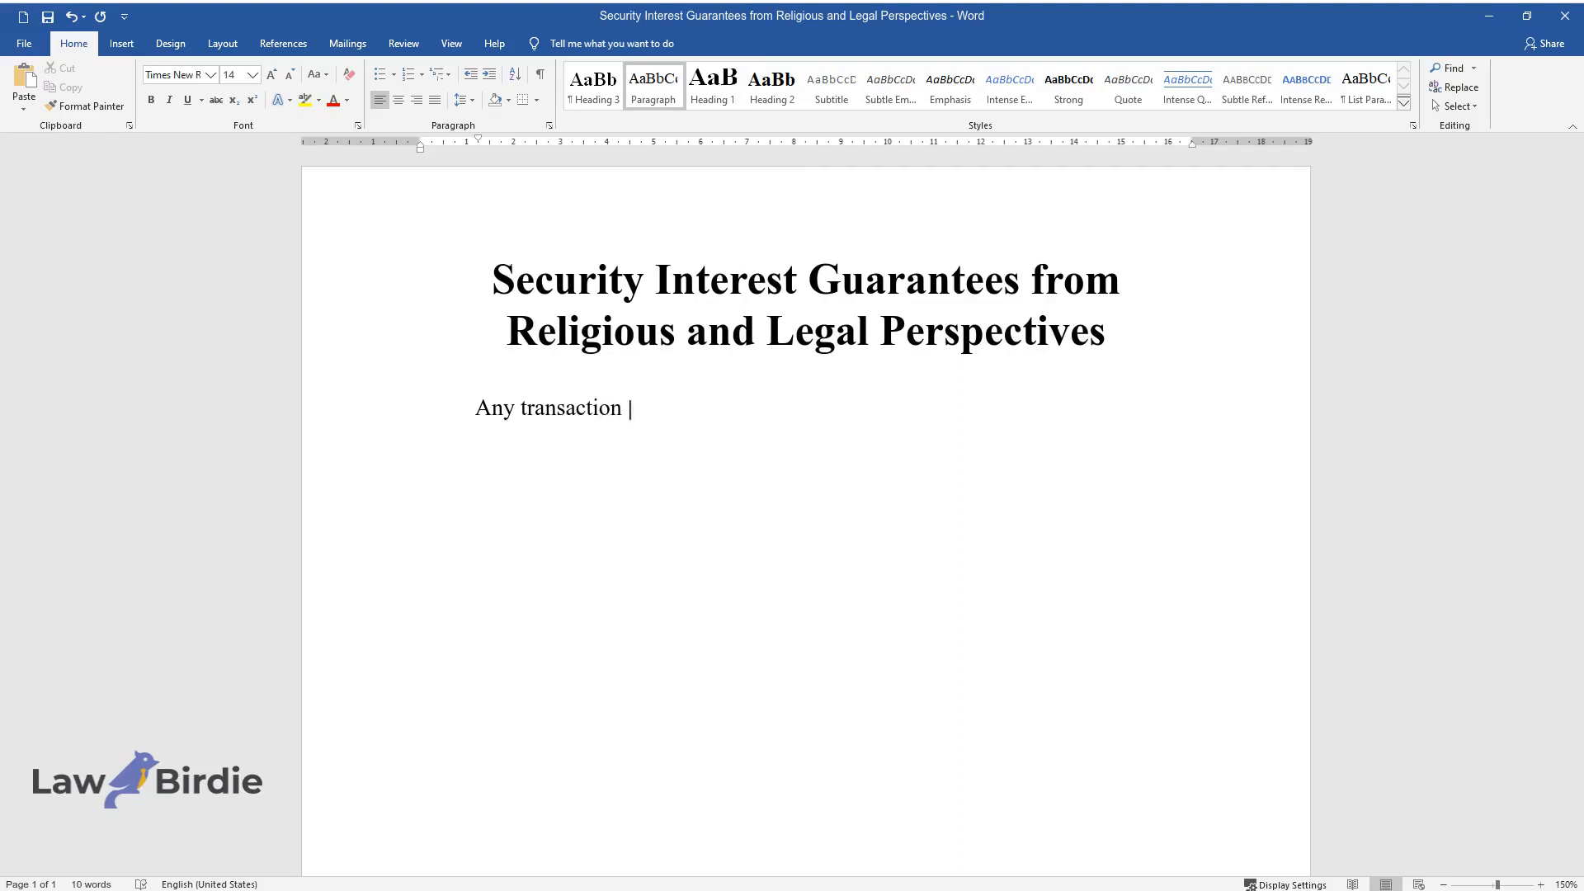
{"action": "type", "text": "in which the debtor's personal prop"}
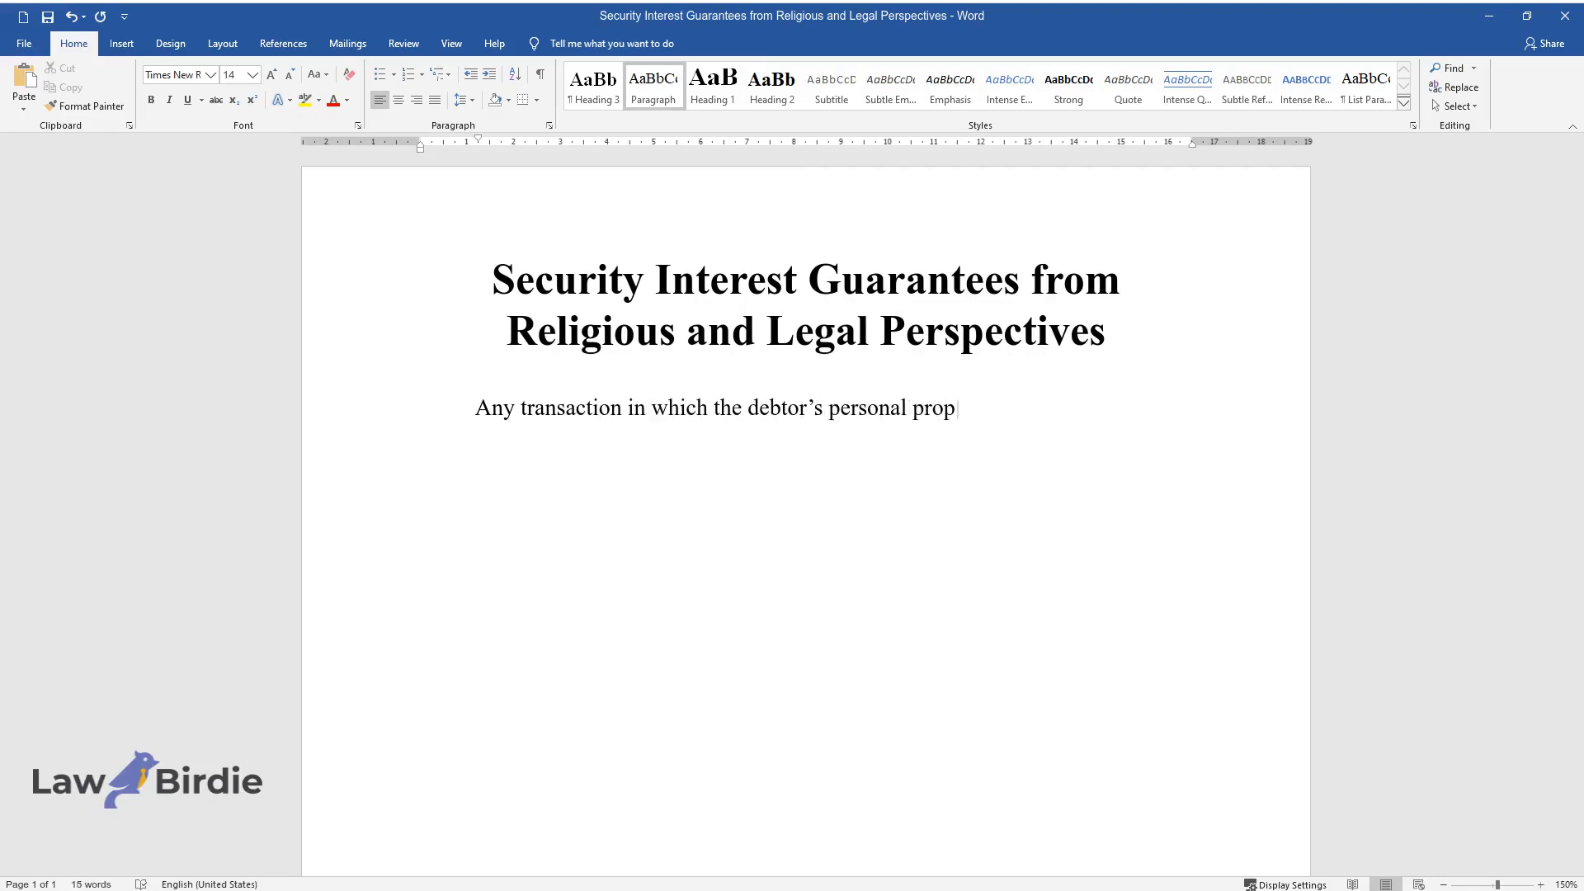
{"action": "type", "text": "erty serves as a guarantee or secu"}
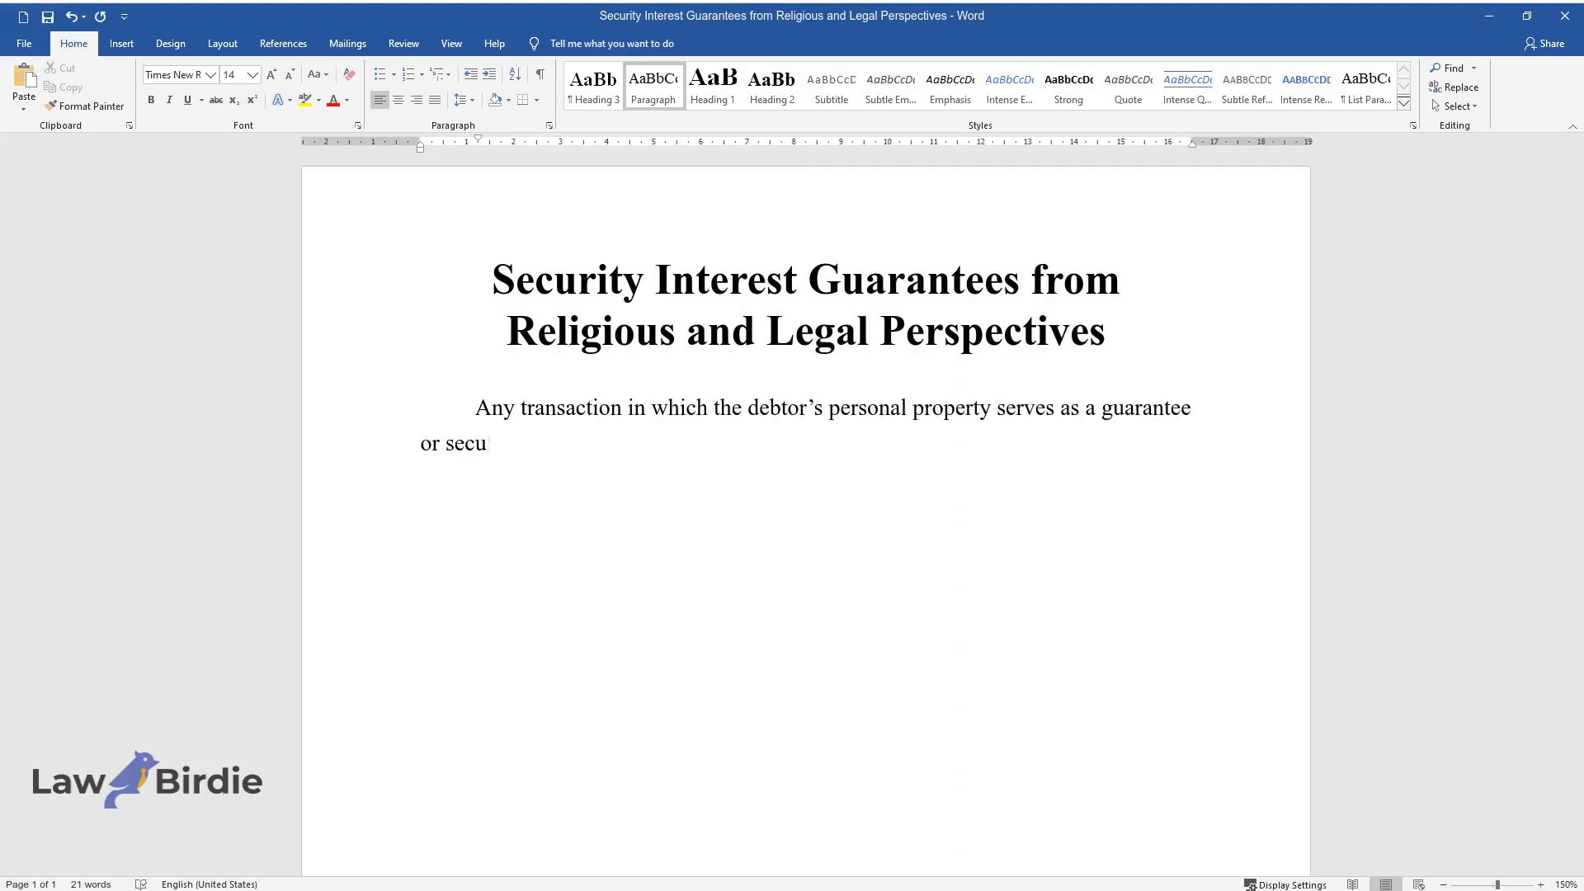
{"action": "type", "text": "rity for the debt payment or where"}
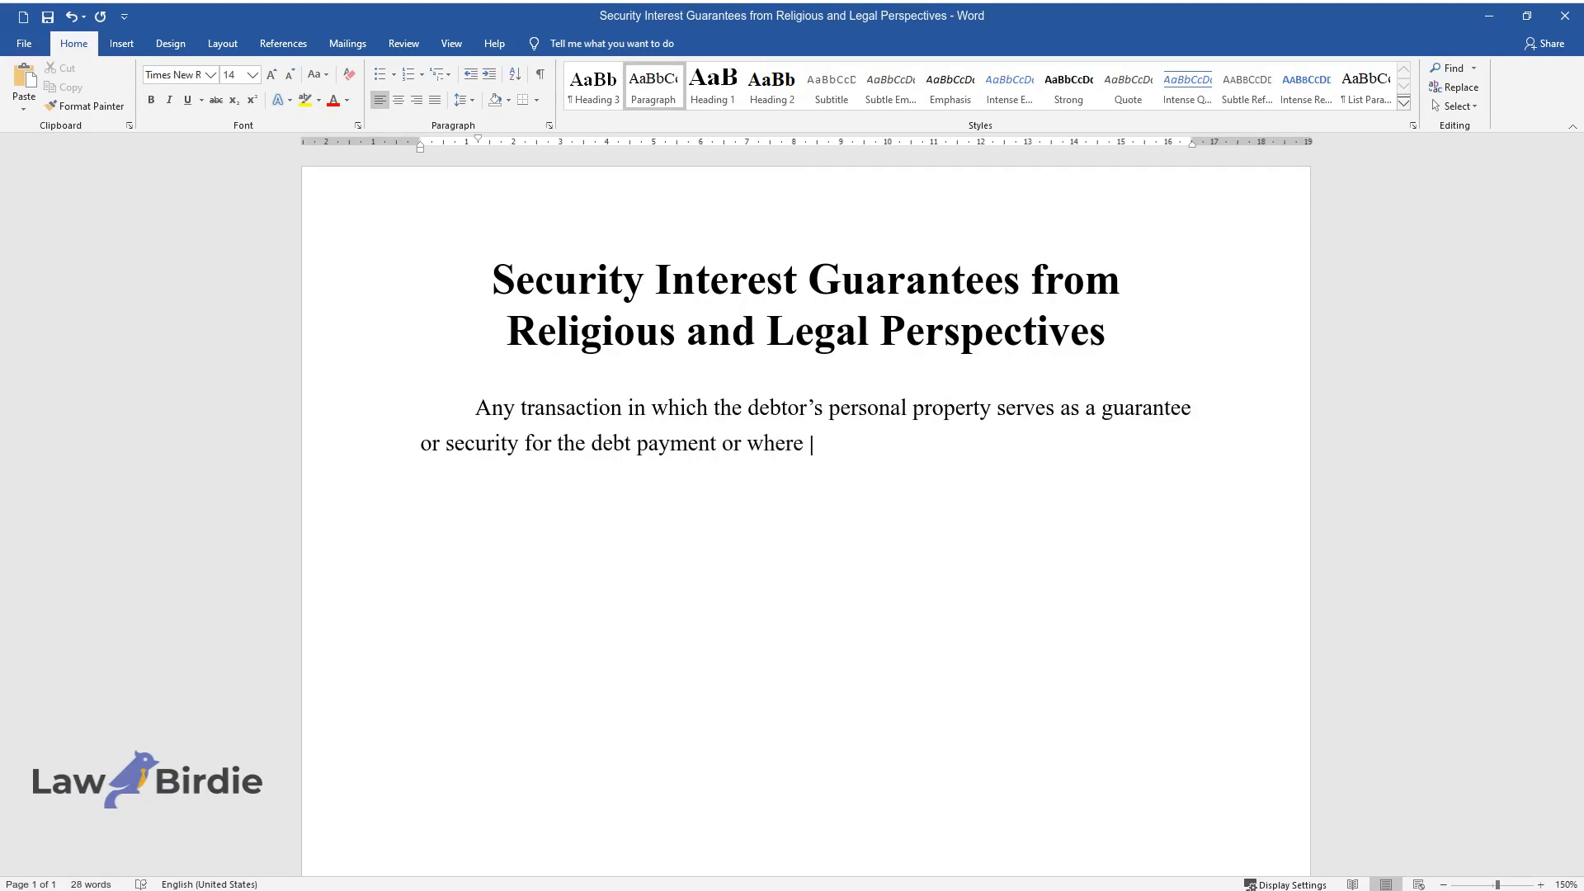
{"action": "type", "text": "the debtor has a legal interest. S"}
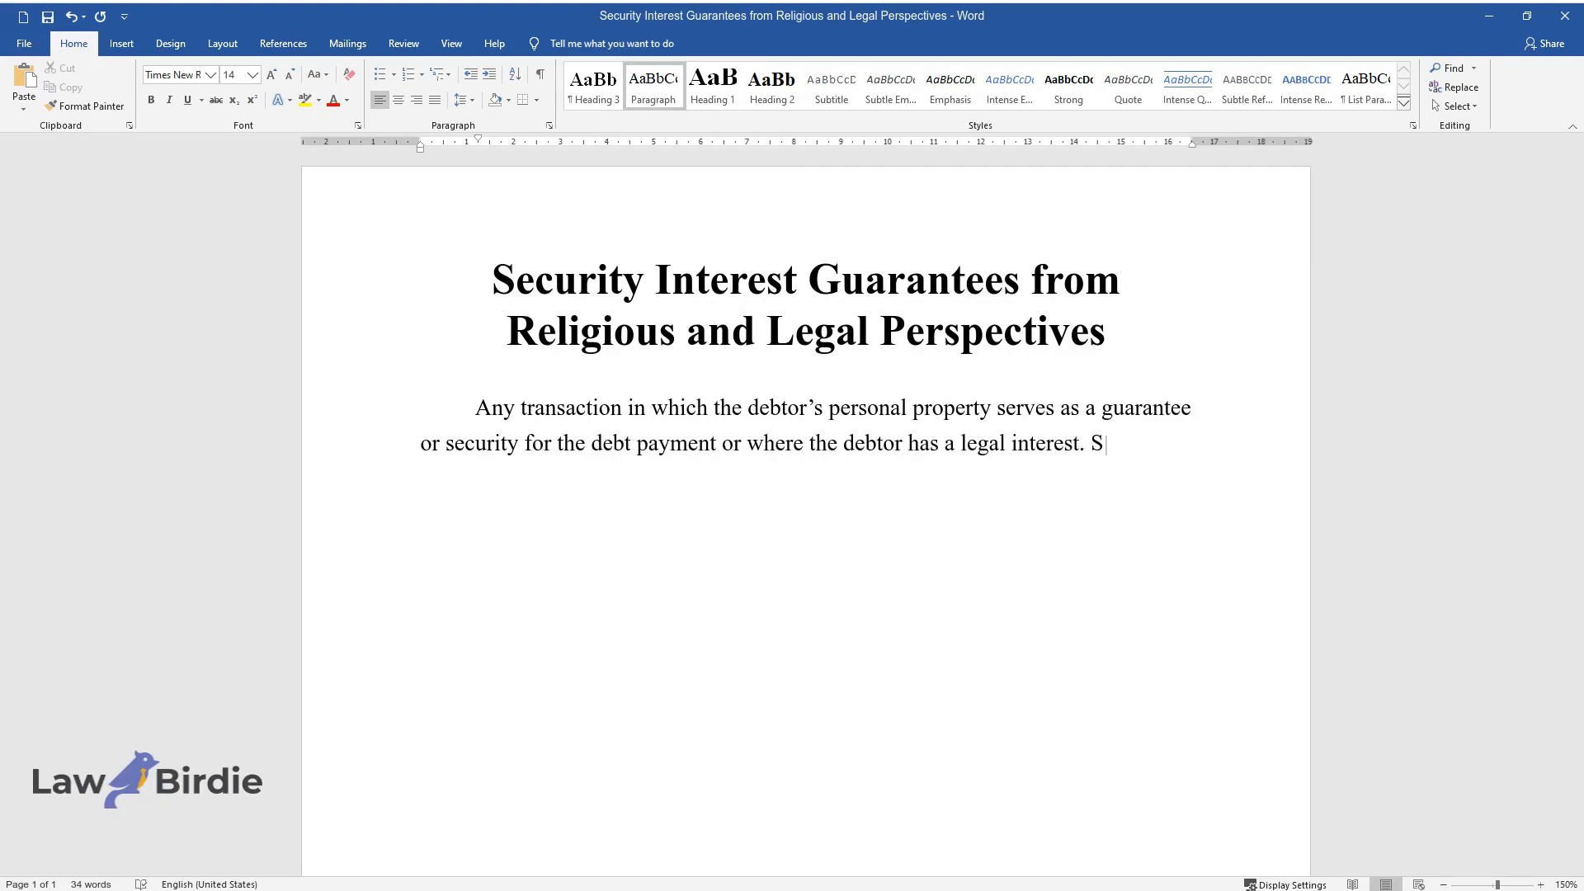
{"action": "type", "text": "ecured personal property transactio"}
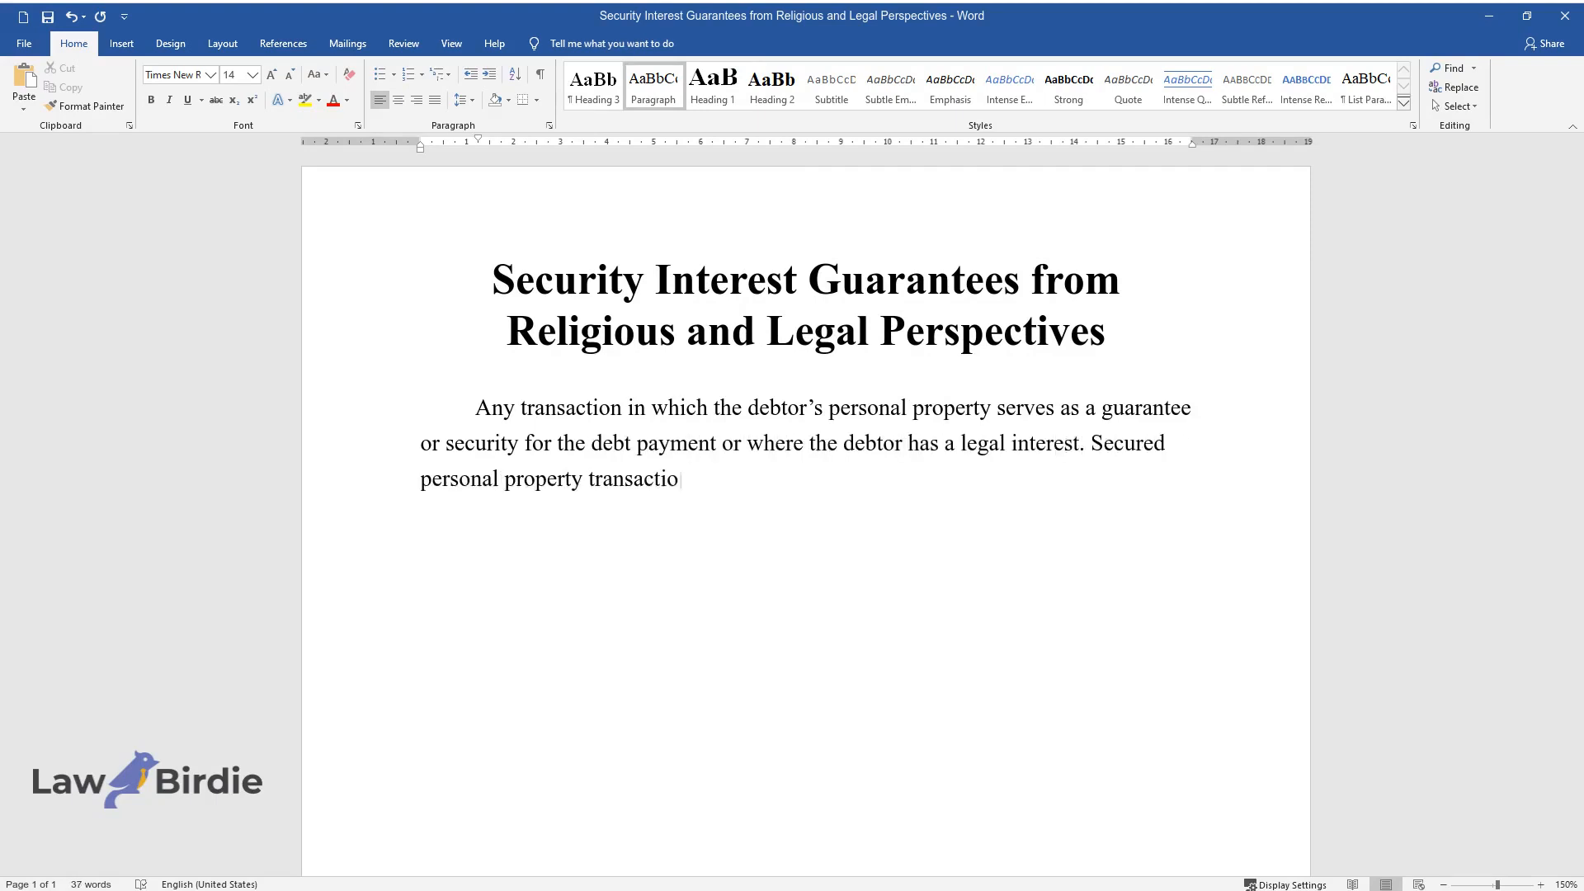
{"action": "type", "text": "ns are governed by Article 9 of the Uniform"}
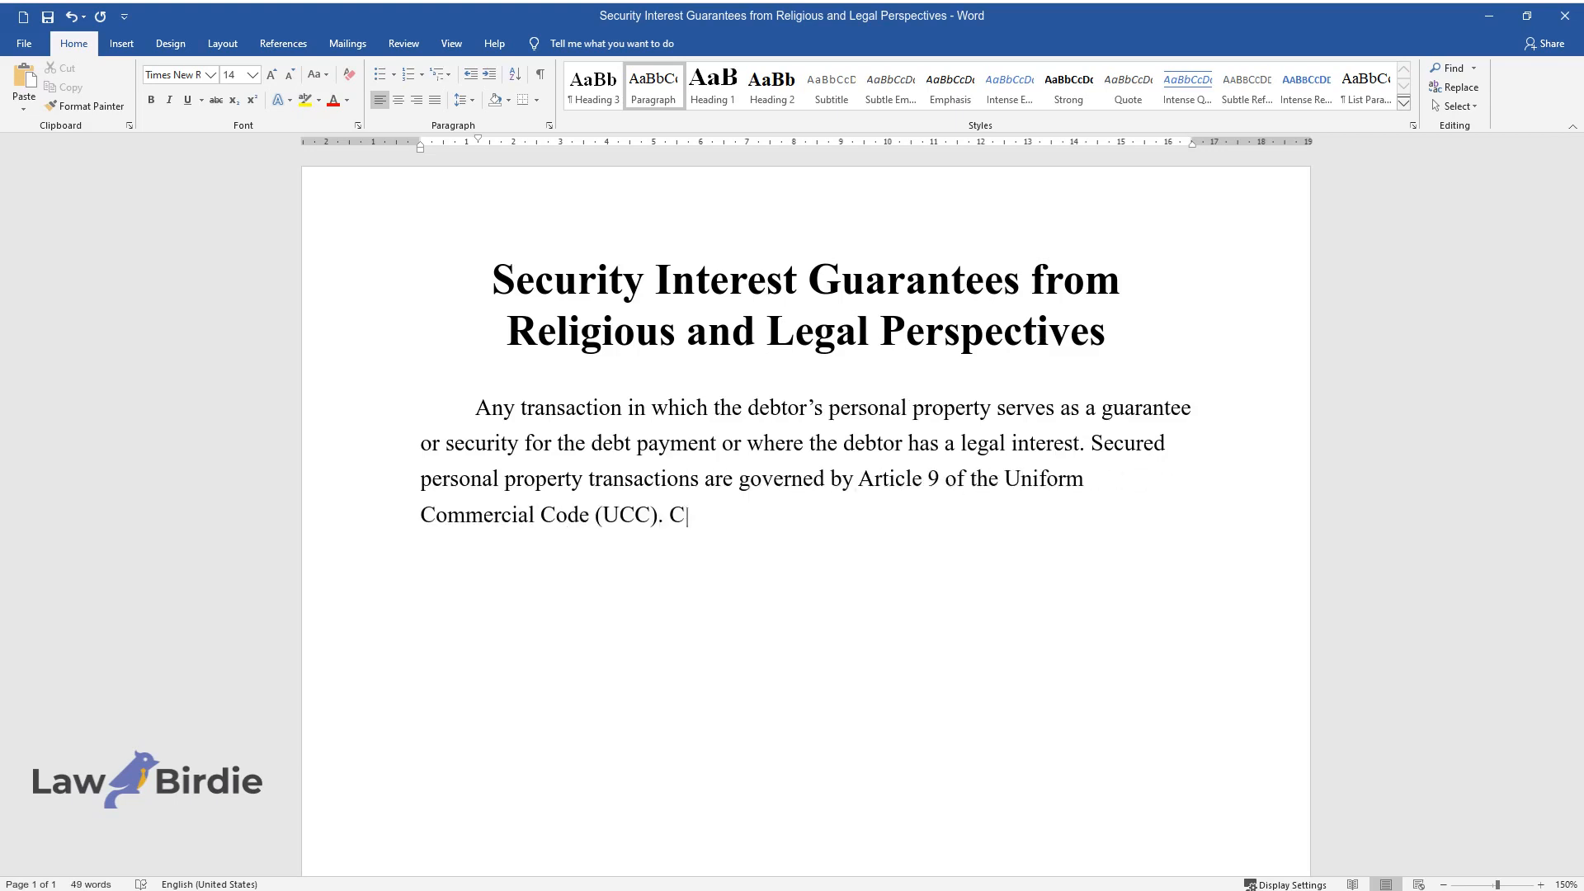
{"action": "type", "text": "onsequently, in the situation menti"}
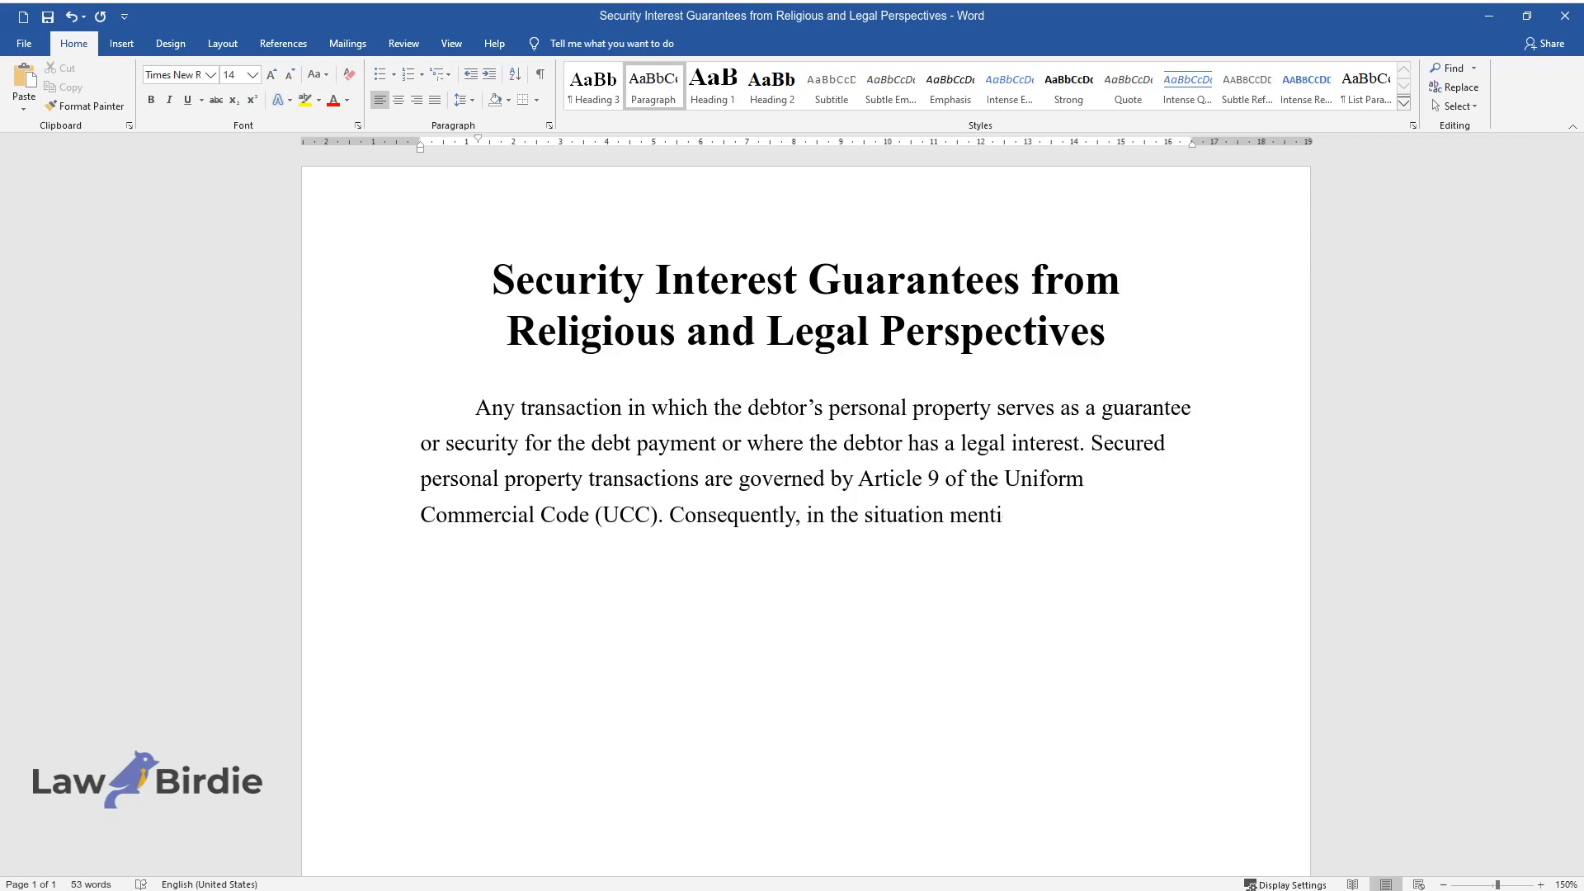
{"action": "type", "text": "oned, it is necessary to enter int"}
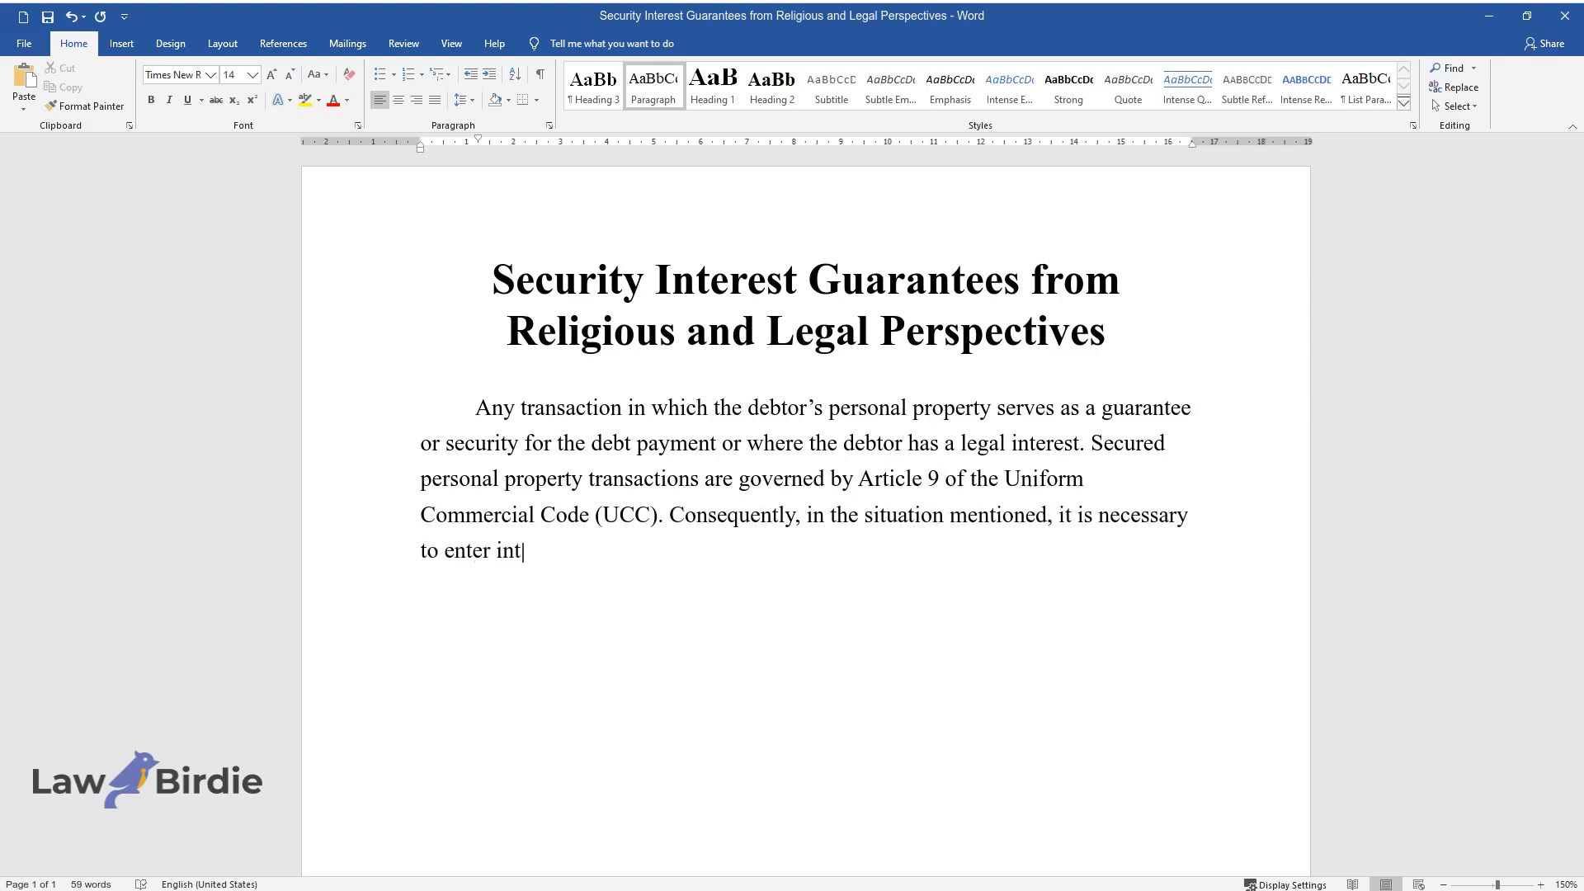
{"action": "type", "text": "o a contract between the debtor and"}
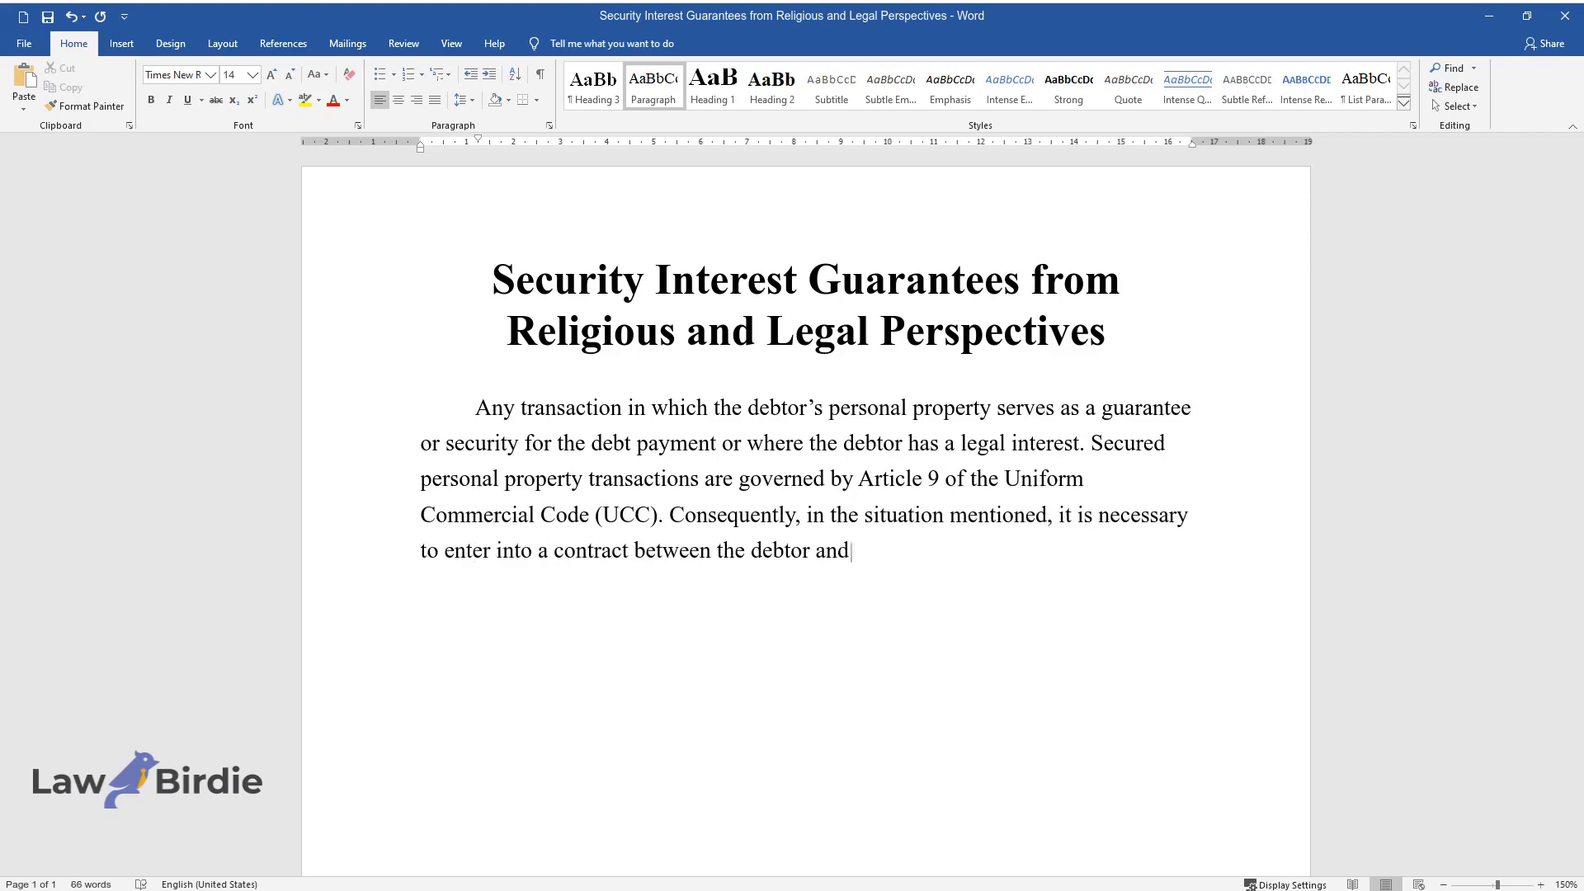
{"action": "type", "text": "a secured party that establishes or"}
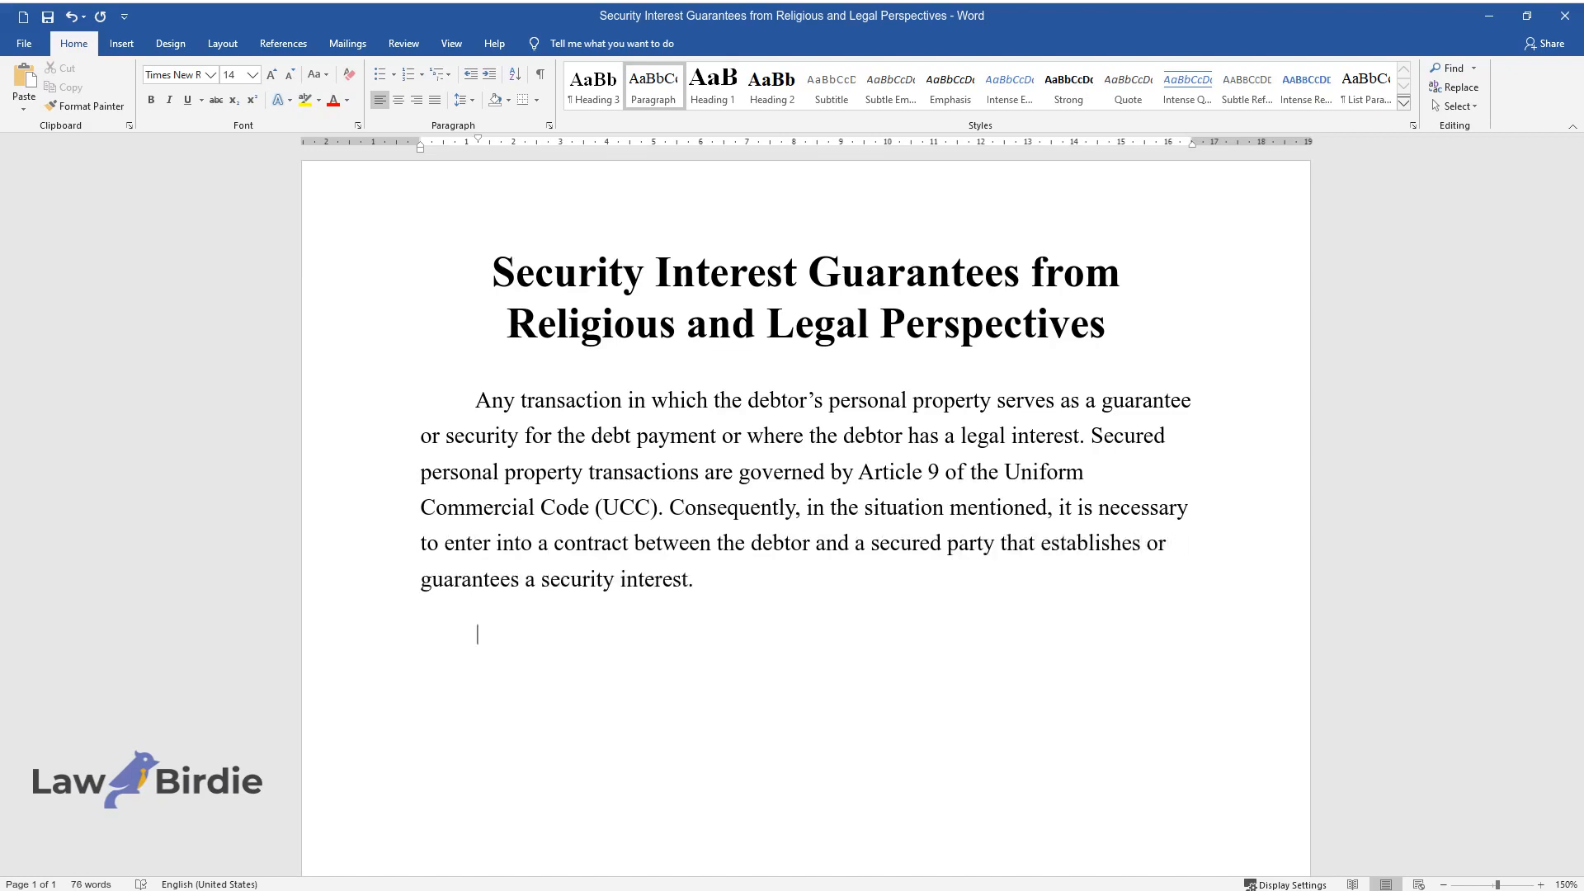
Type the paragraph on the bank's legitimate interests, property seizure on default, and biblical teachings
{"action": "type", "text": "The interests of t"}
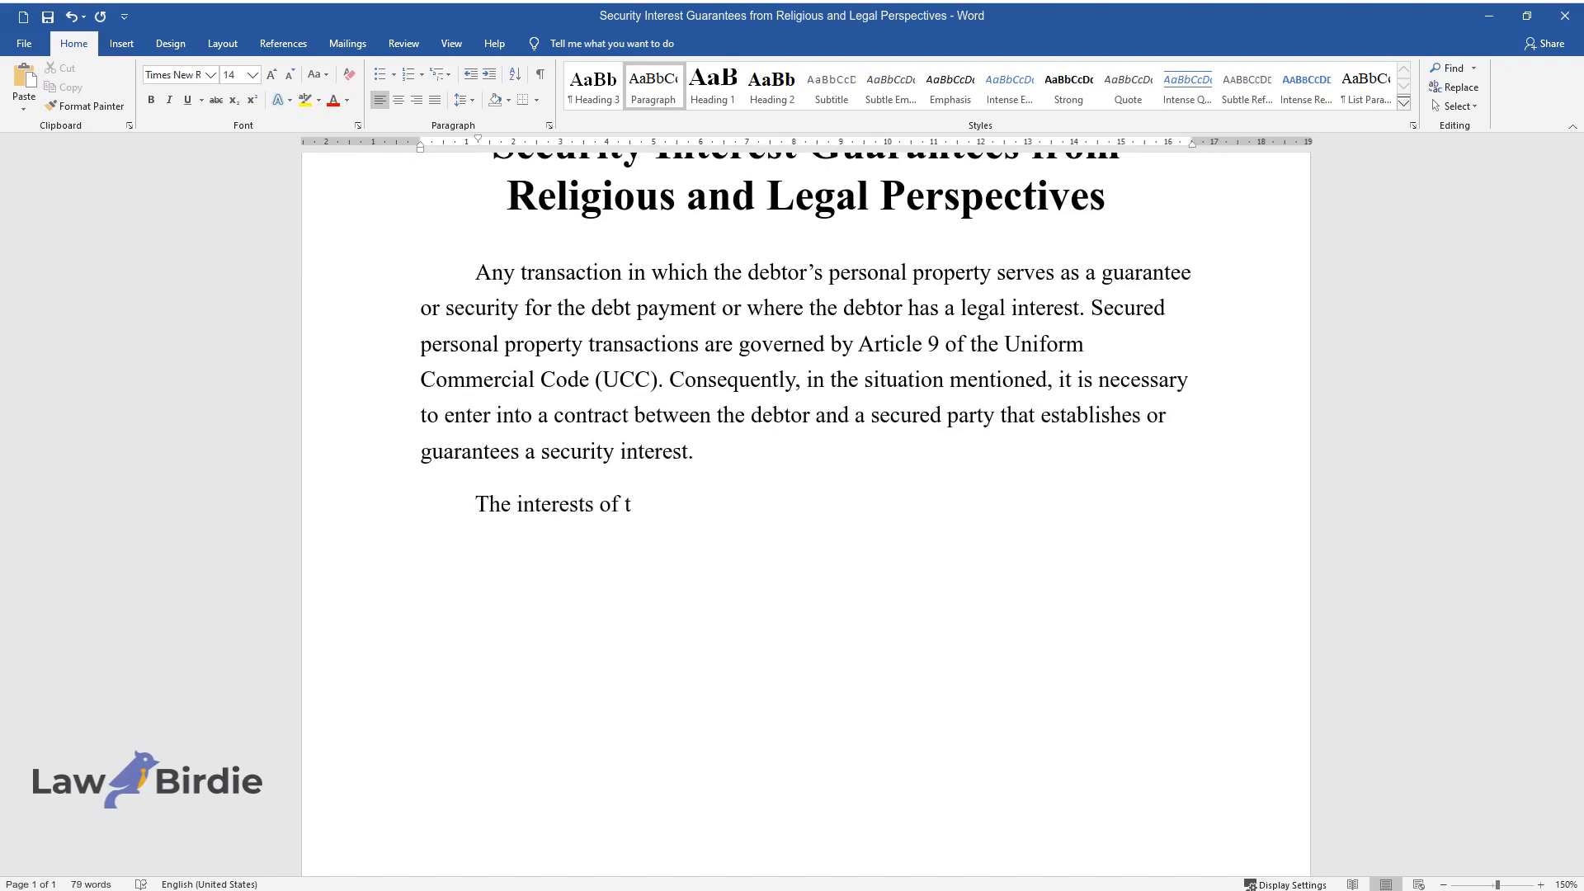
{"action": "type", "text": "he bank will be legitimate if there is"}
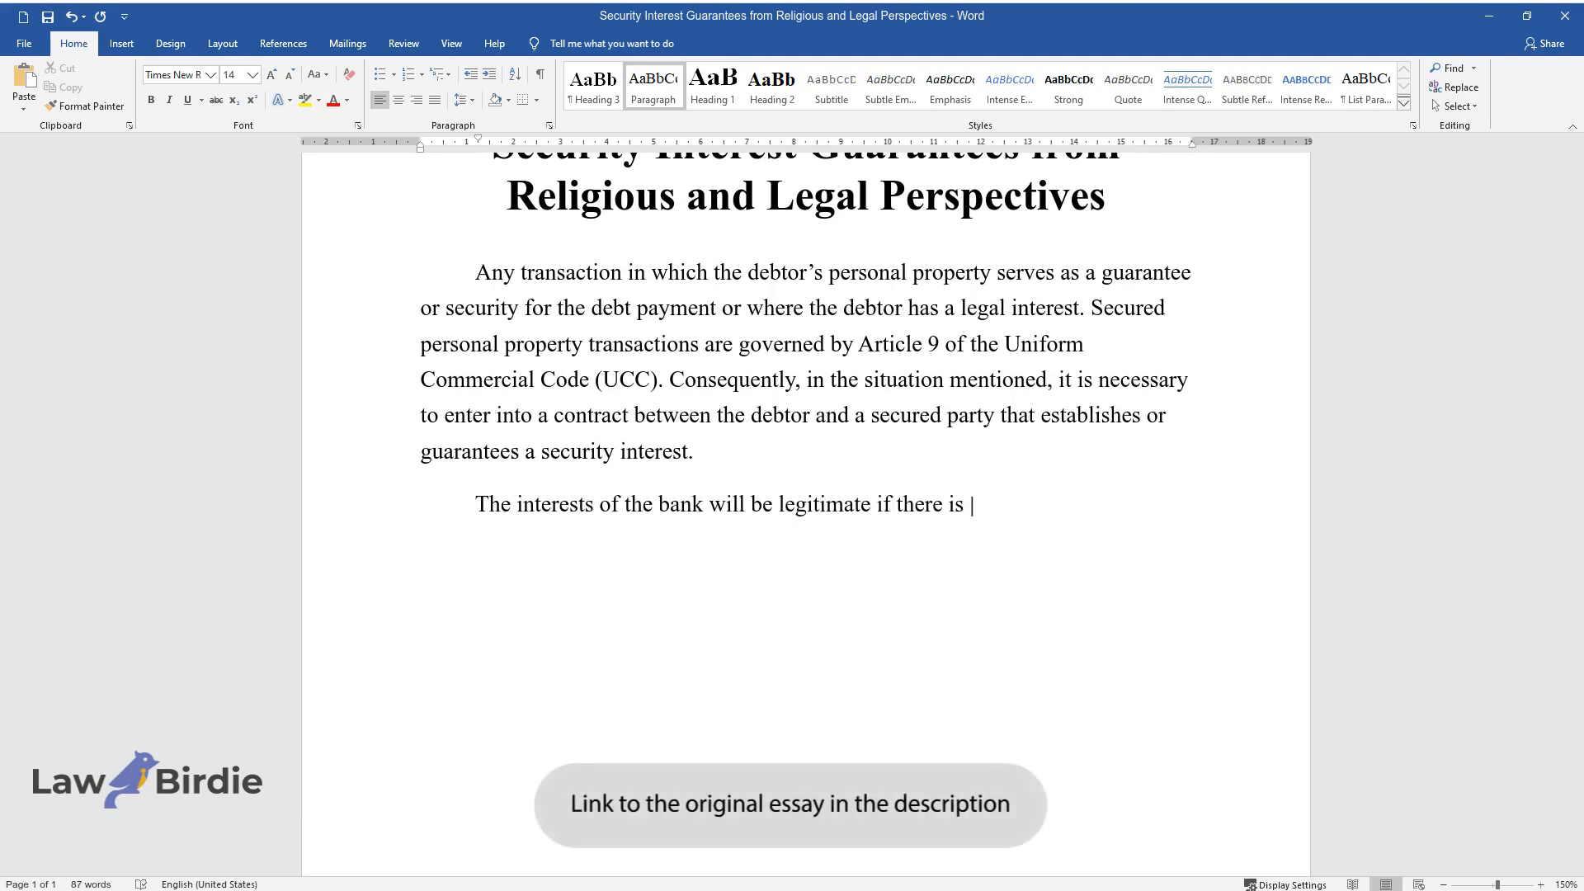
{"action": "type", "text": "an agreement between the creditor and t"}
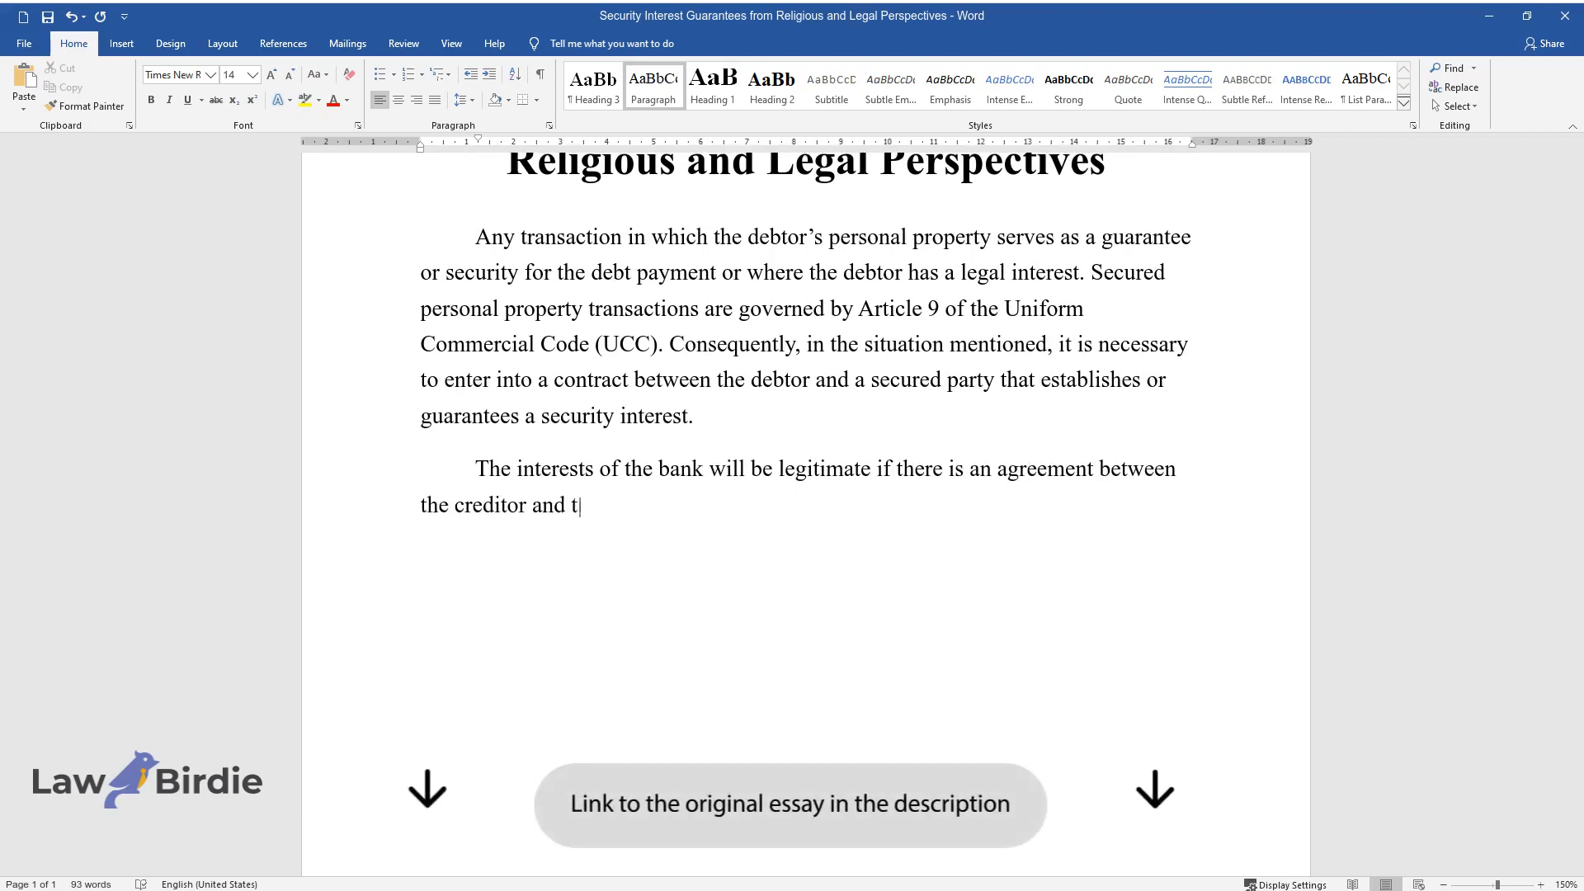
{"action": "type", "text": "he debtor. In case of delay or non-payment of the principal"}
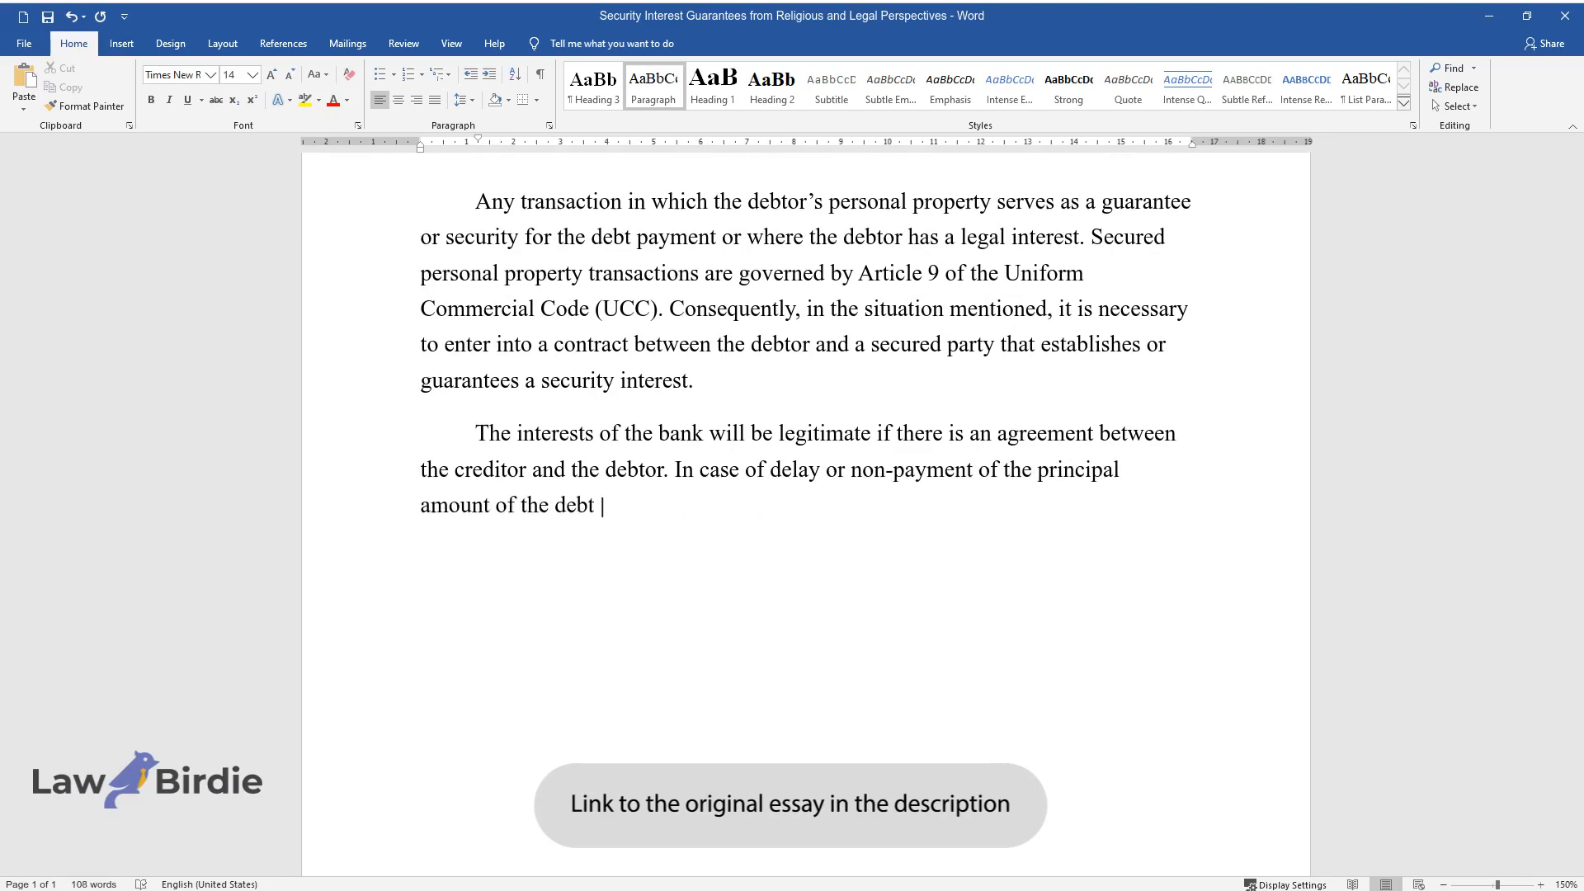
{"action": "type", "text": "by the latter, the bank has the right to dispose of movable or"}
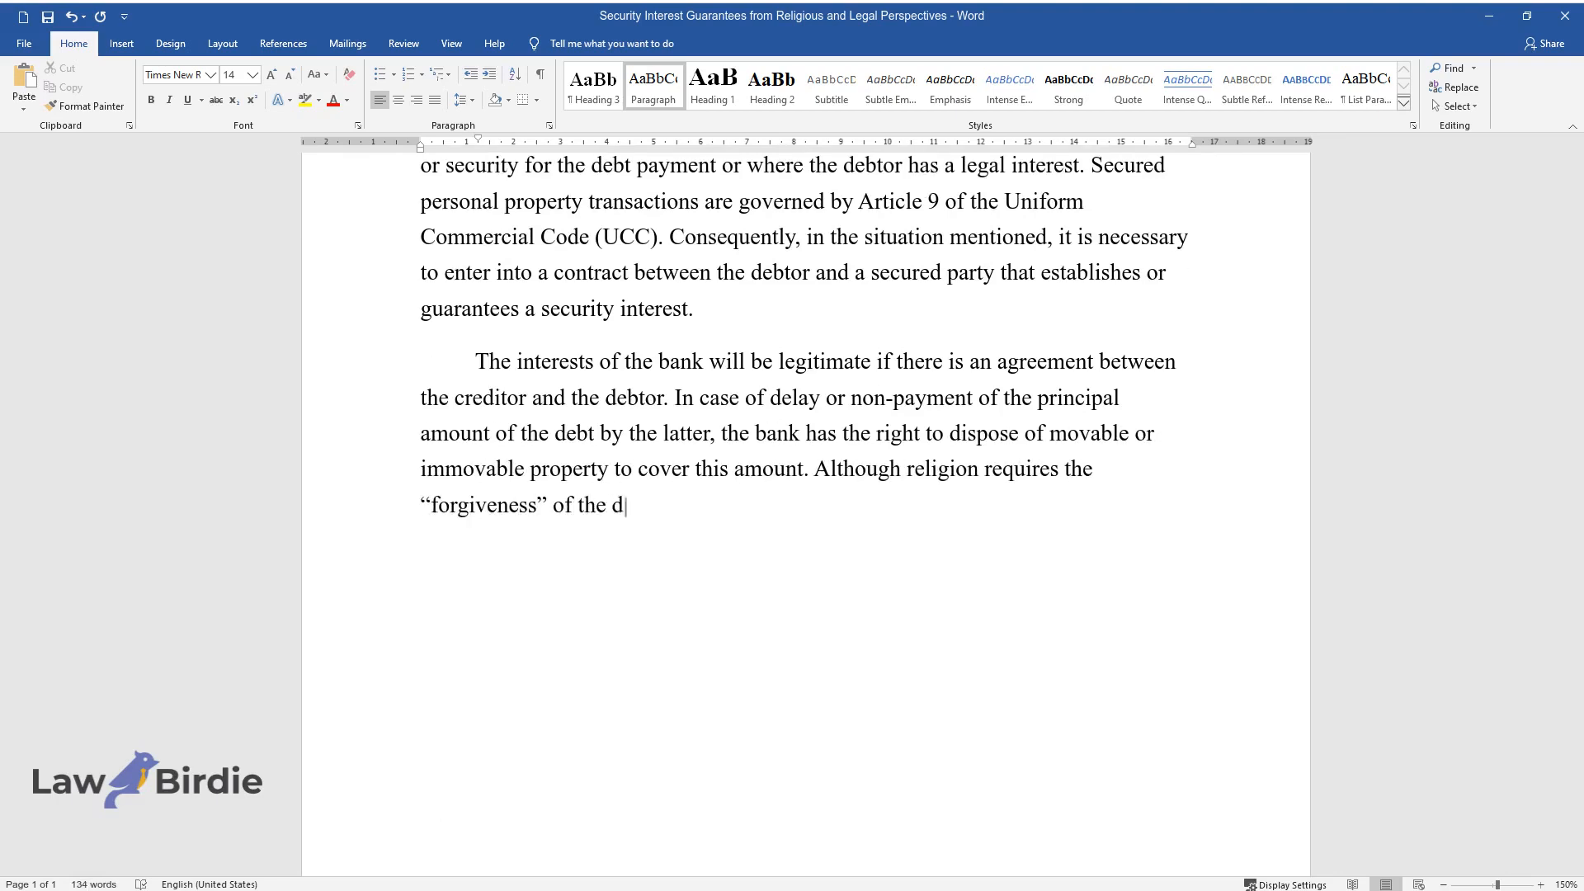
{"action": "type", "text": "ebt in the event of its default, one should not forget that these"}
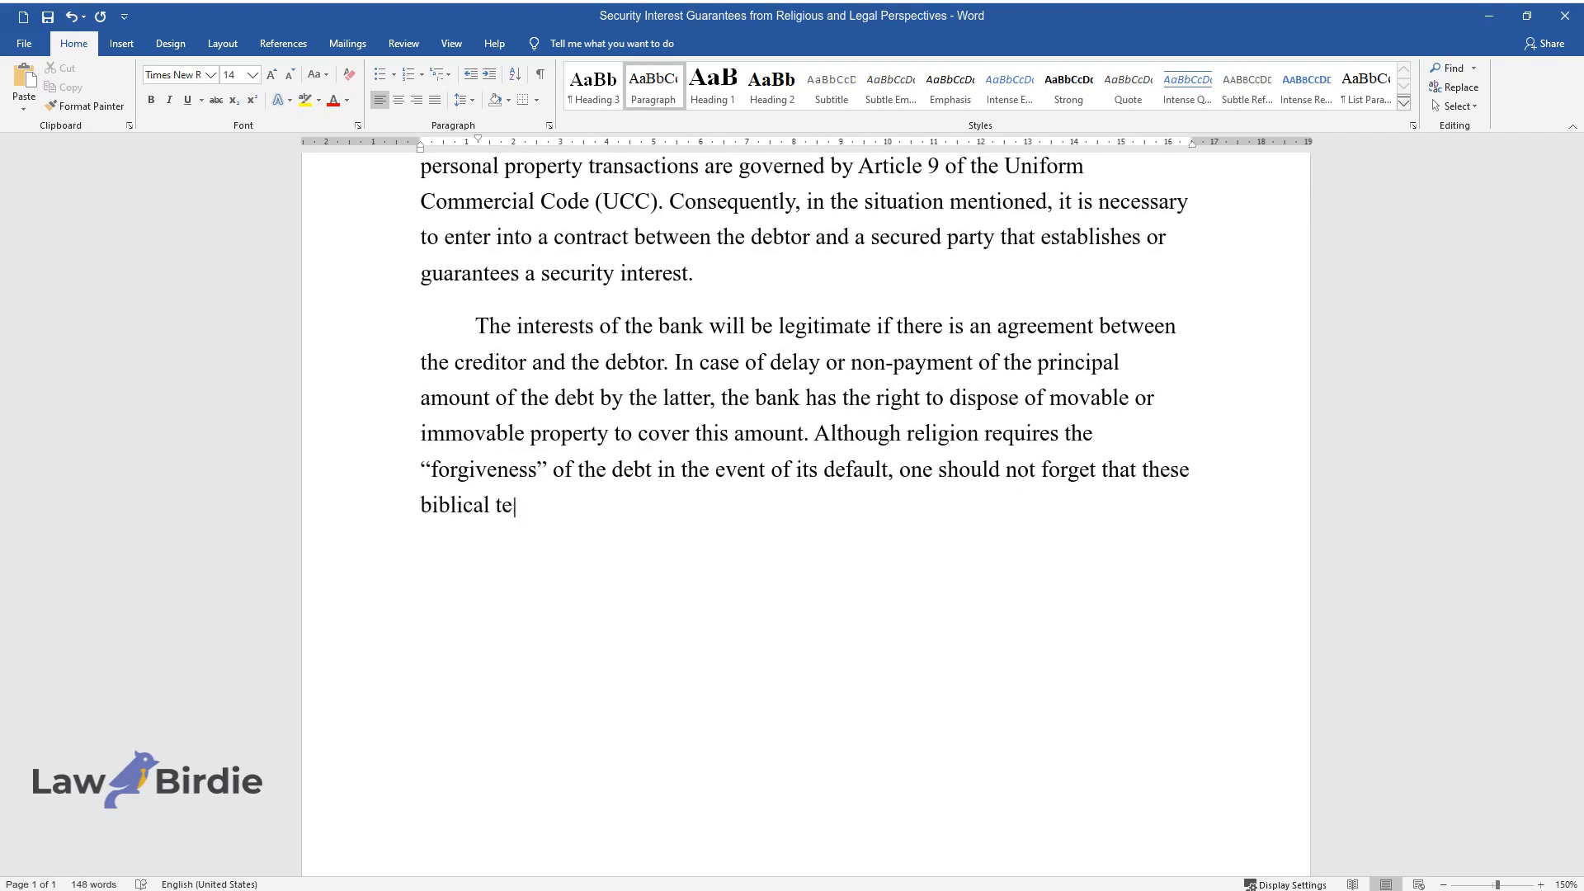
{"action": "type", "text": "achings were written when such issues were not resolved by legal"}
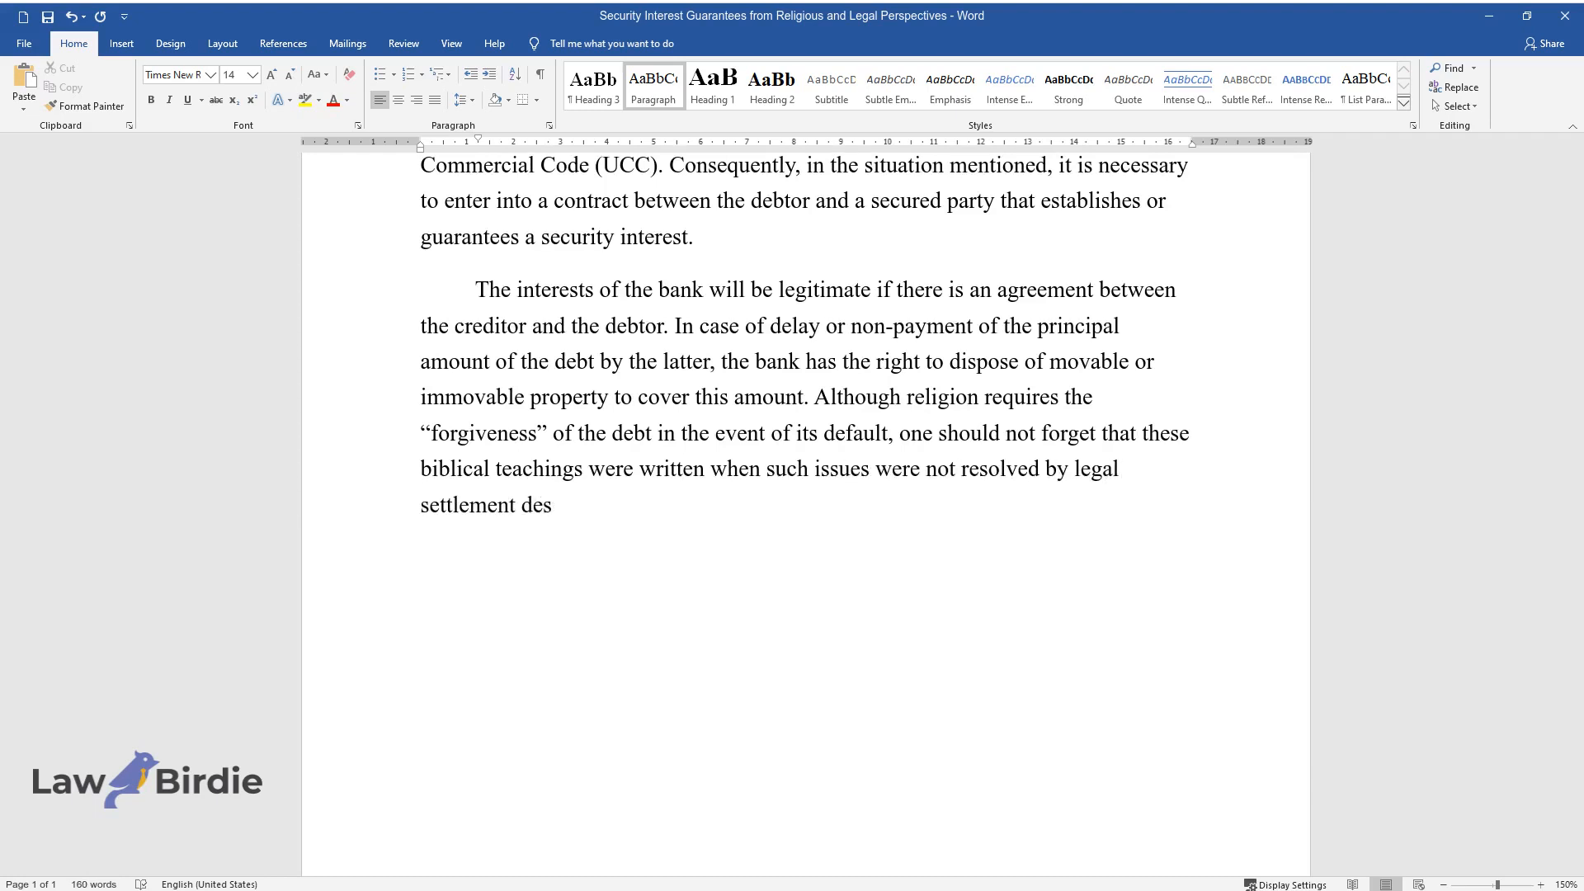
{"action": "type", "text": "cribed by the norms of the Uniform Commercial Code."}
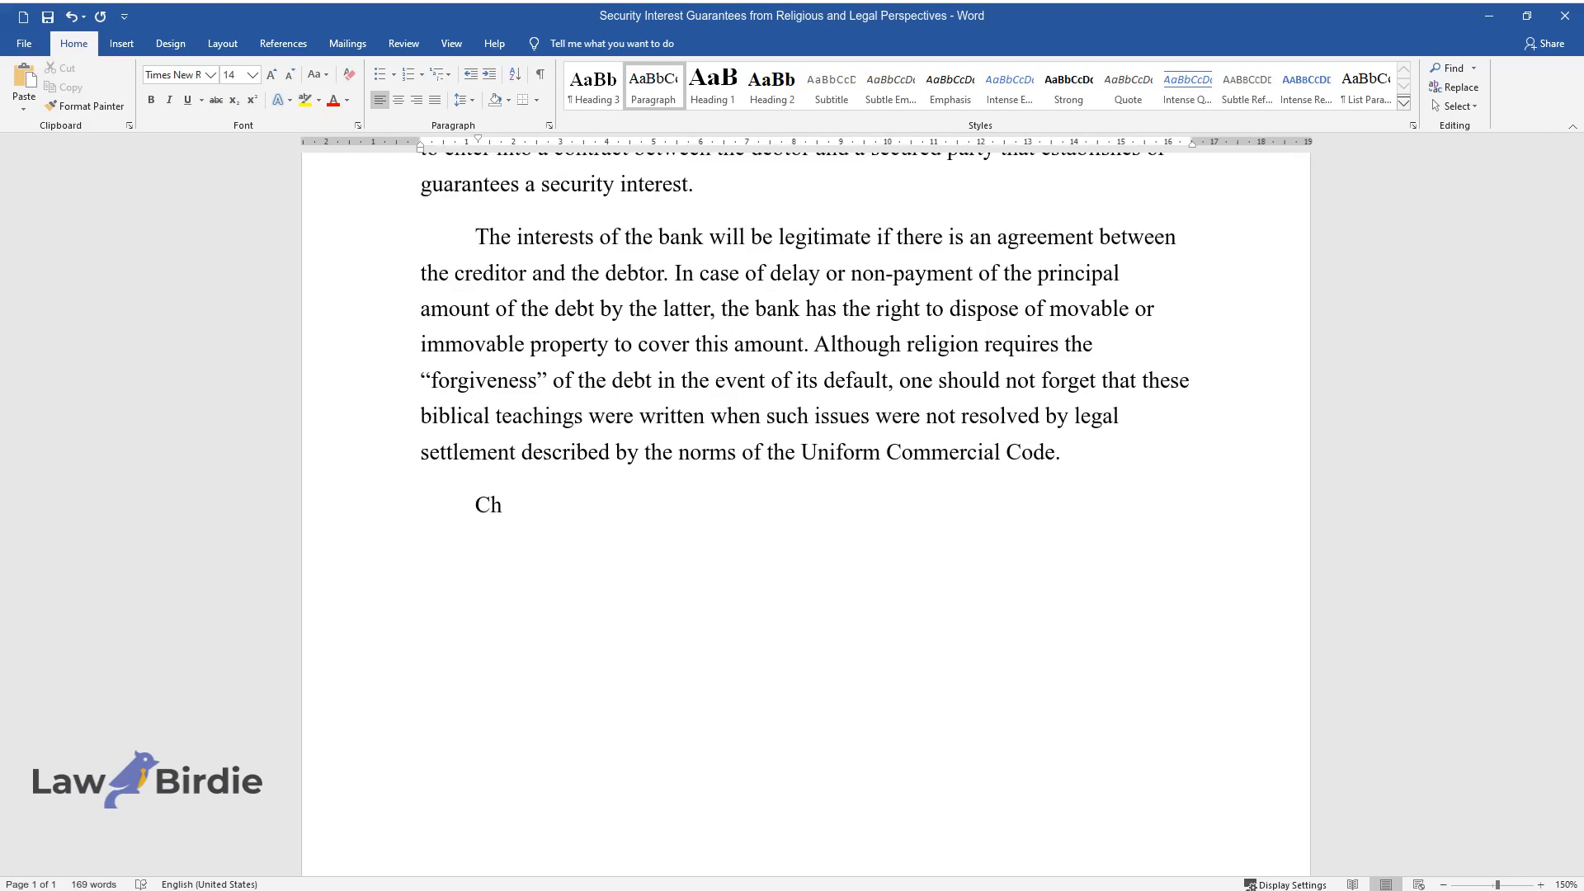
Type the 'Christian notions' sentences on lender requirements, interest-free borrowing and timely repayment
{"action": "type", "text": "ristian notions about the procedures"}
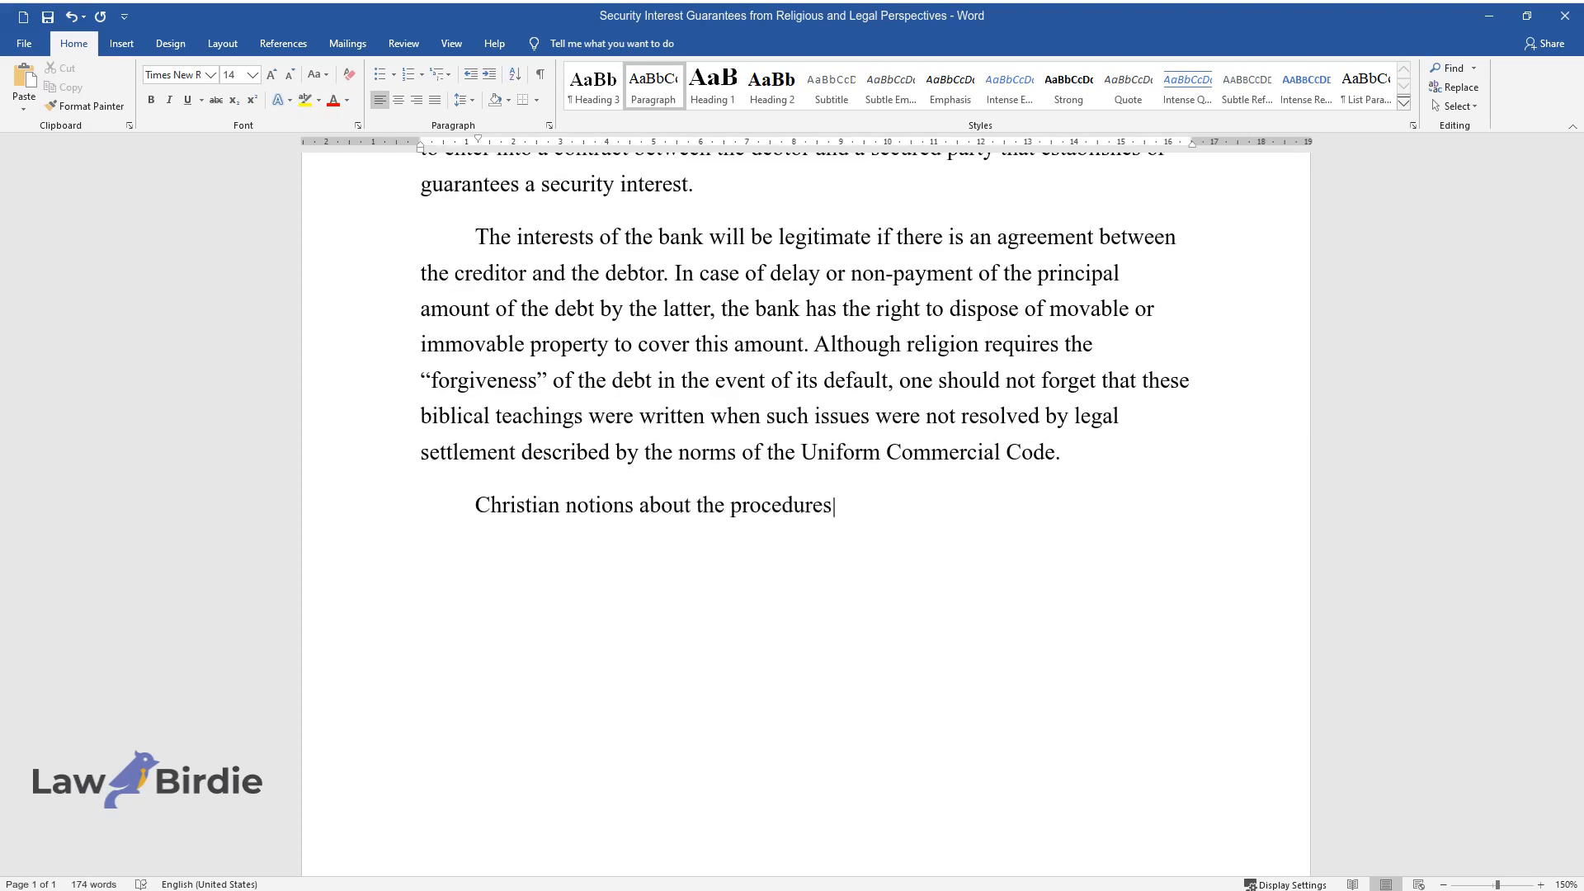
{"action": "type", "text": "for giving and collecting debts and"}
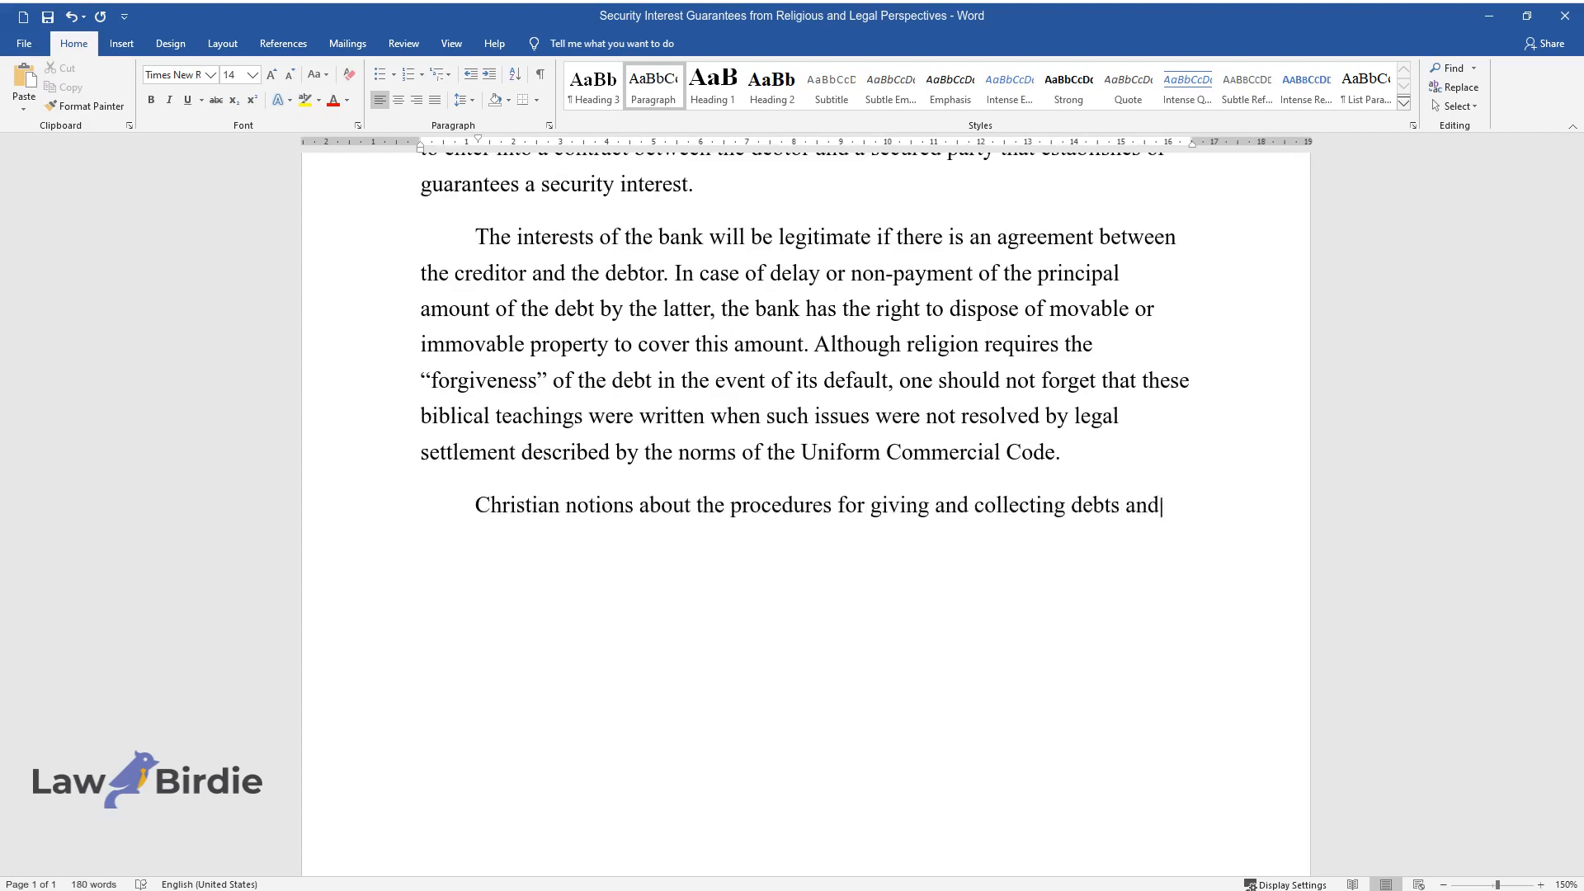
{"action": "type", "text": "provisions impose additional requi"}
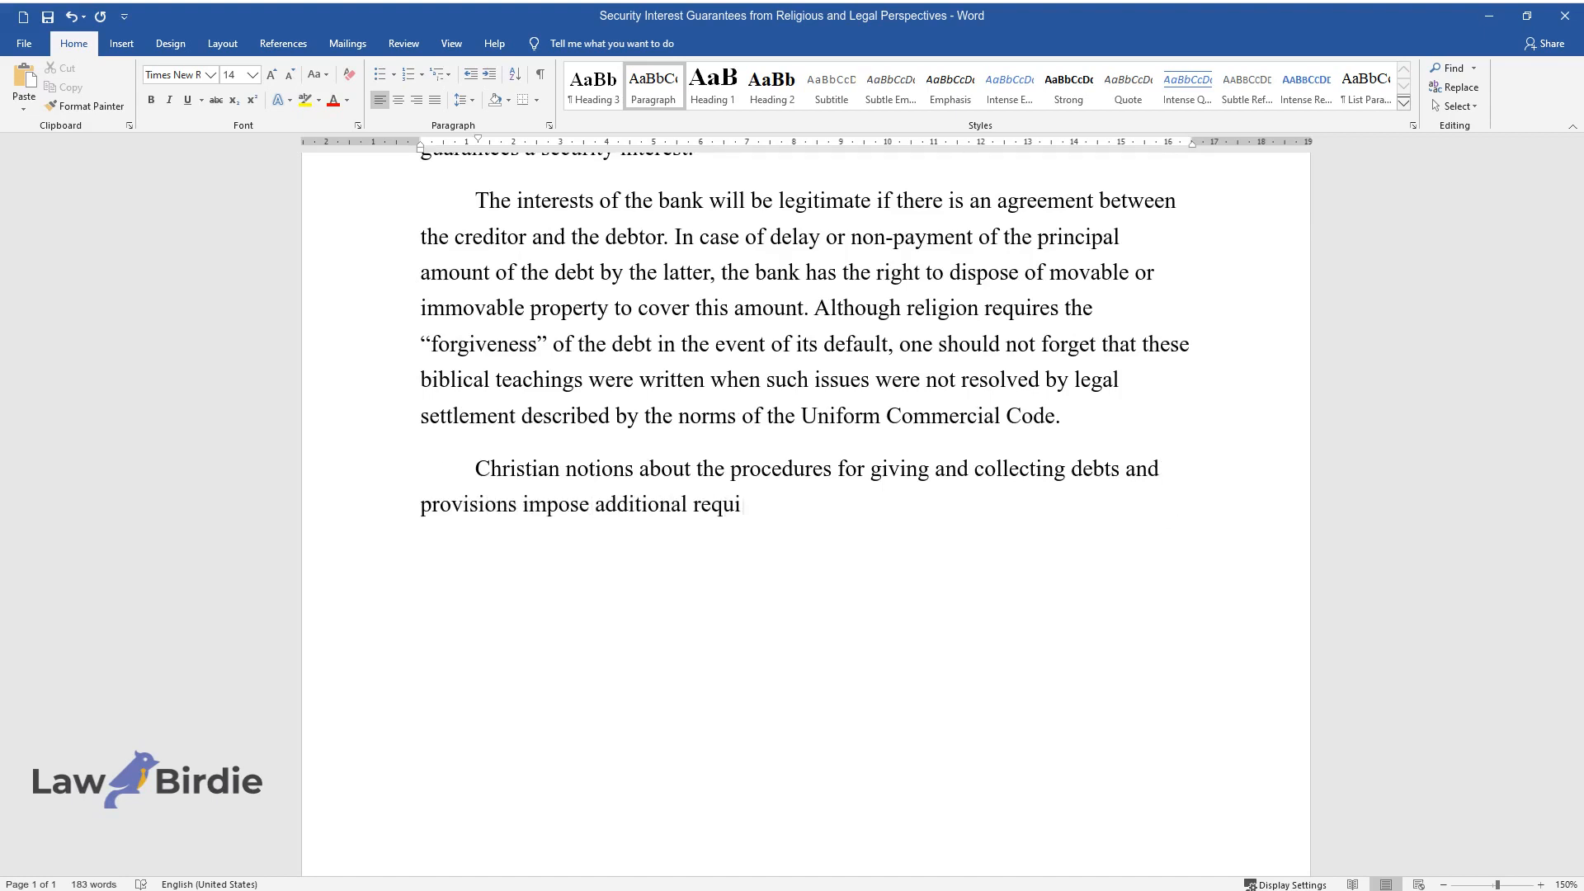
{"action": "type", "text": "rements on lenders and borrowers. Th"}
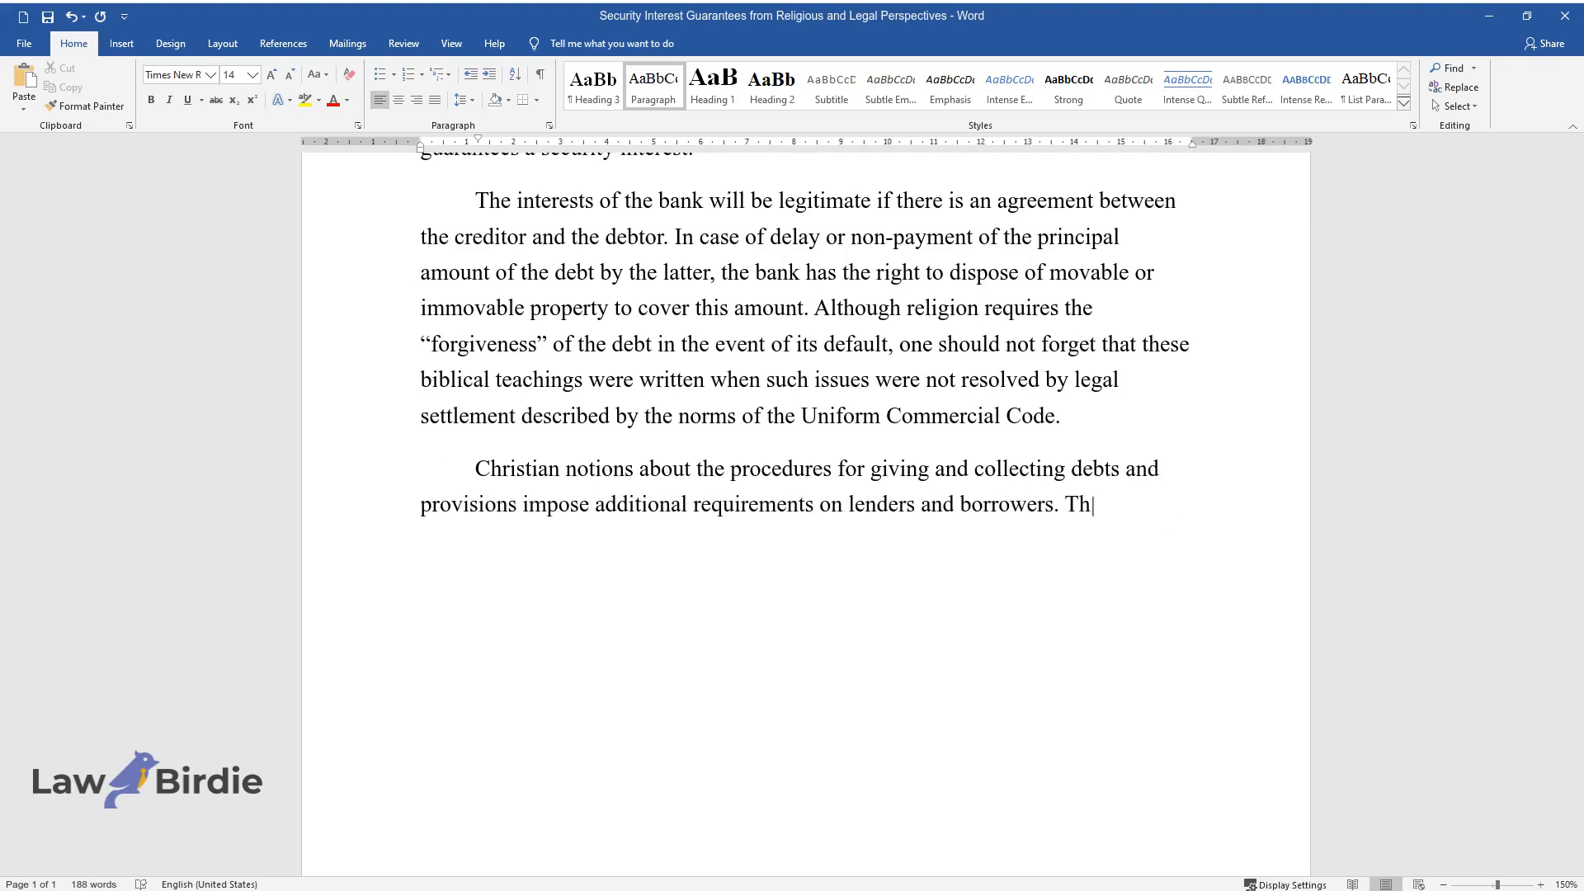
{"action": "type", "text": "e commandments suggest that the amou"}
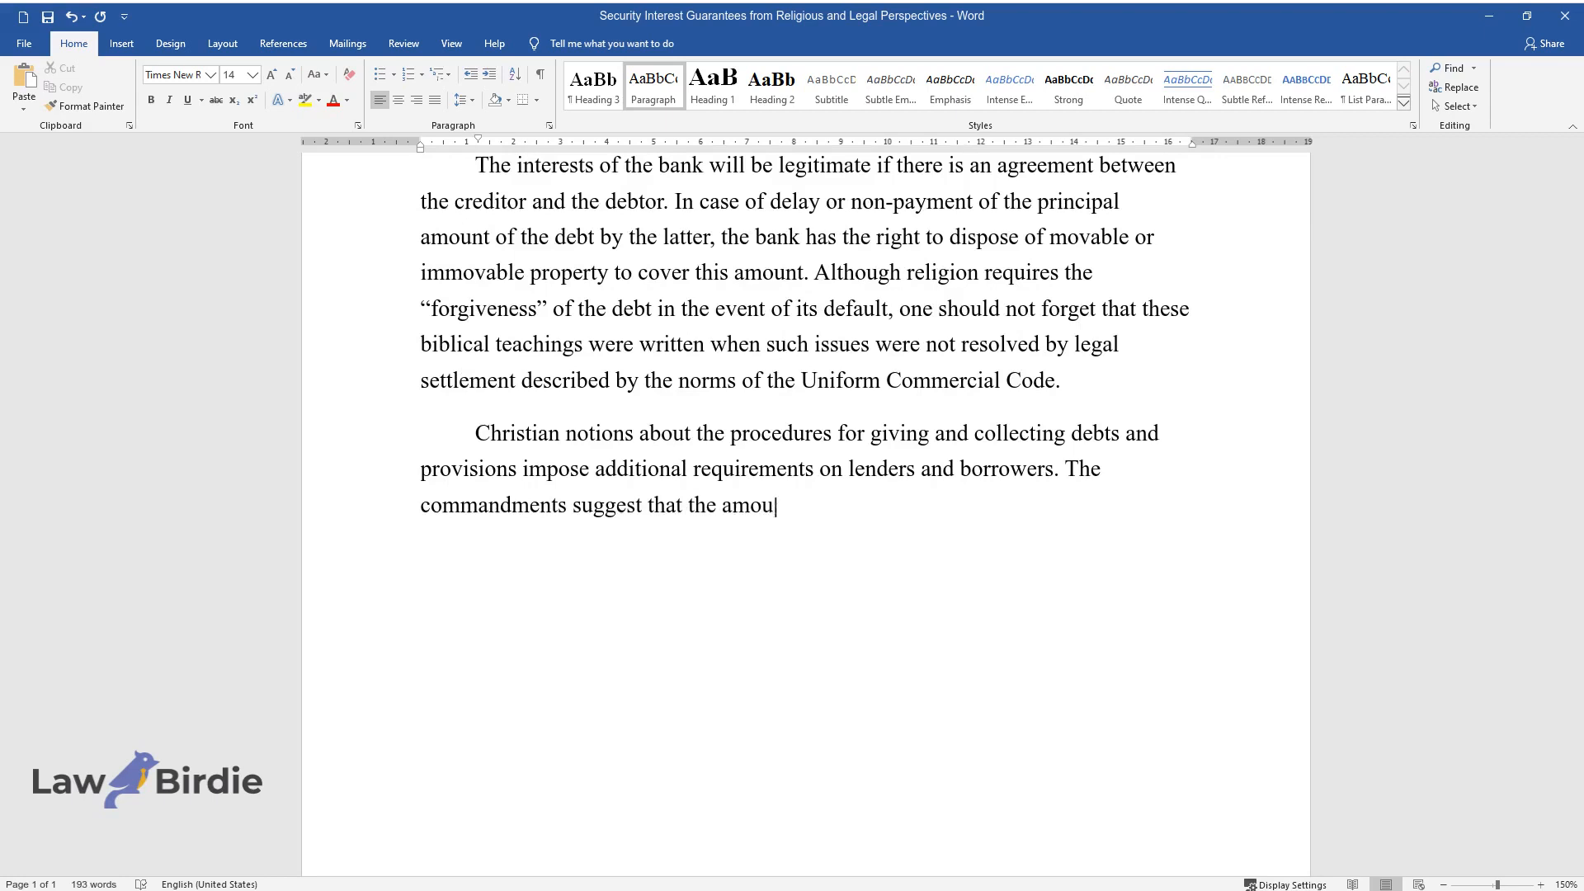
{"action": "type", "text": "nt of money borrowed should not be"}
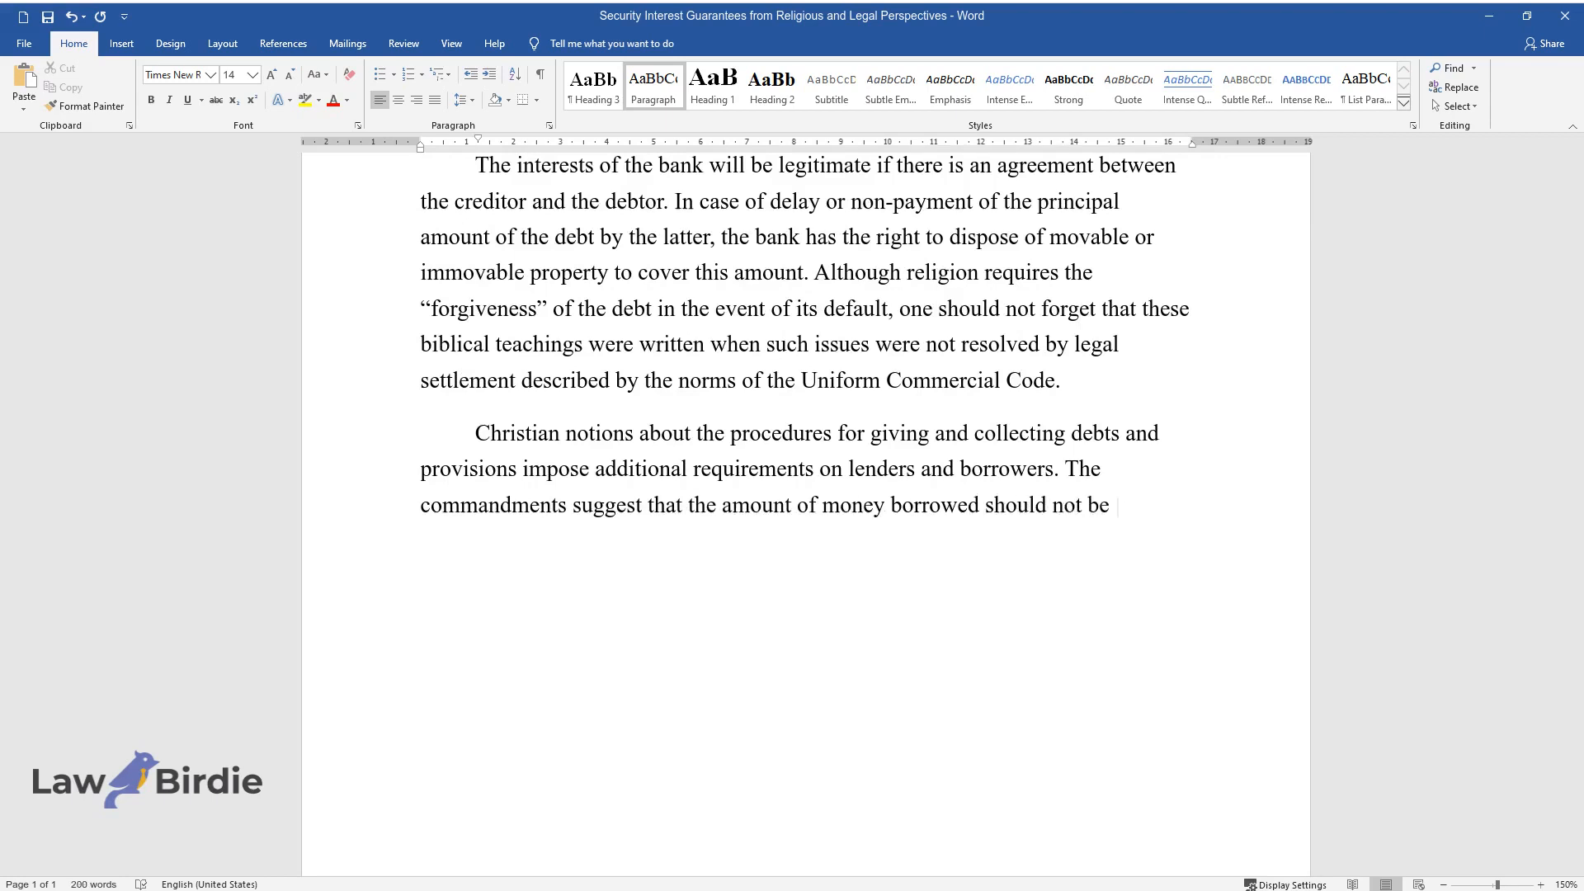
{"action": "type", "text": "subject to interest, while at the sa"}
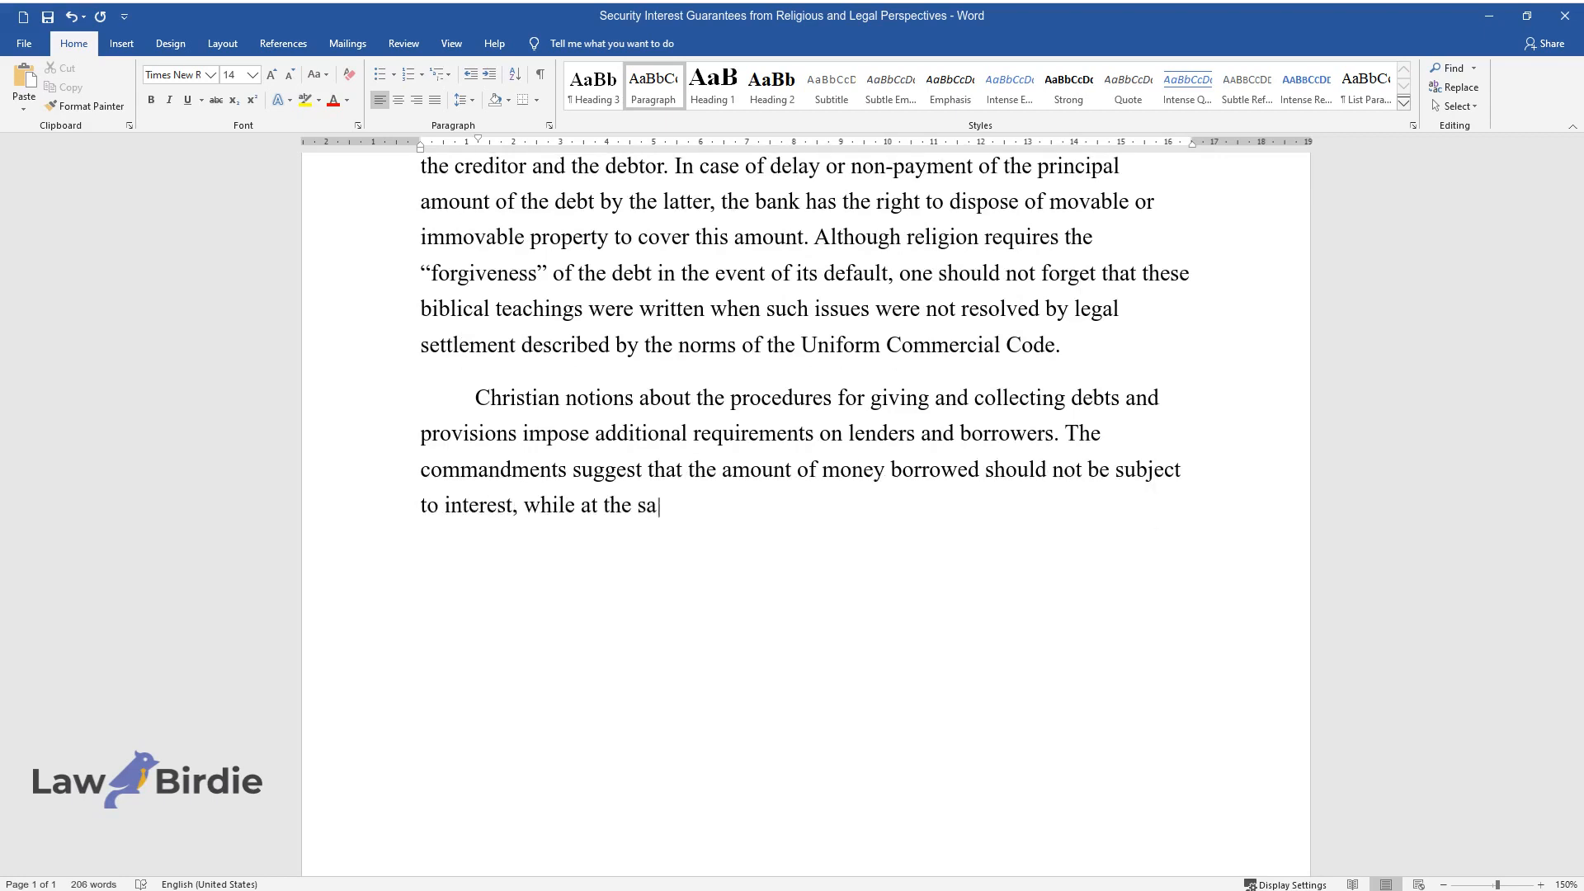
{"action": "type", "text": "me time, the person in debt must pay back the money"}
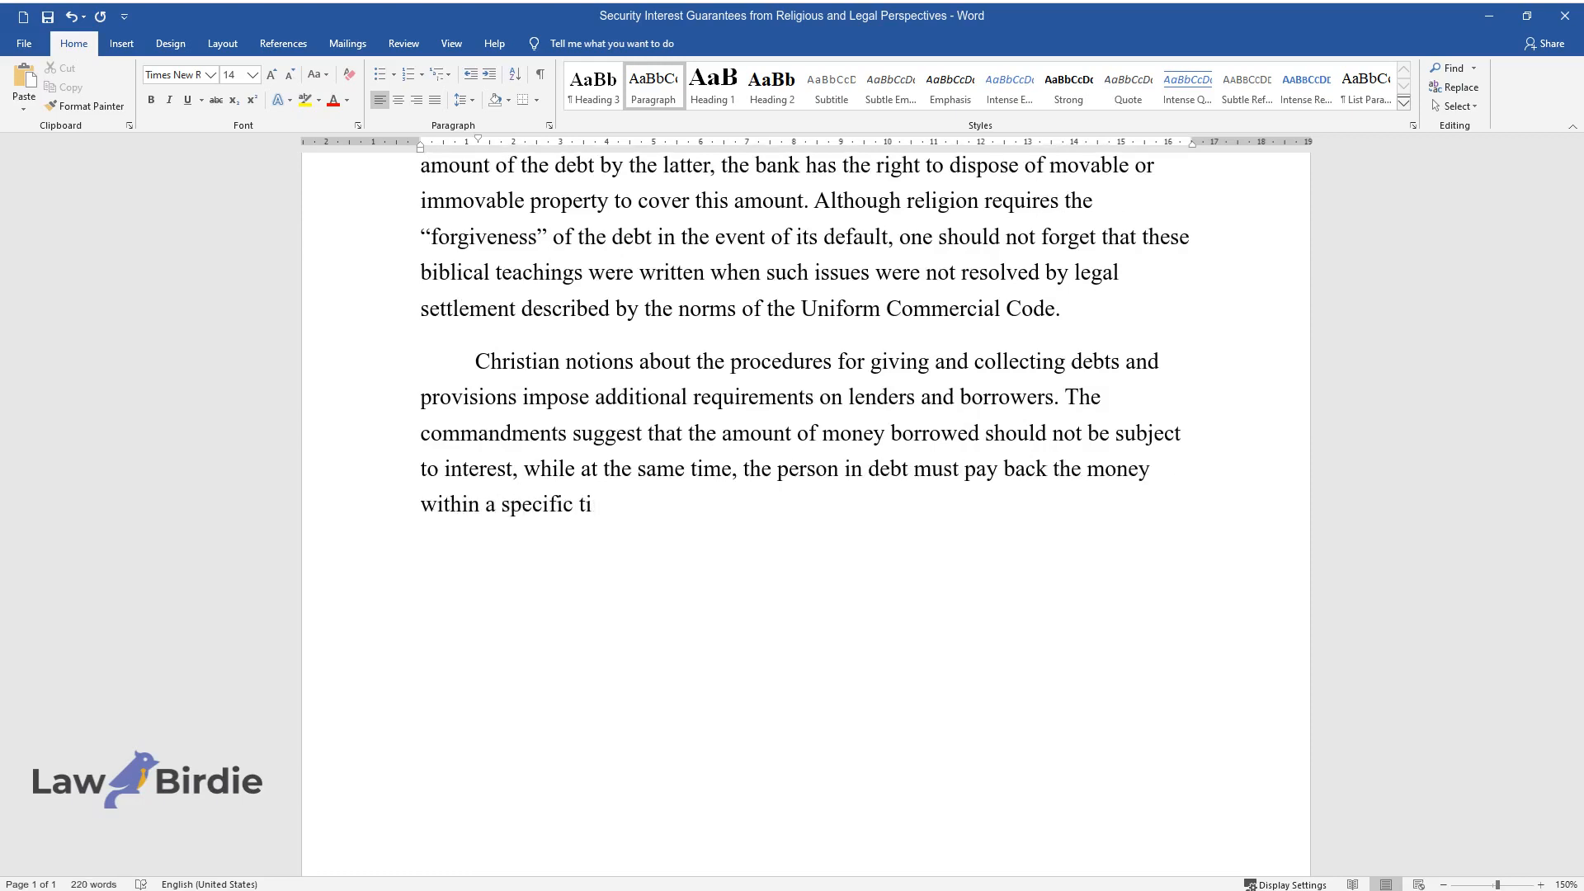
Add sentences on UCC lender powers, balancing interest and collateral, and blacklisting borrowers
{"action": "type", "text": "me frame. Christian lenders are under less financial freedom,"}
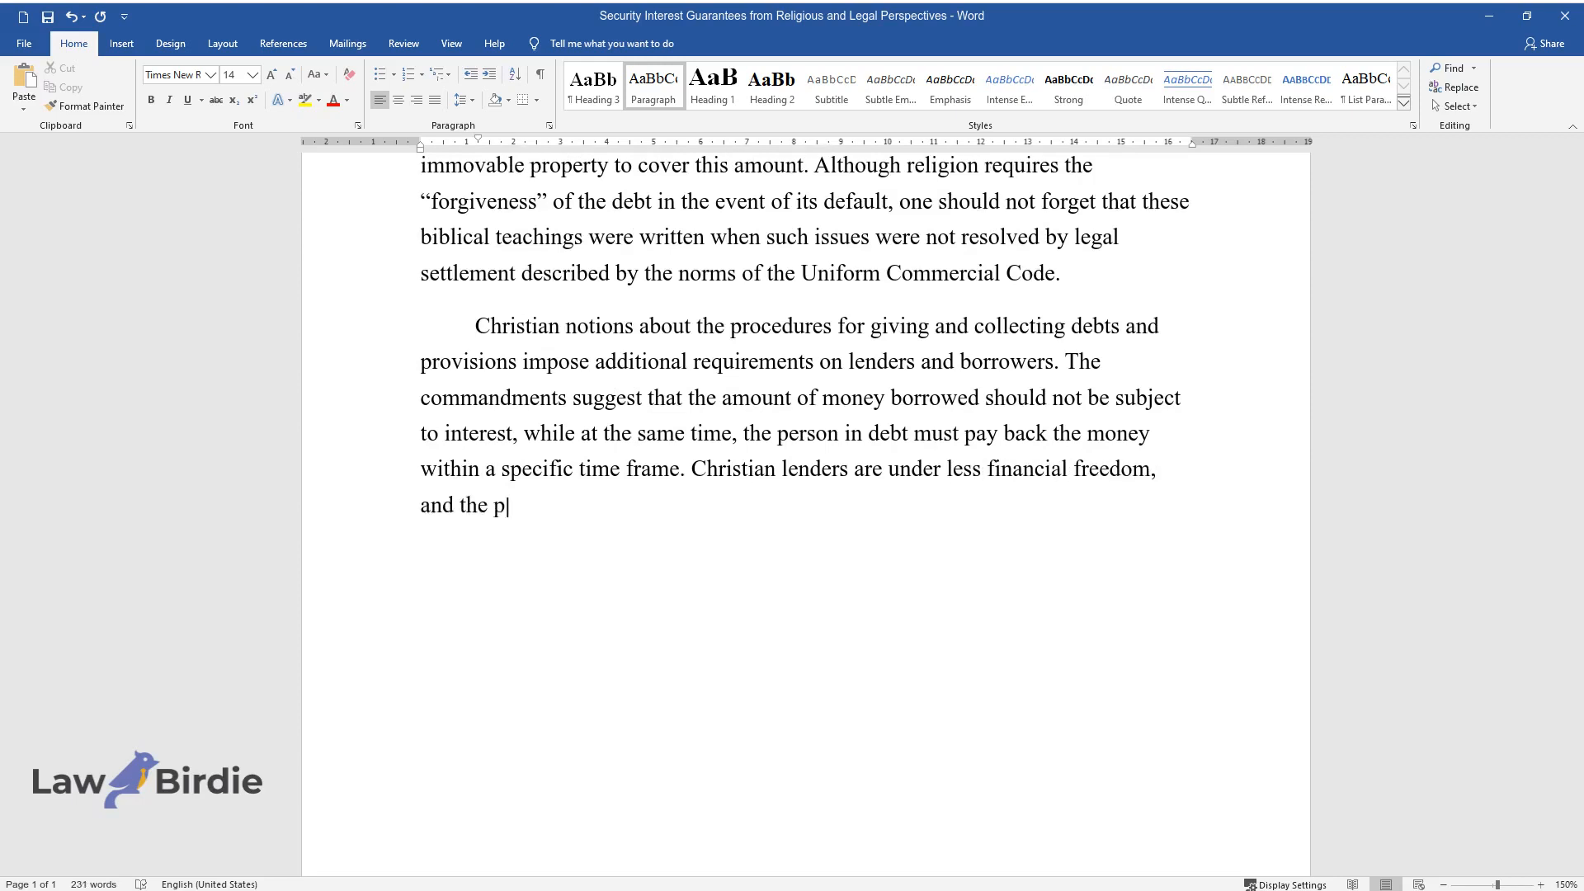
{"action": "type", "text": "rovisions of the UCC give them great"}
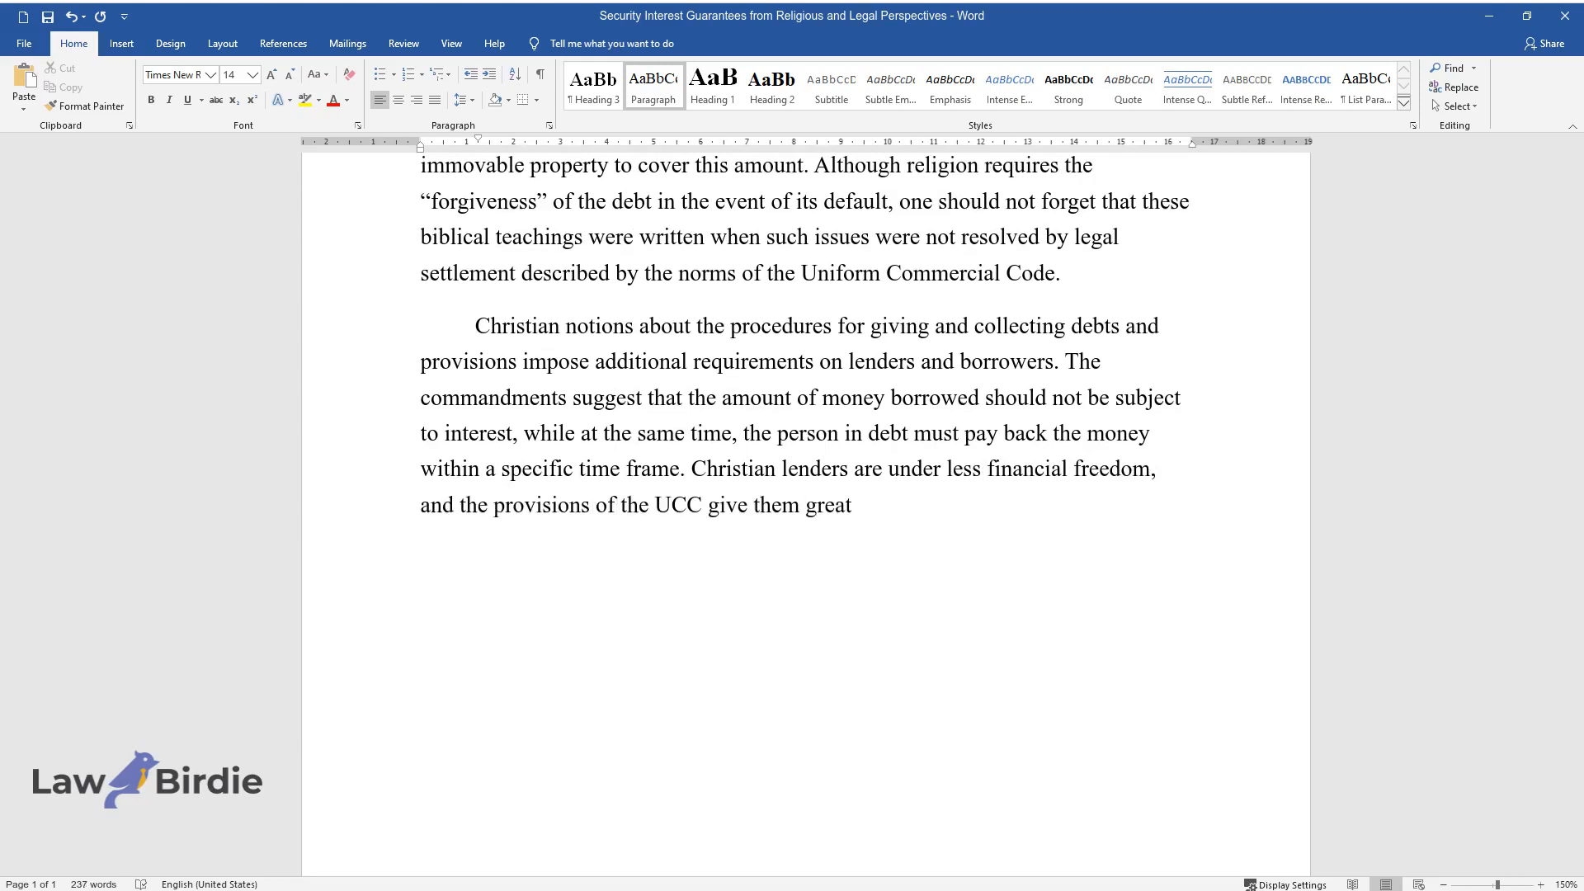
{"action": "type", "text": "er power, implying the levying of i"}
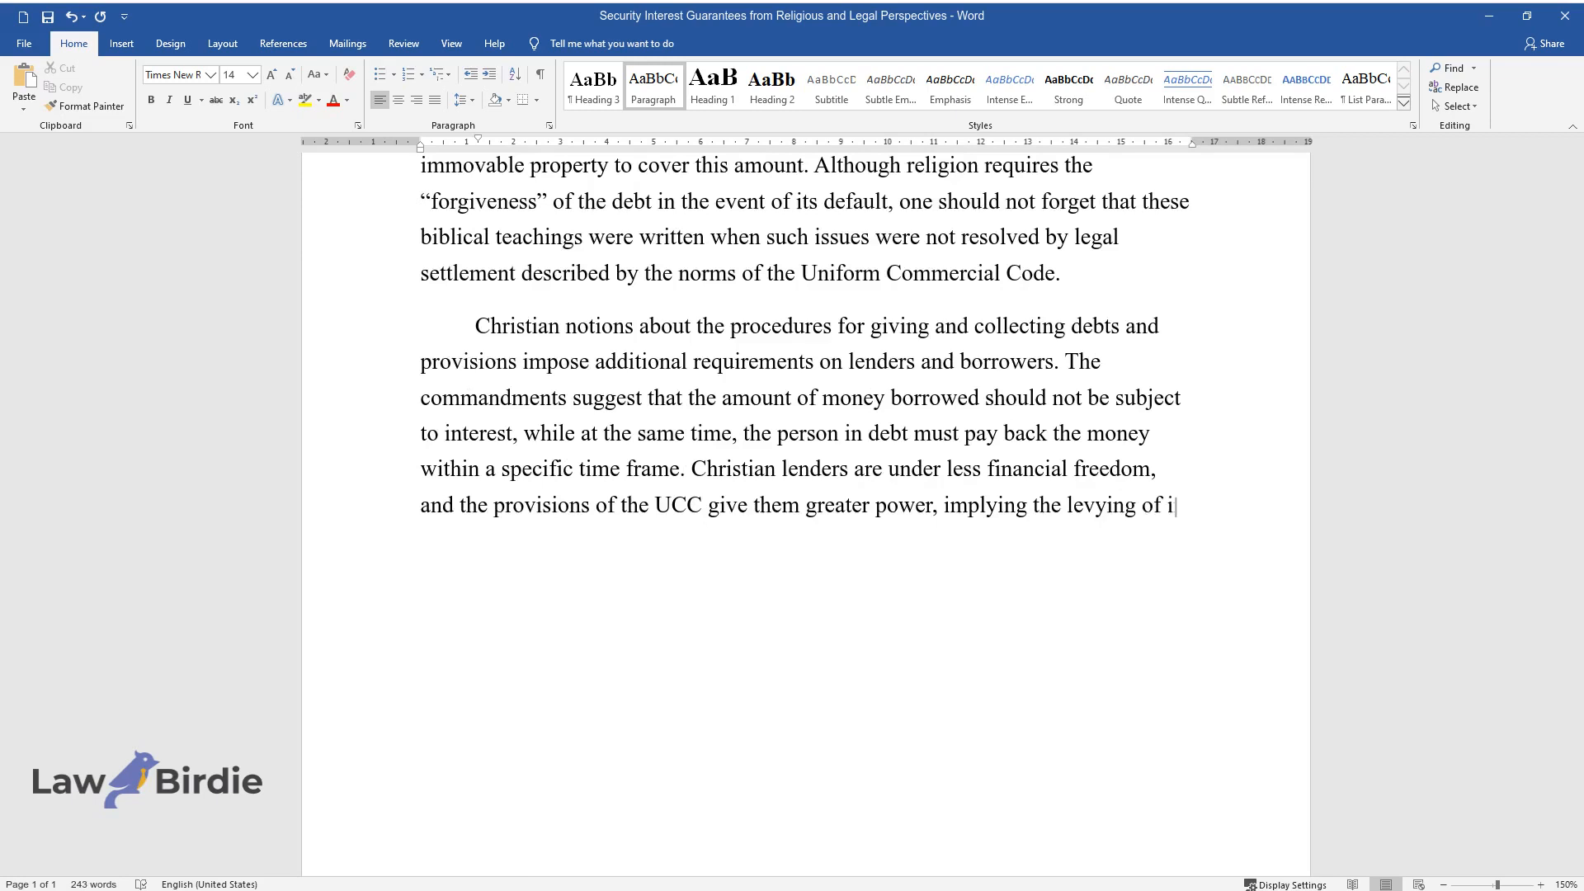
{"action": "type", "text": "interest or the confiscation of prope"}
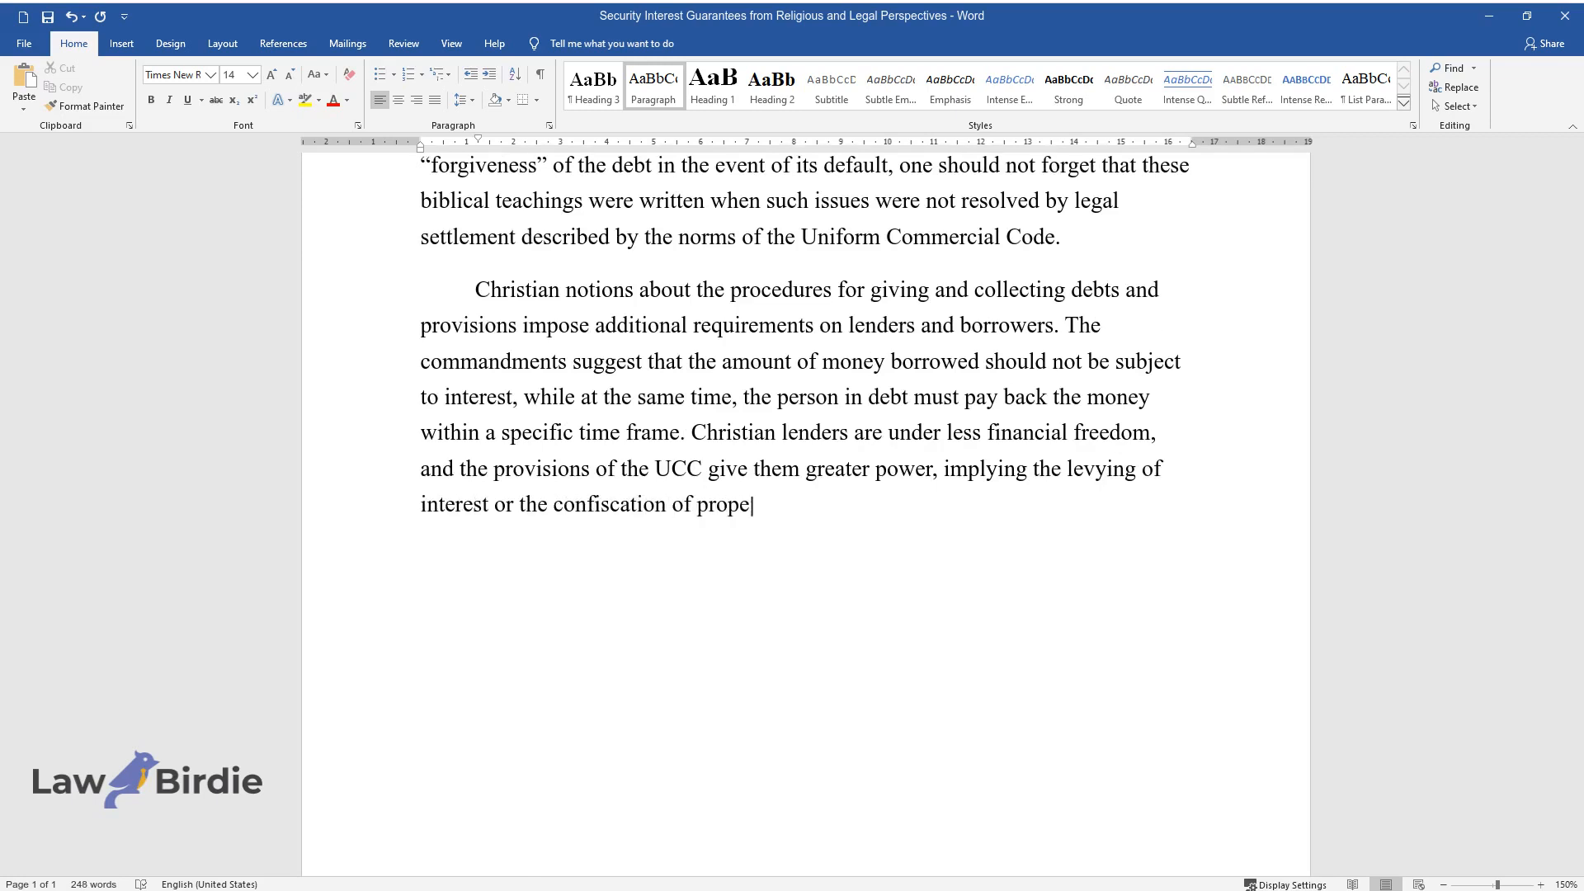
{"action": "type", "text": "rty. The religious and legal points"}
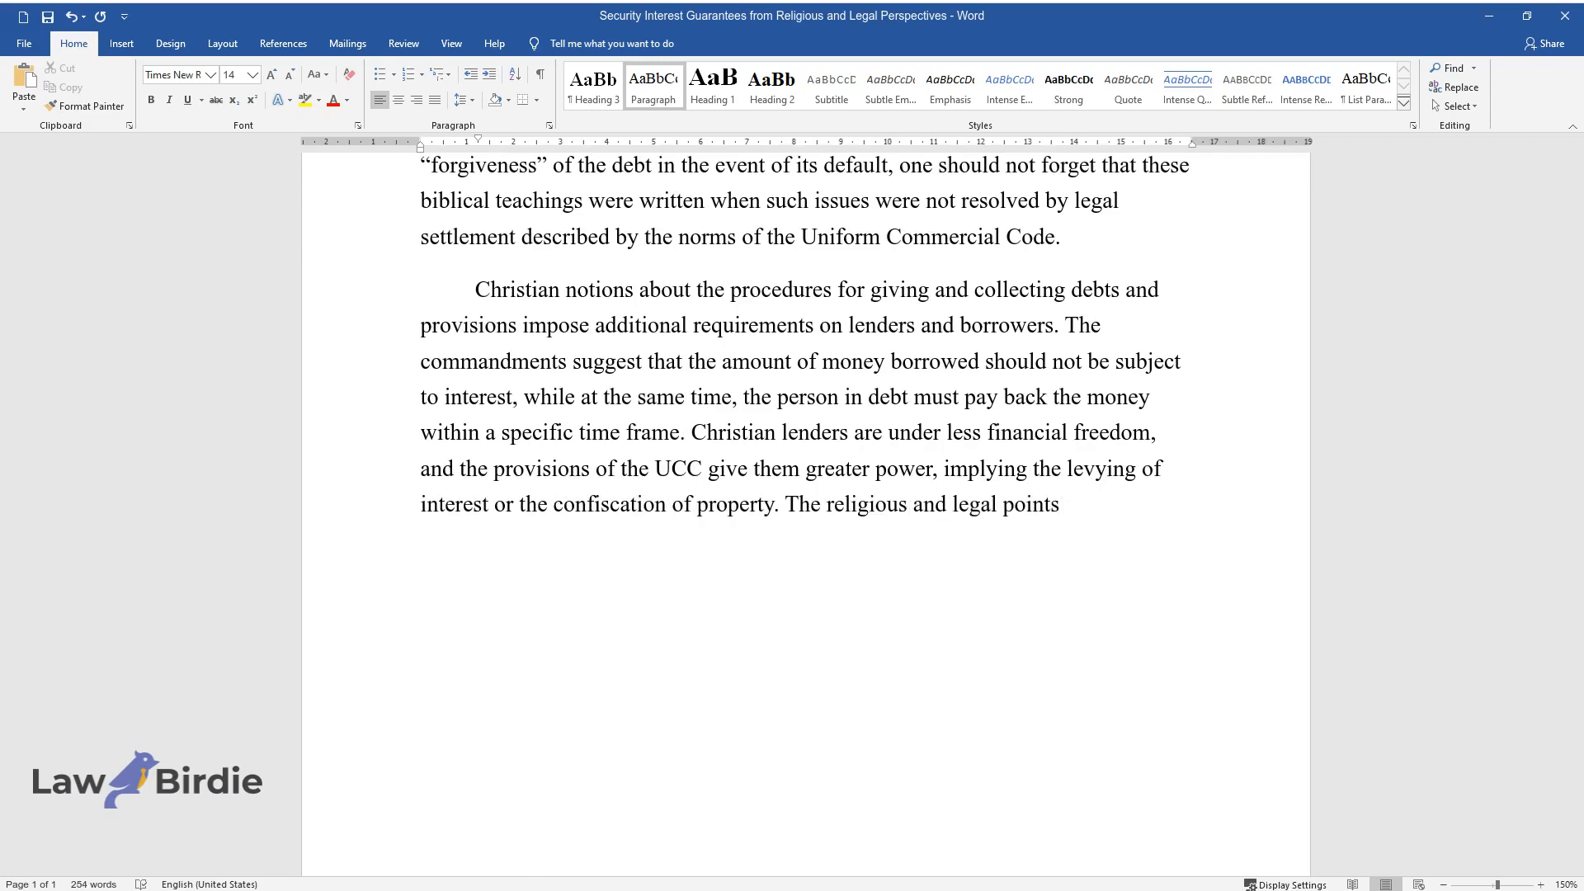
{"action": "type", "text": "of view can be balanced in that inte"}
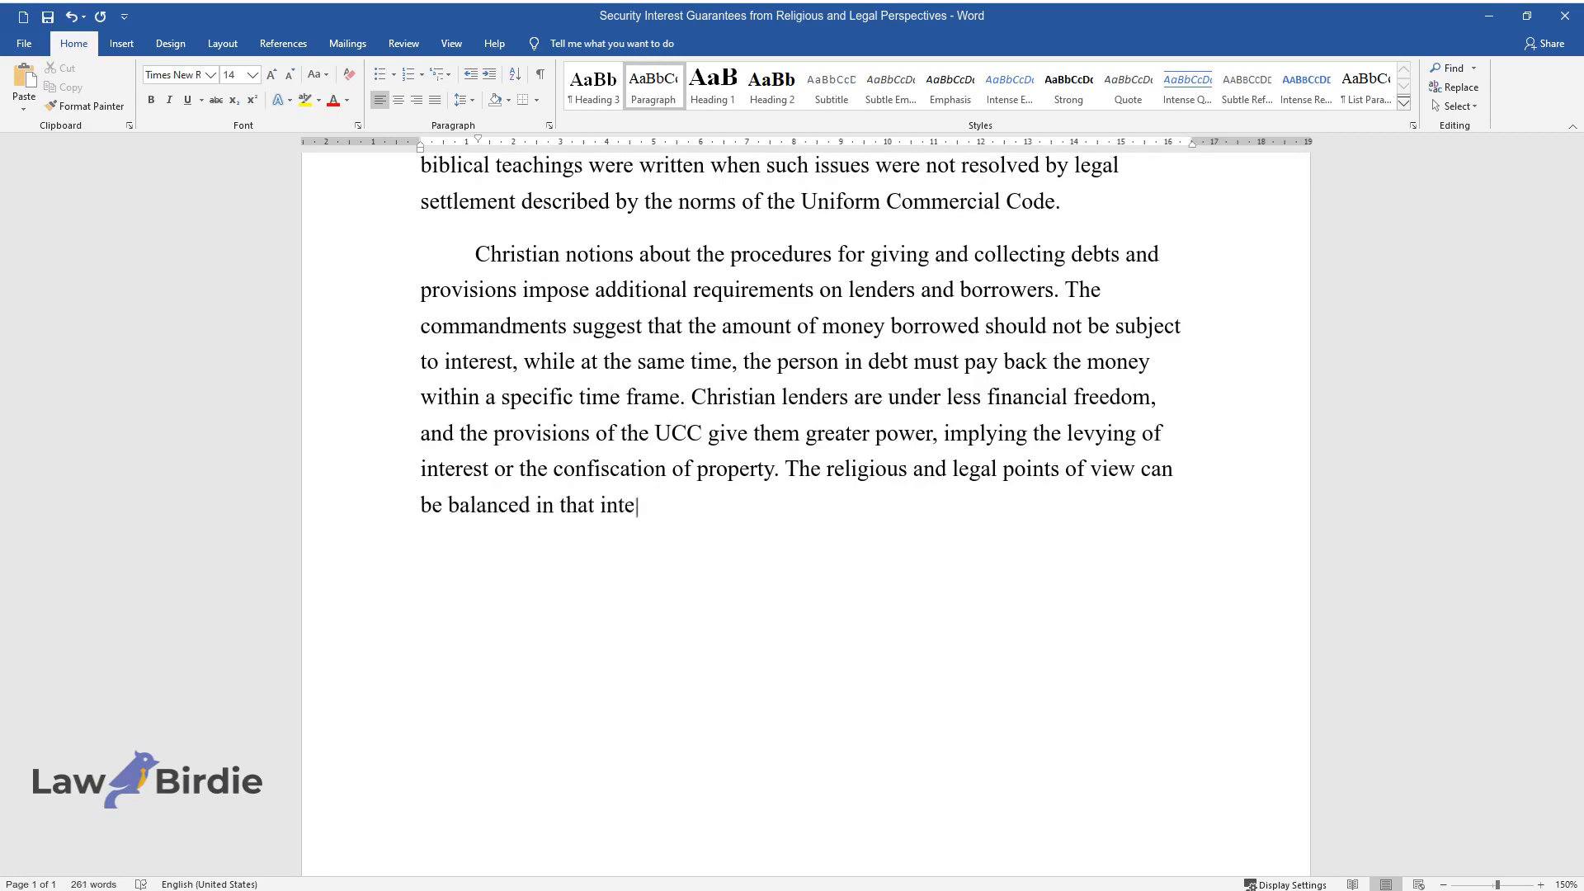
{"action": "type", "text": "rest and collateral can only be taken as insurance for the"}
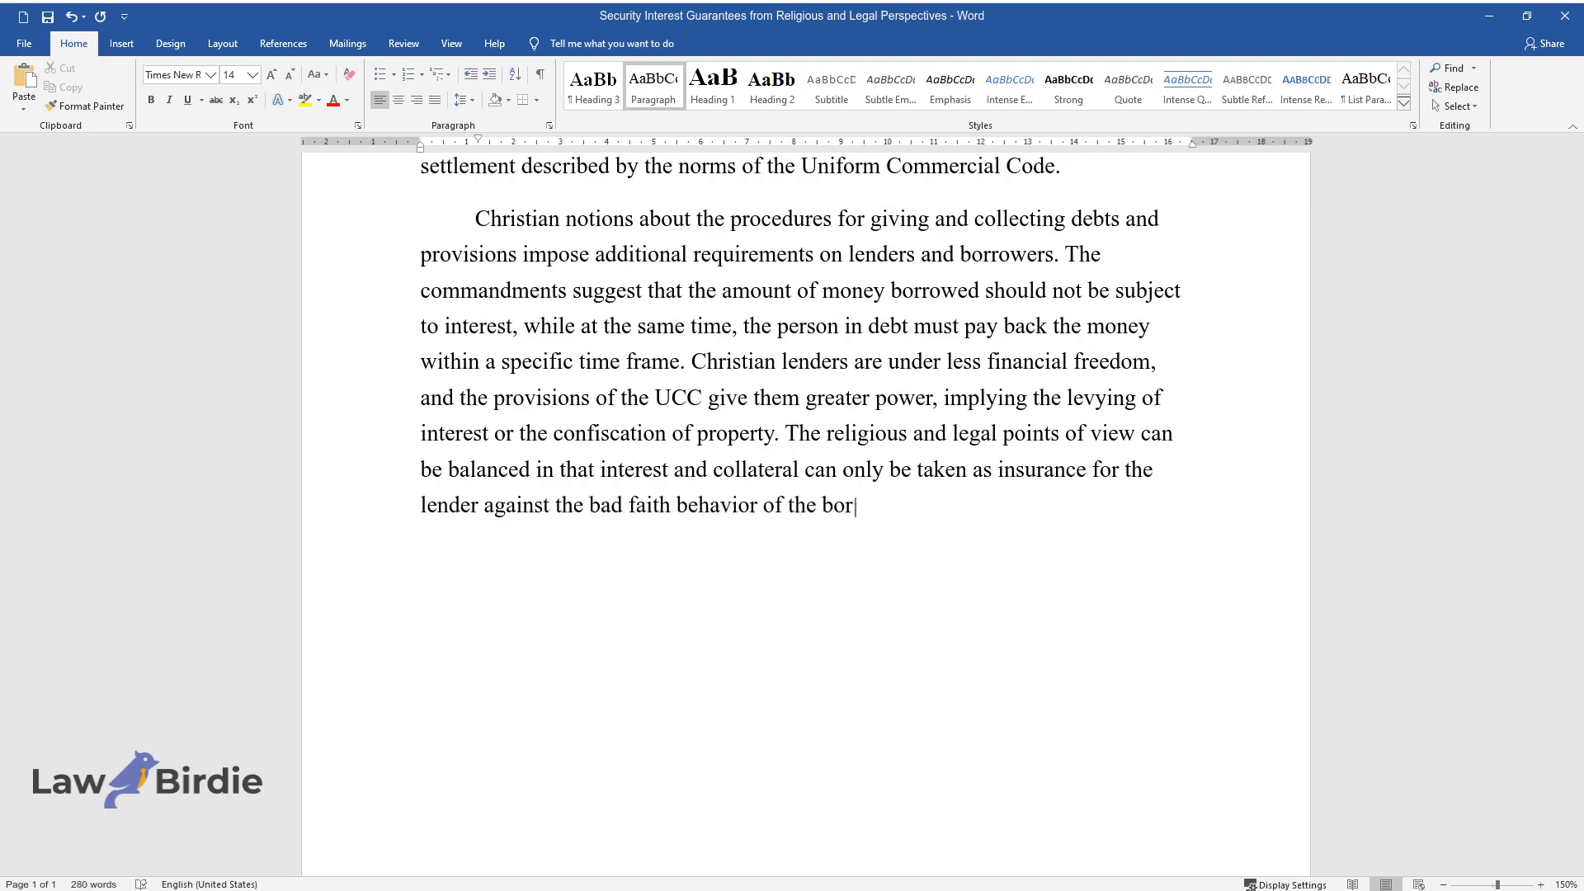
{"action": "type", "text": "rower. If the latter pays the debt, th"}
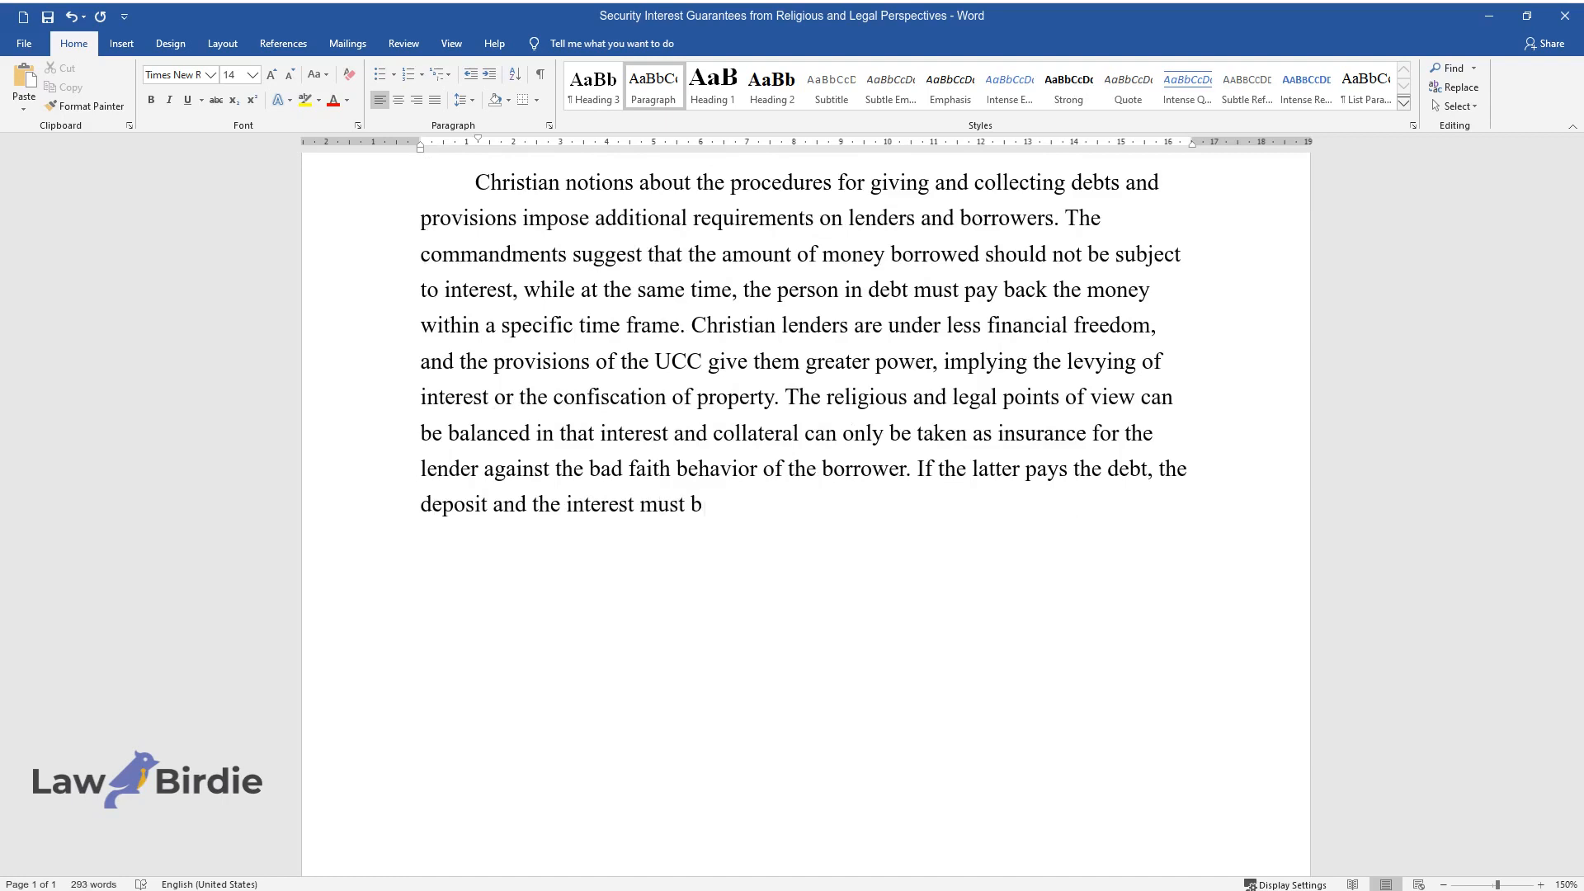
{"action": "type", "text": "e returned. At the same time, the borrower can be"}
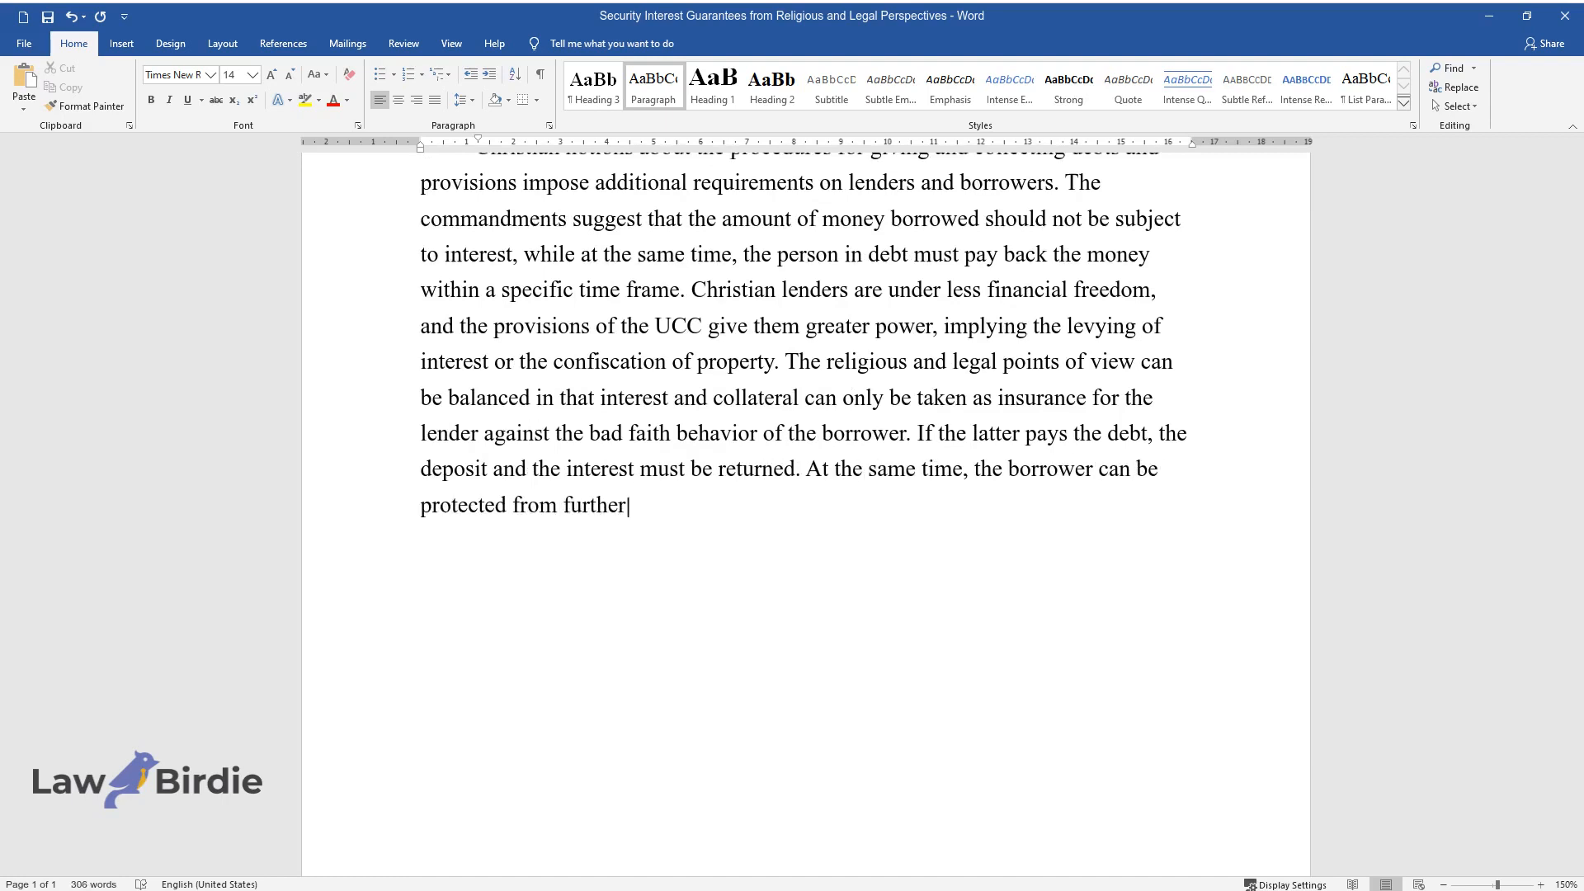
{"action": "type", "text": "violations by blacklisting certain"}
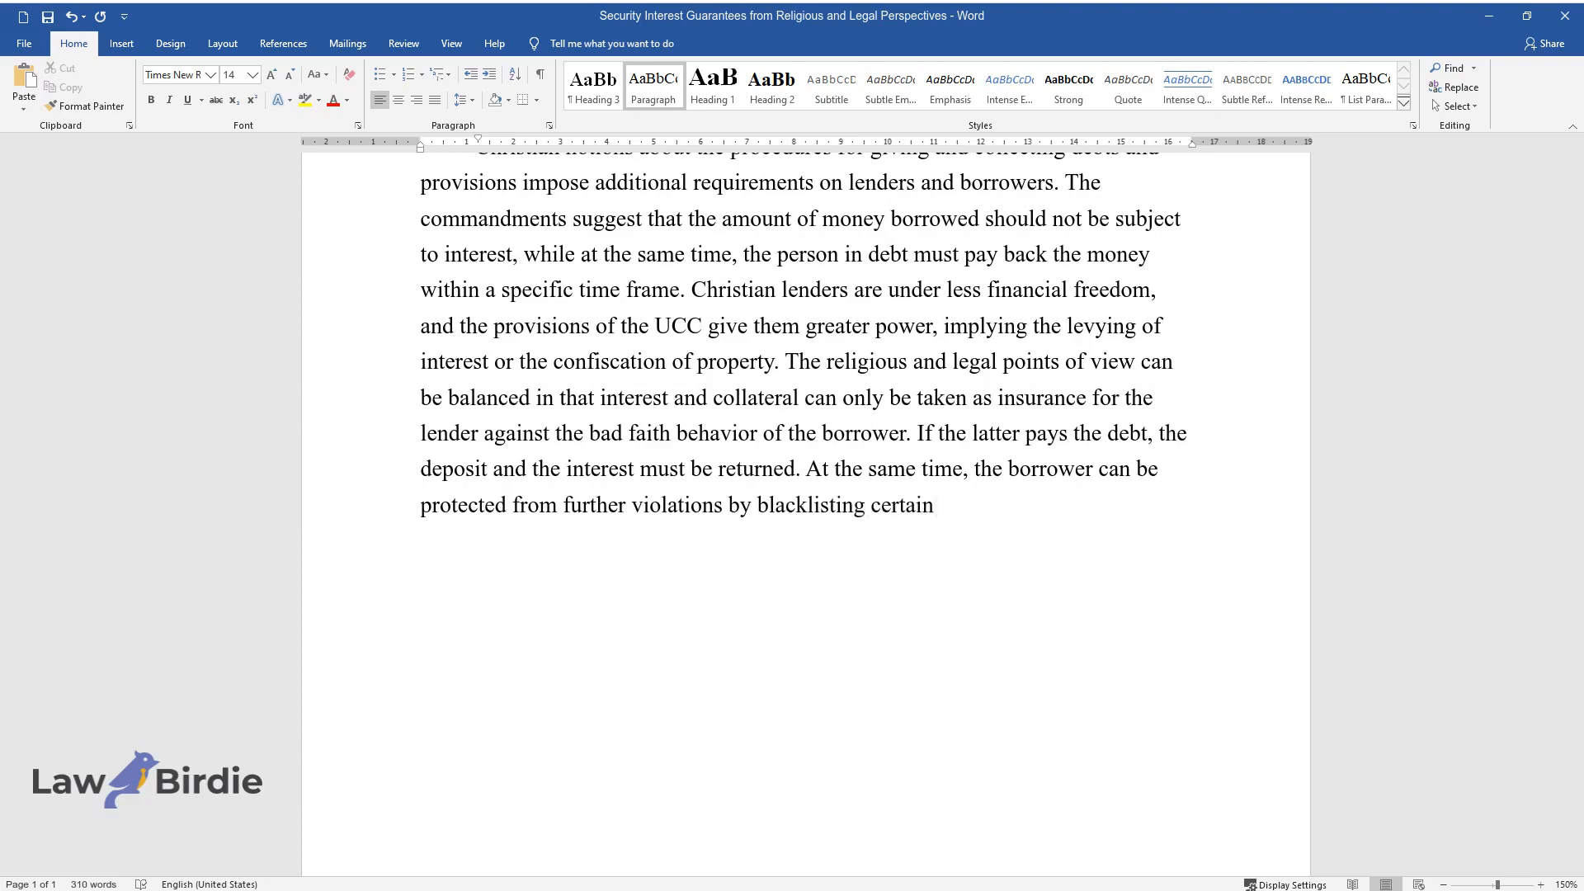
End with 'certain clients.' and type the conclusion on the UCC and lender actions respecting the contract
{"action": "type", "text": "clients. Thus, th"}
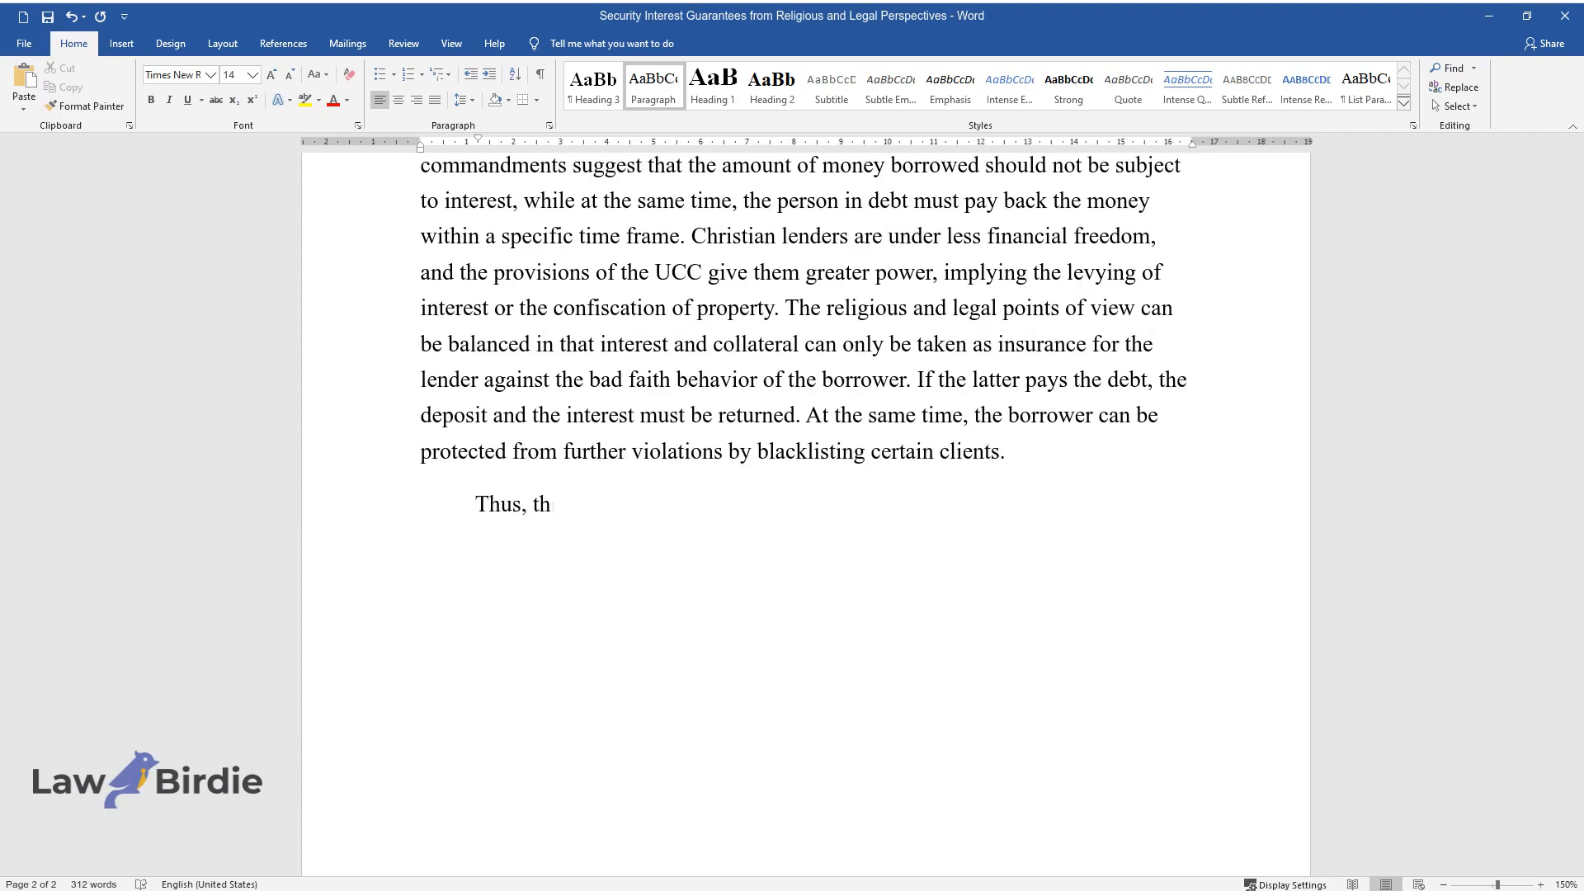
{"action": "type", "text": "e Uniform Commercial Code will not he"}
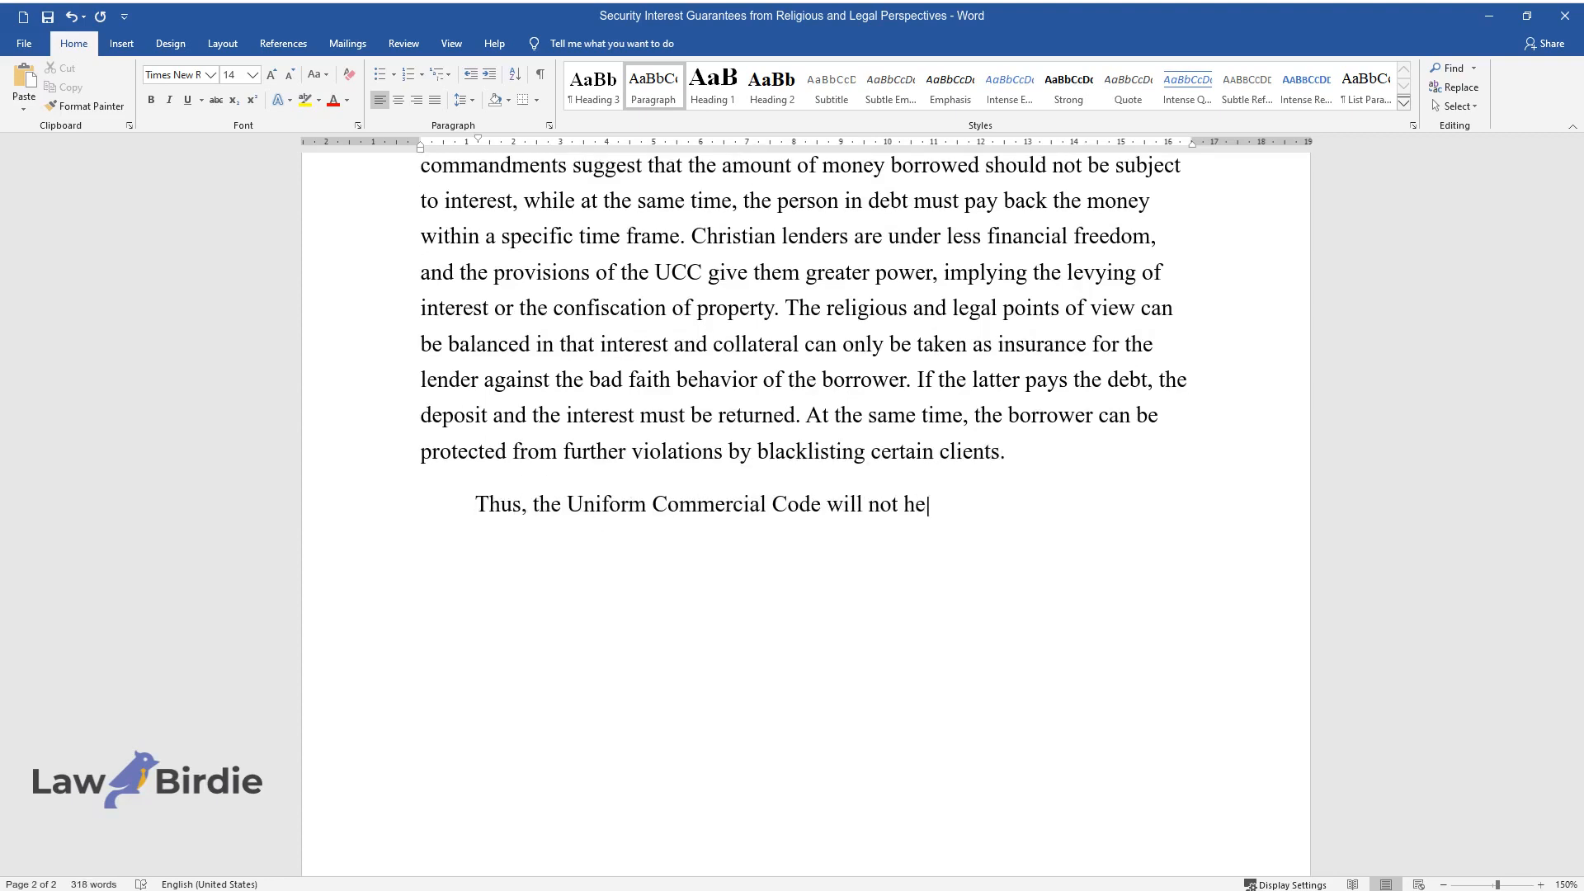
{"action": "type", "text": "lp the debtor in any way if he defau"}
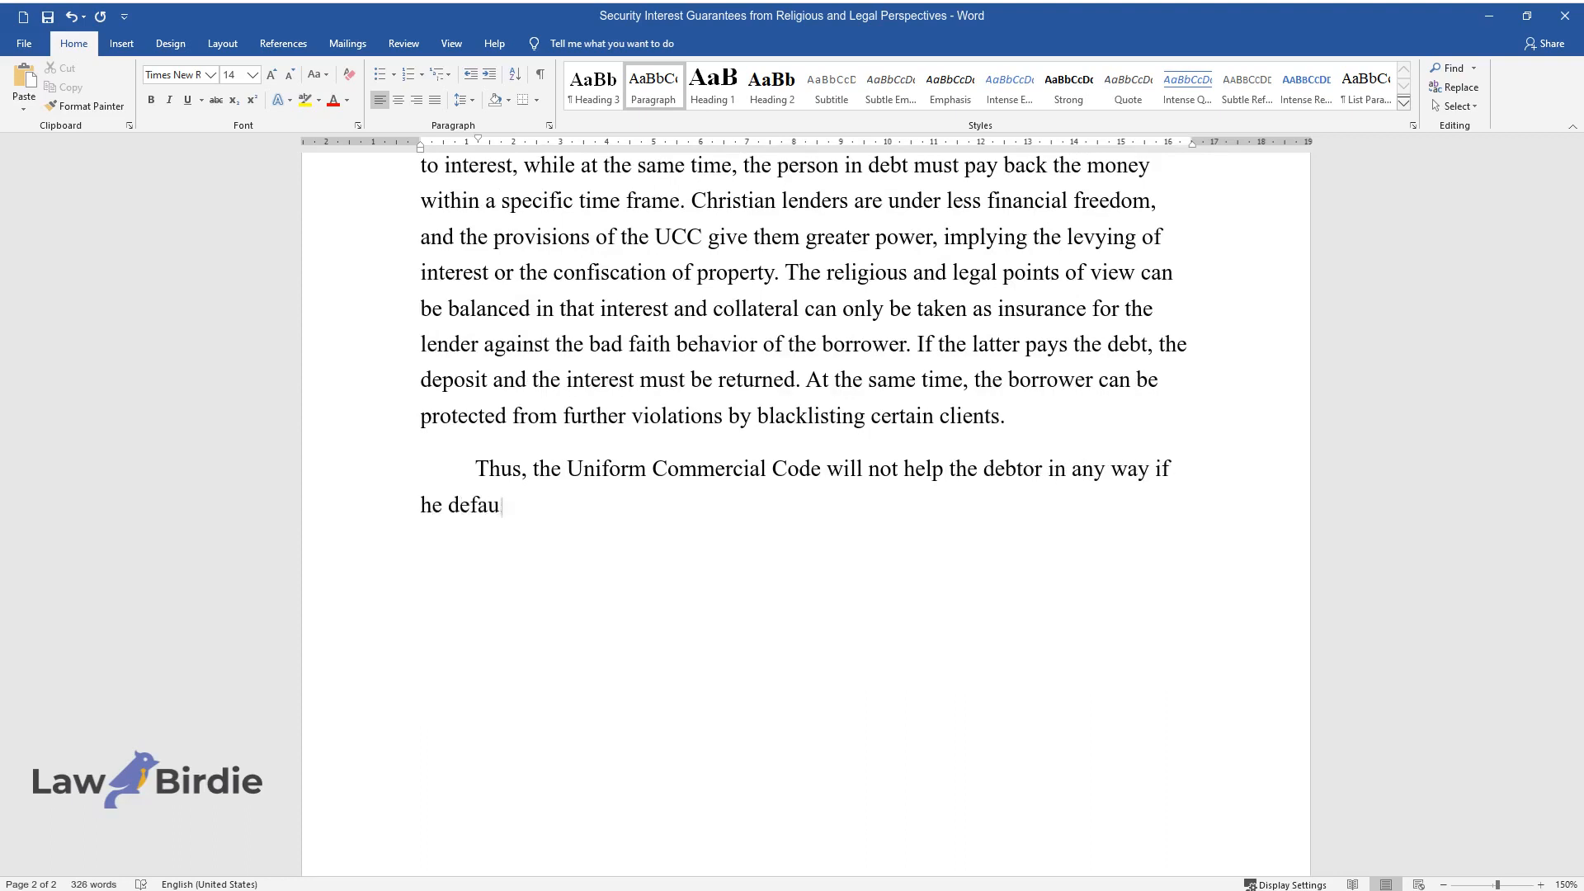
{"action": "type", "text": "lts, given that any credit obligatio"}
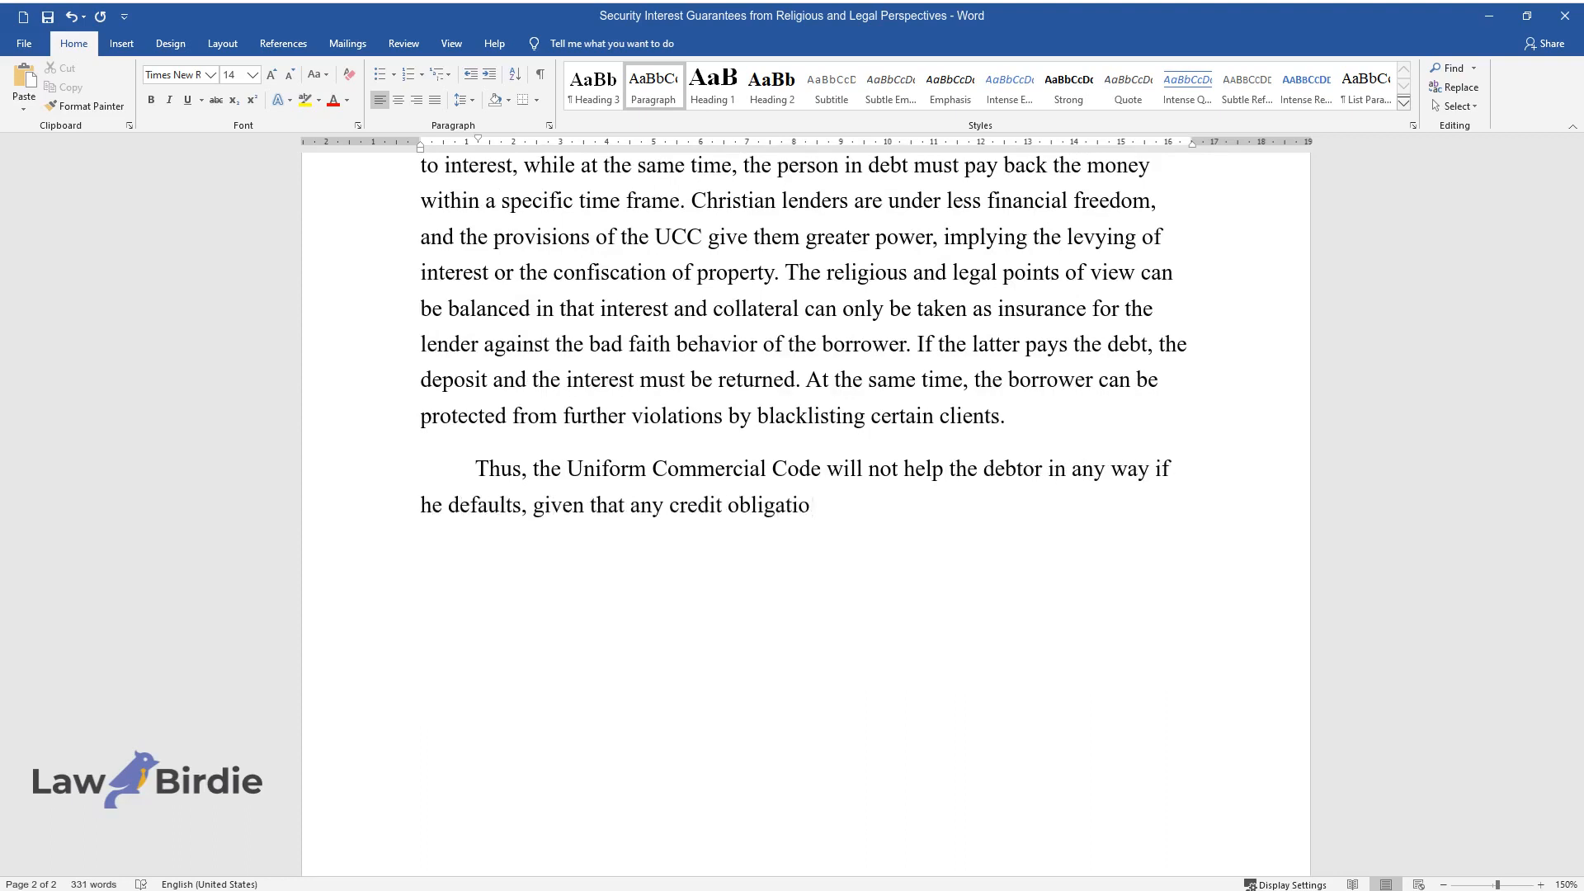
{"action": "type", "text": "ns are secured at the legislative level by"}
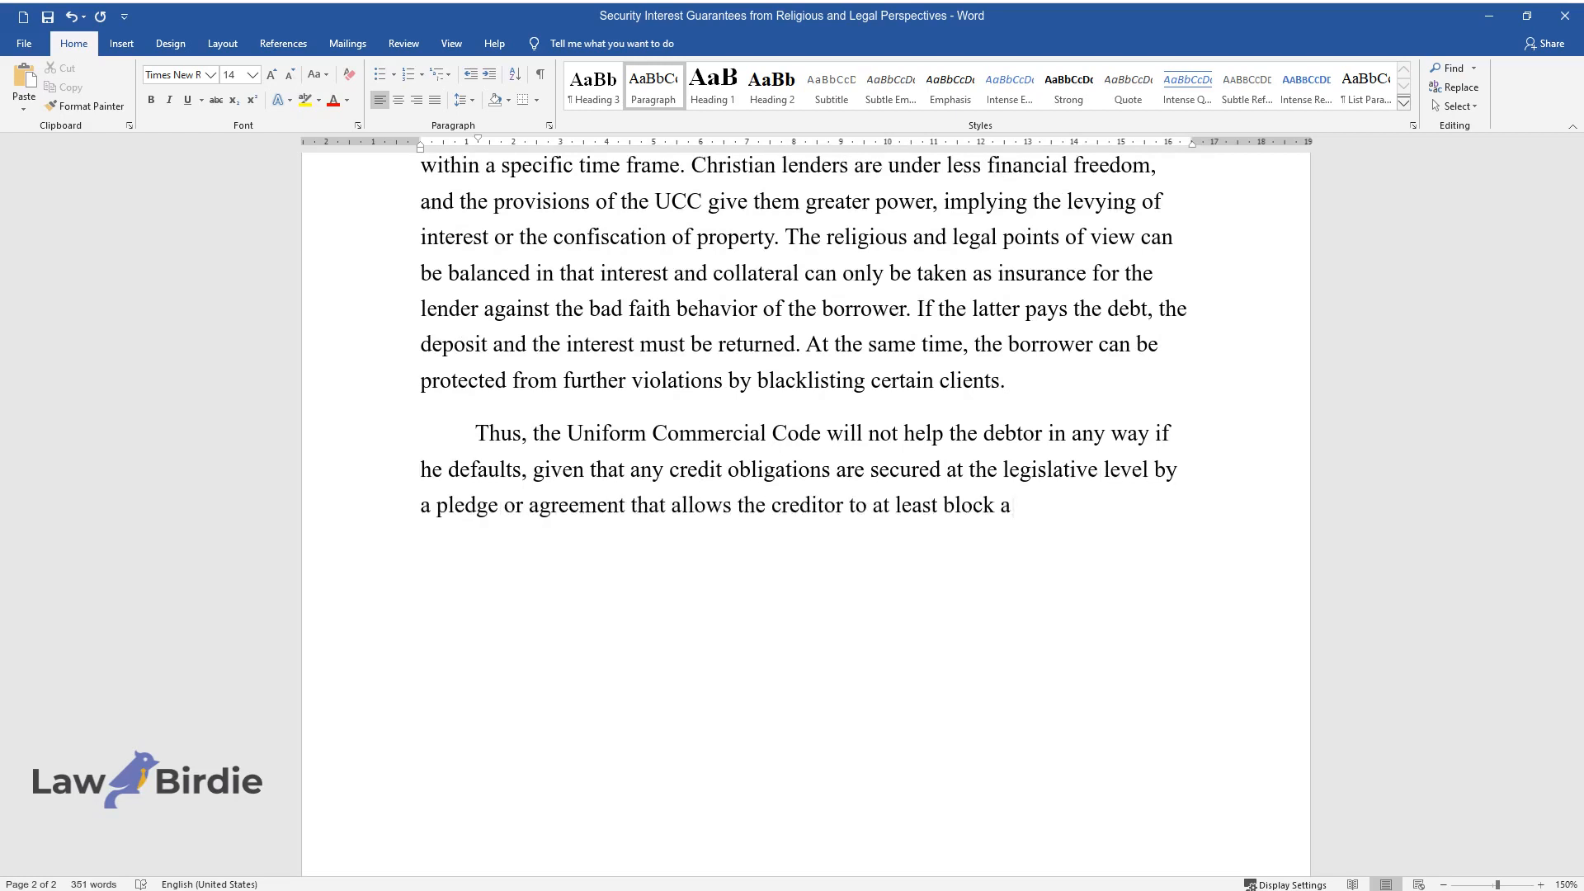
{"action": "type", "text": "accounts and use the available money a"}
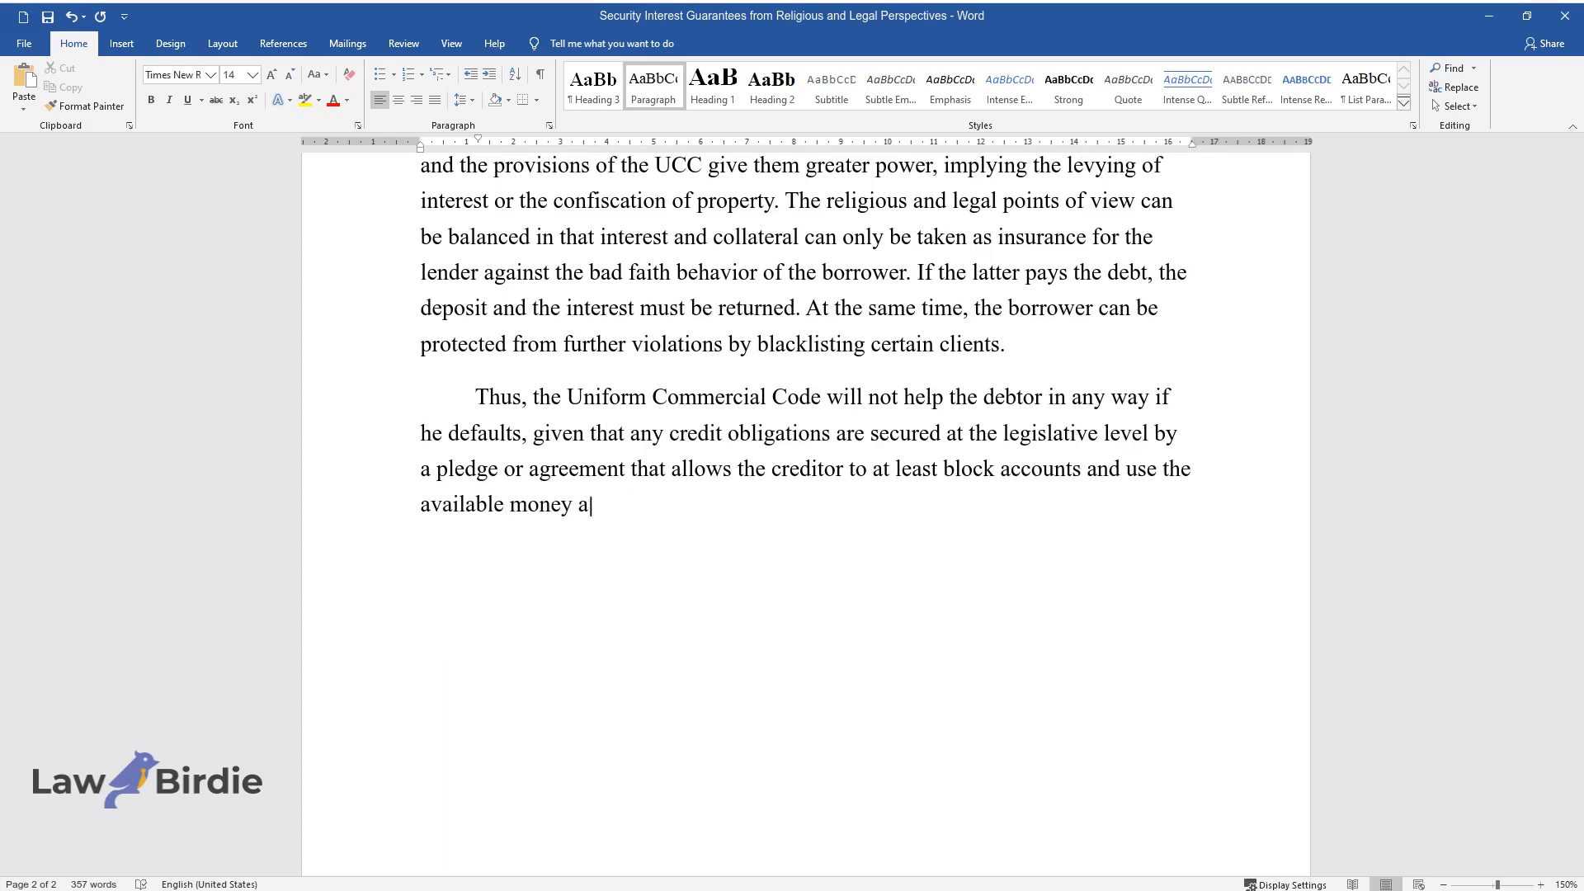
{"action": "type", "text": "nd pledge to cover the principal debt legally. Nevertheless, it"}
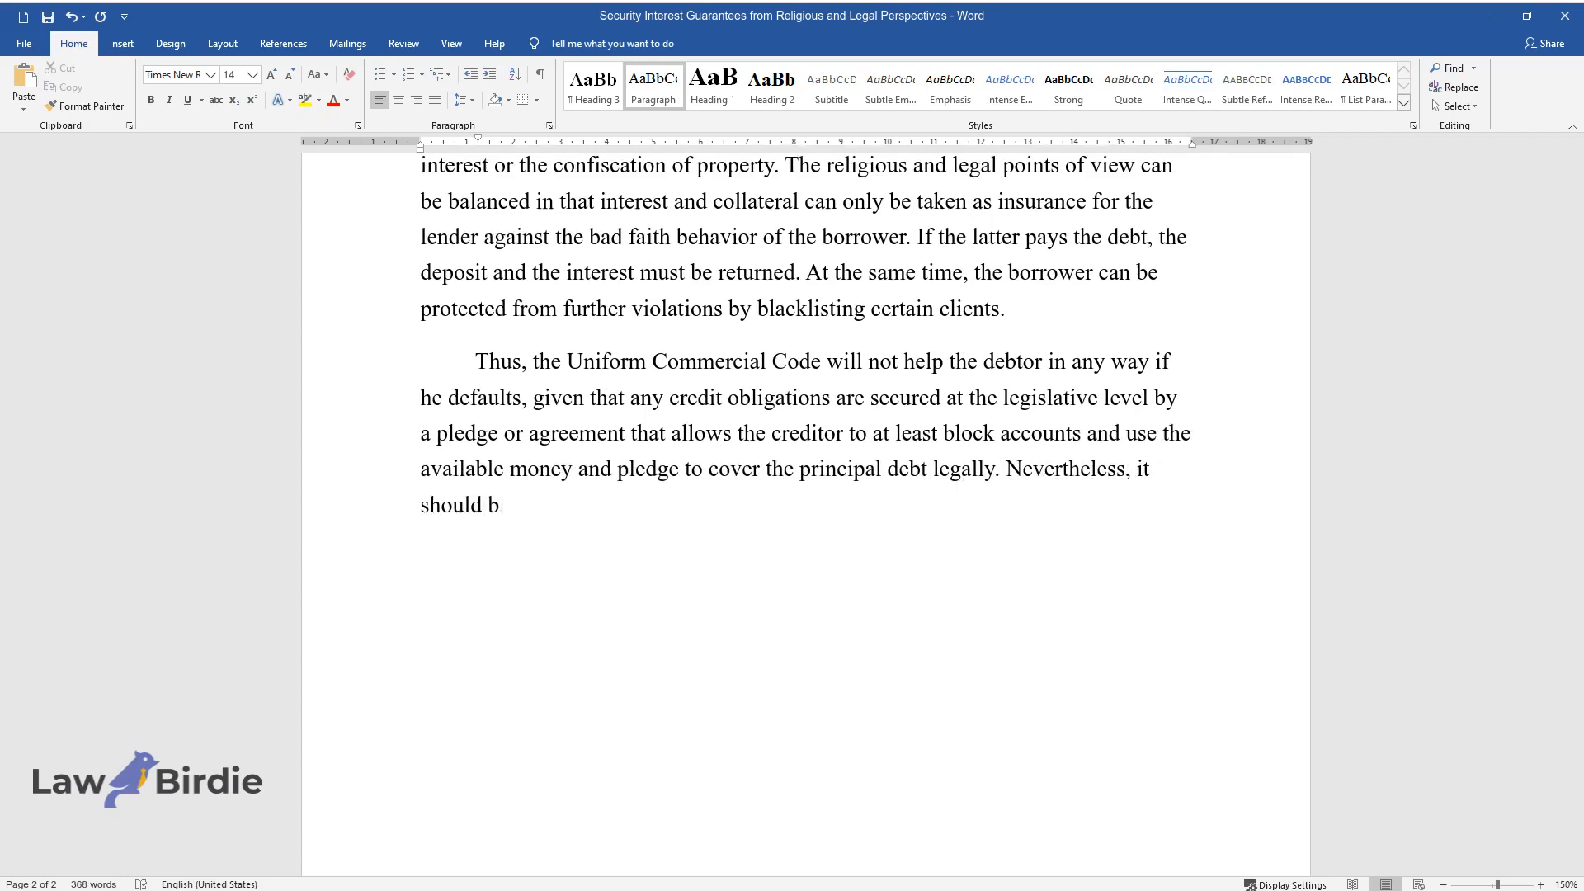
{"action": "type", "text": "e borne in mind that all actions on t"}
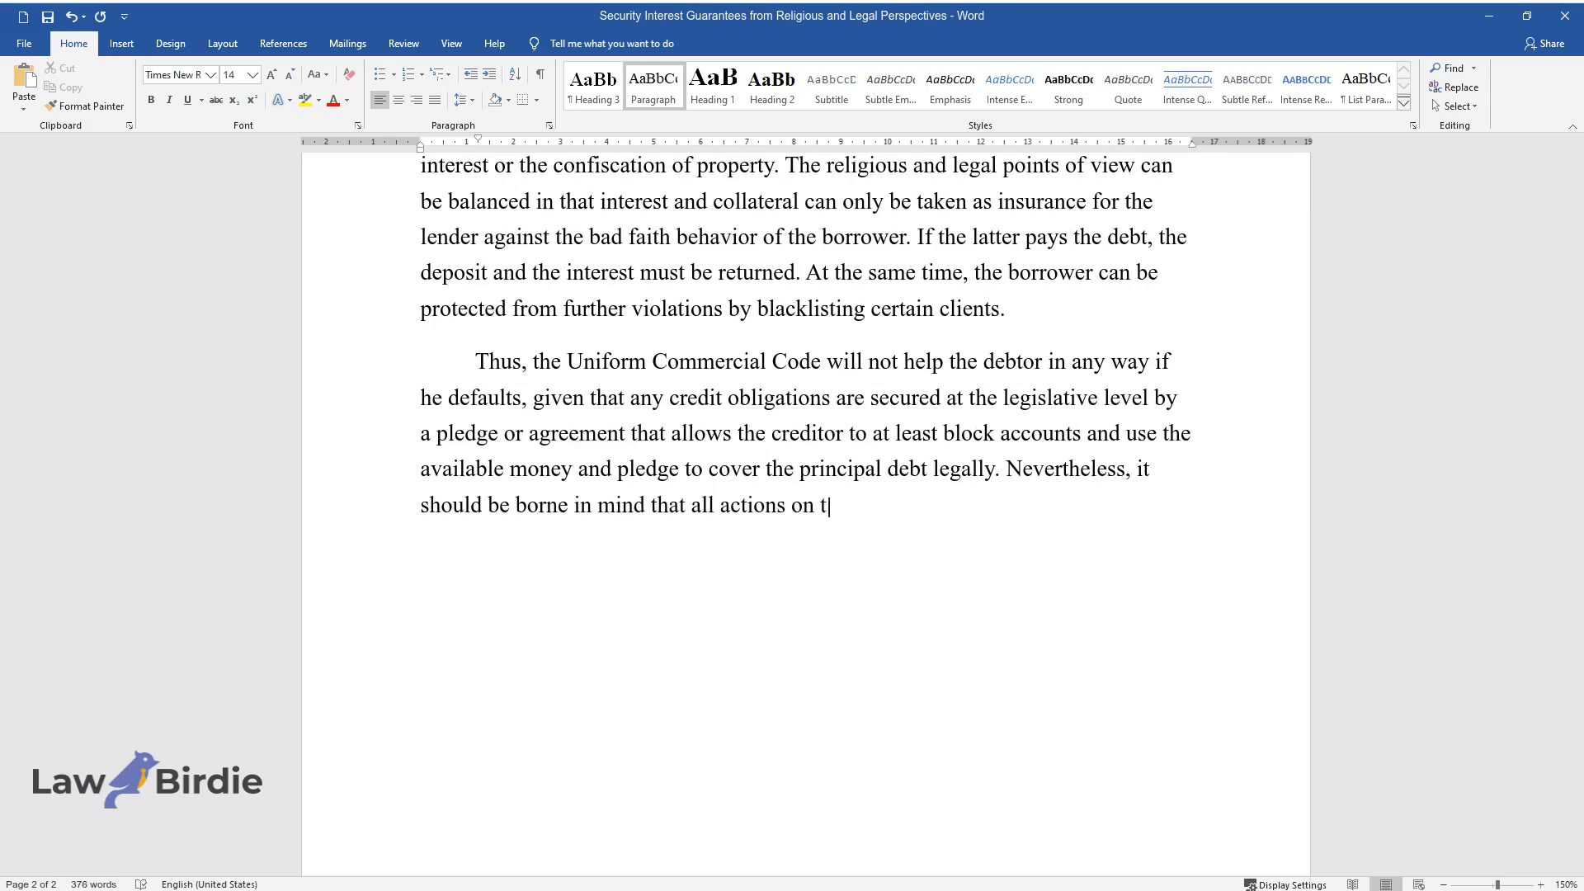
{"action": "type", "text": "he lender's part must follow the rul"}
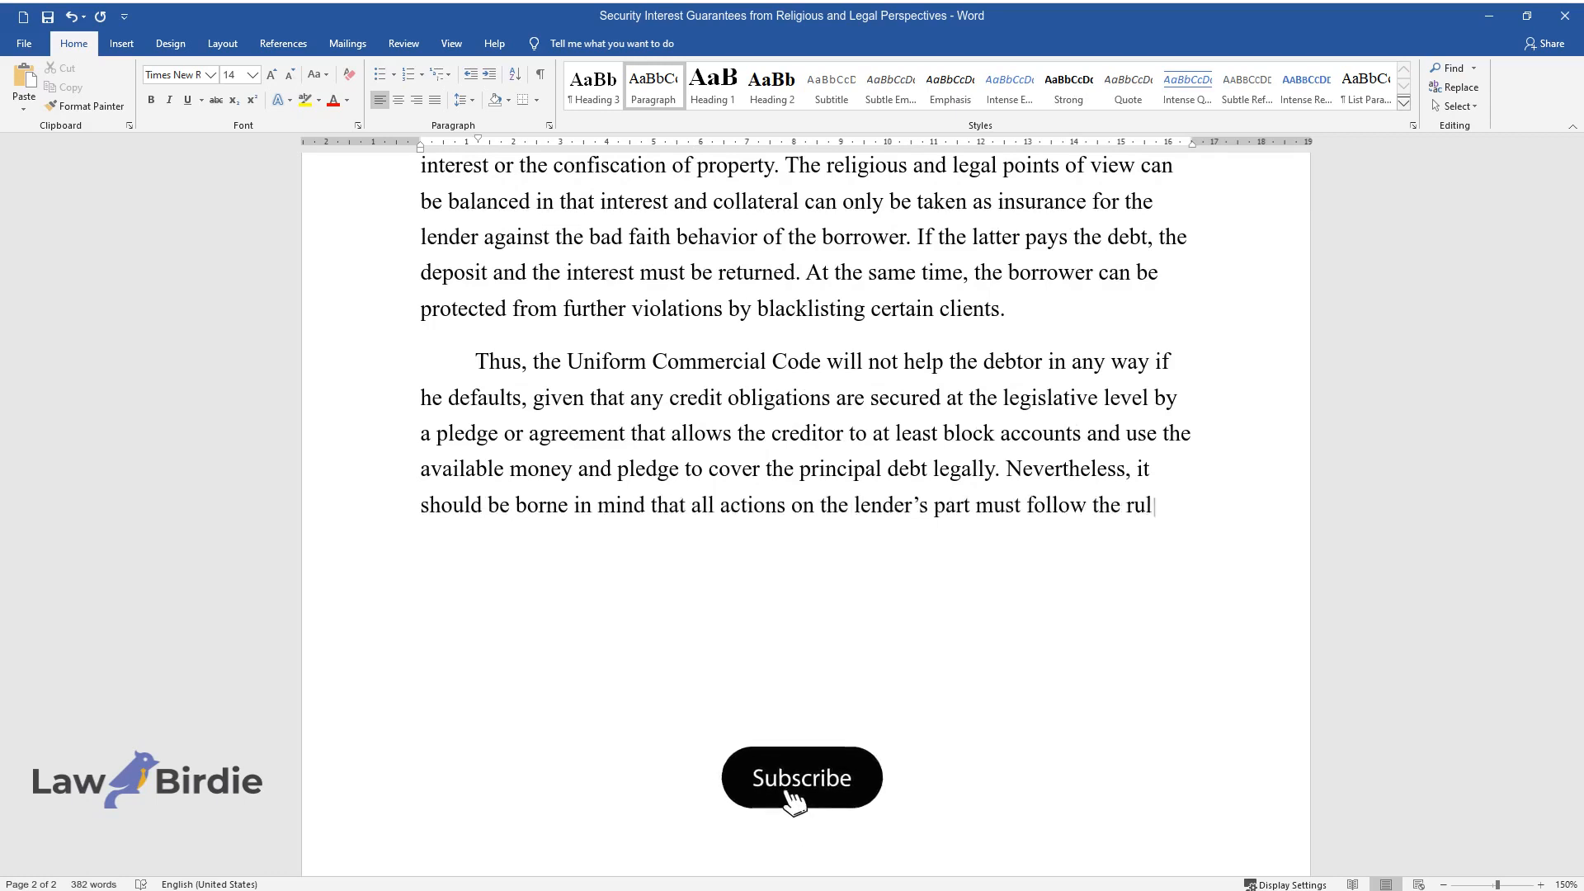
{"action": "left_click", "coordinate": [802, 778]}
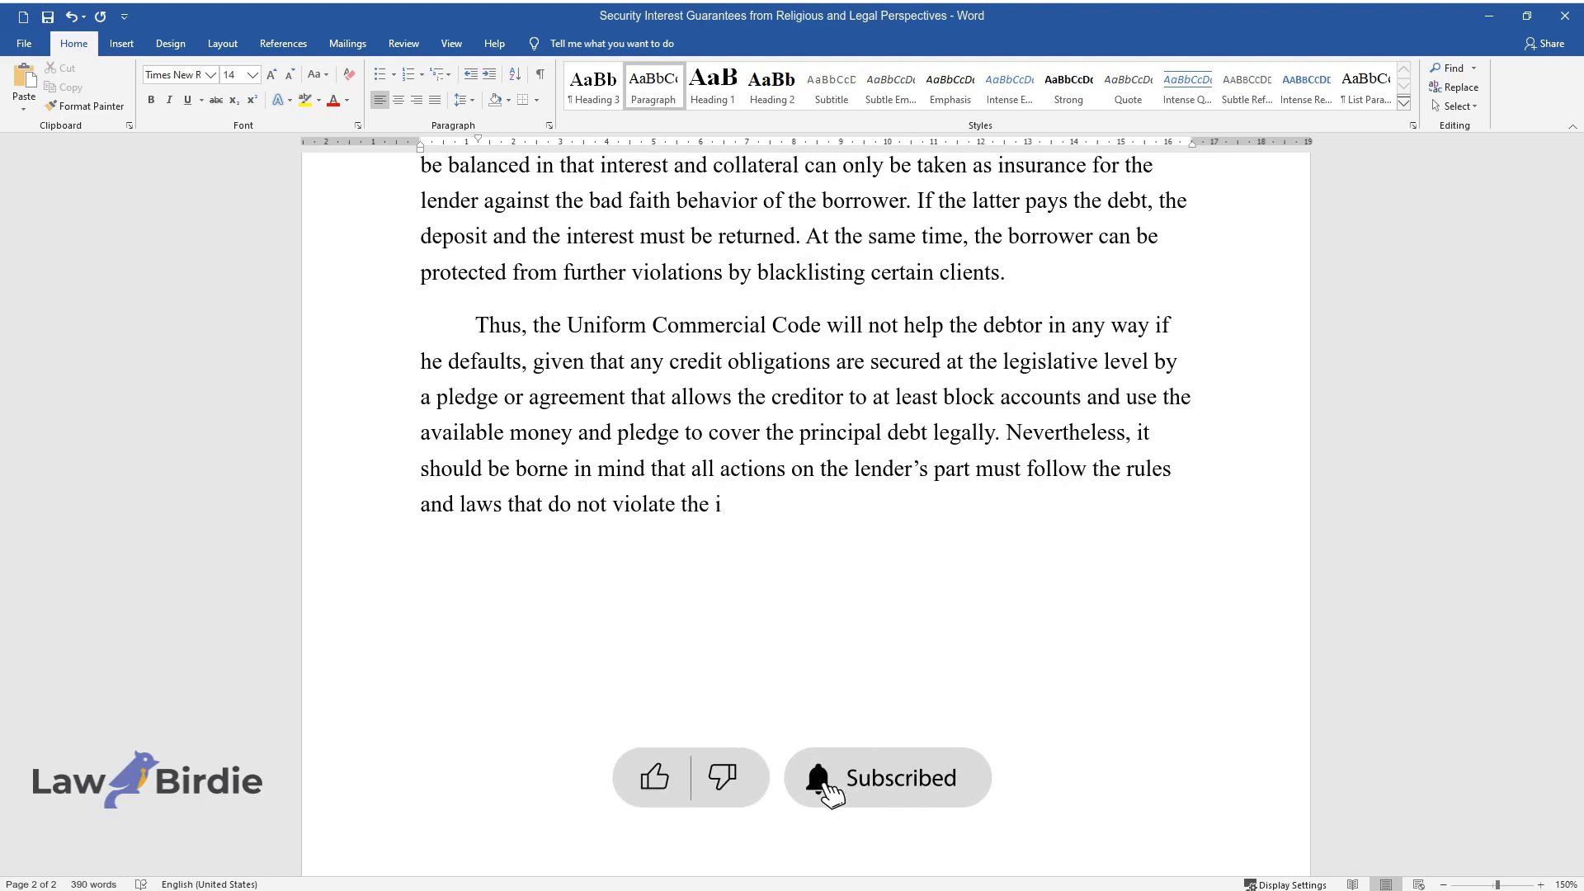
{"action": "type", "text": "ntegrity of the original contract an"}
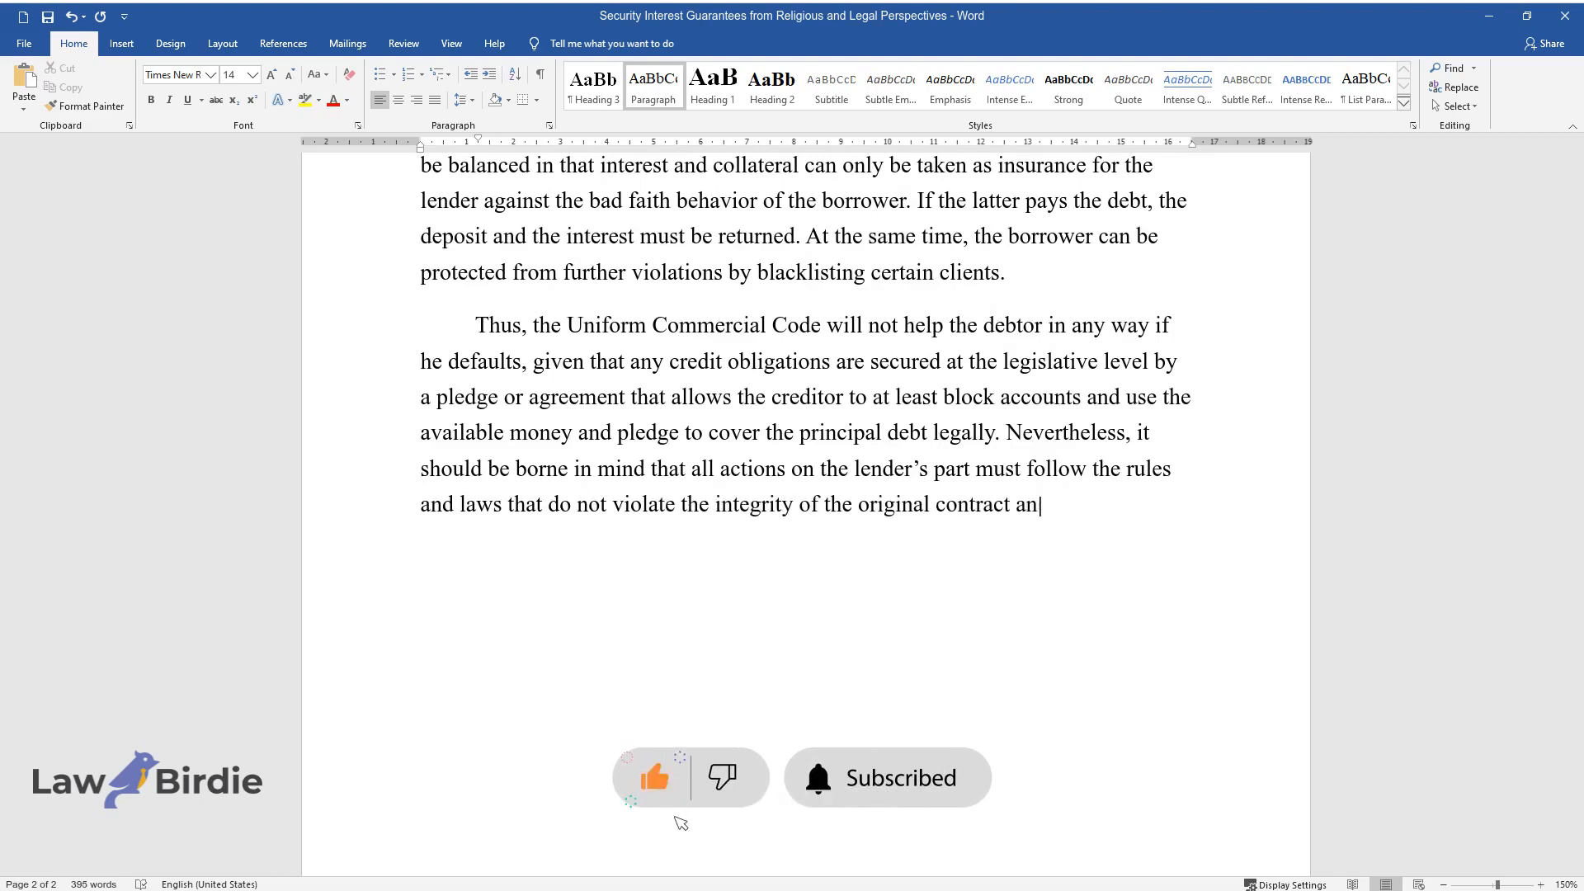